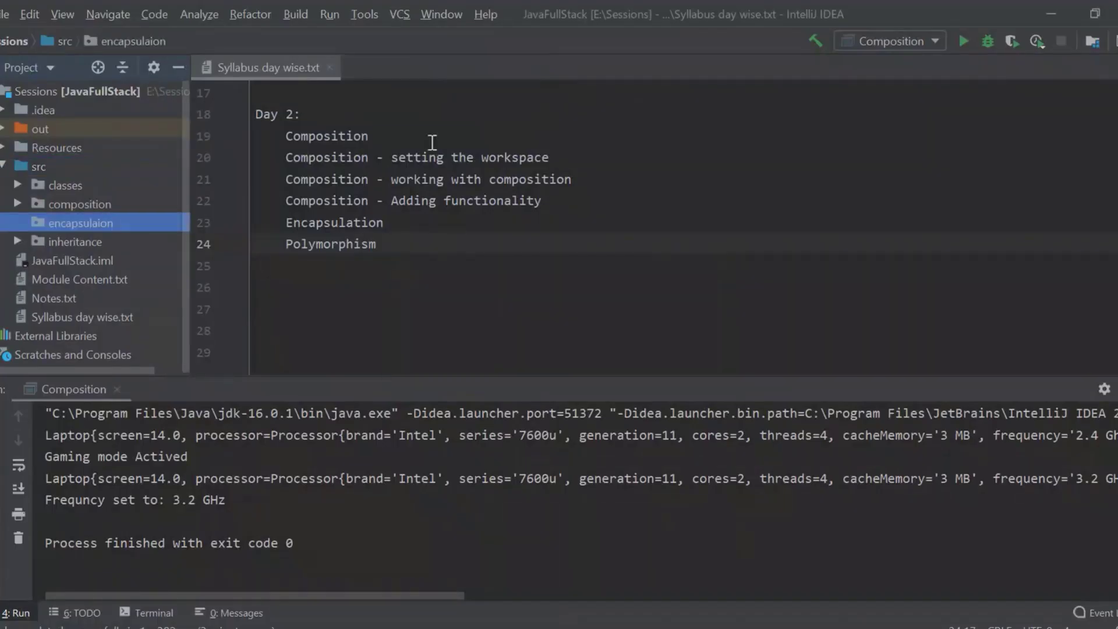
In Notes.txt, define encapsulation as wrapping or binding data into a single entity or unit.
left_click(54, 299)
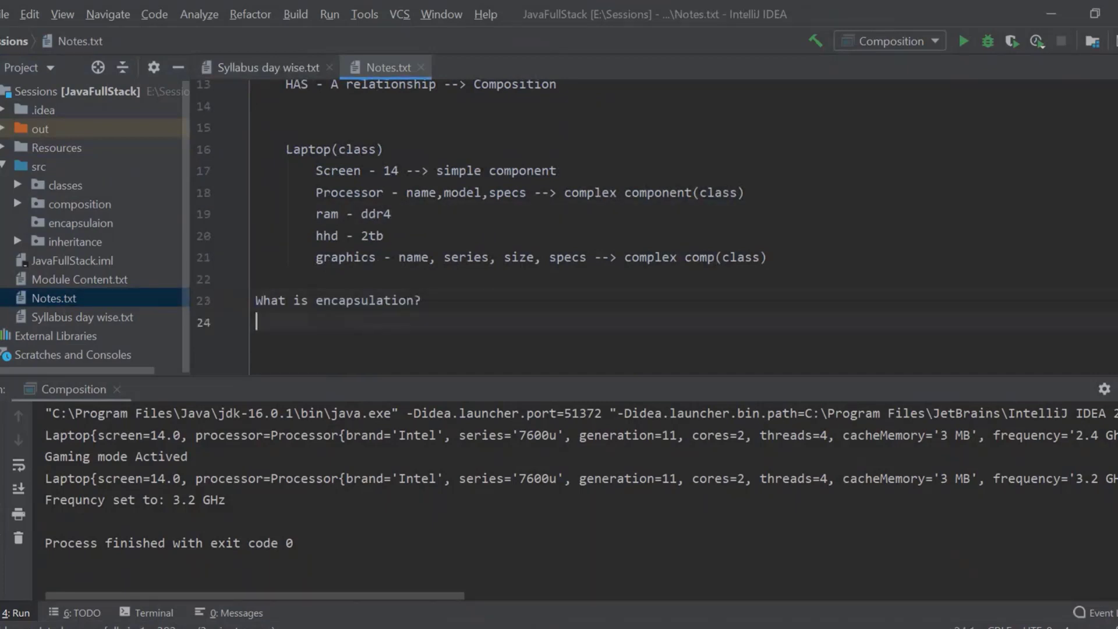
type("Encapsu")
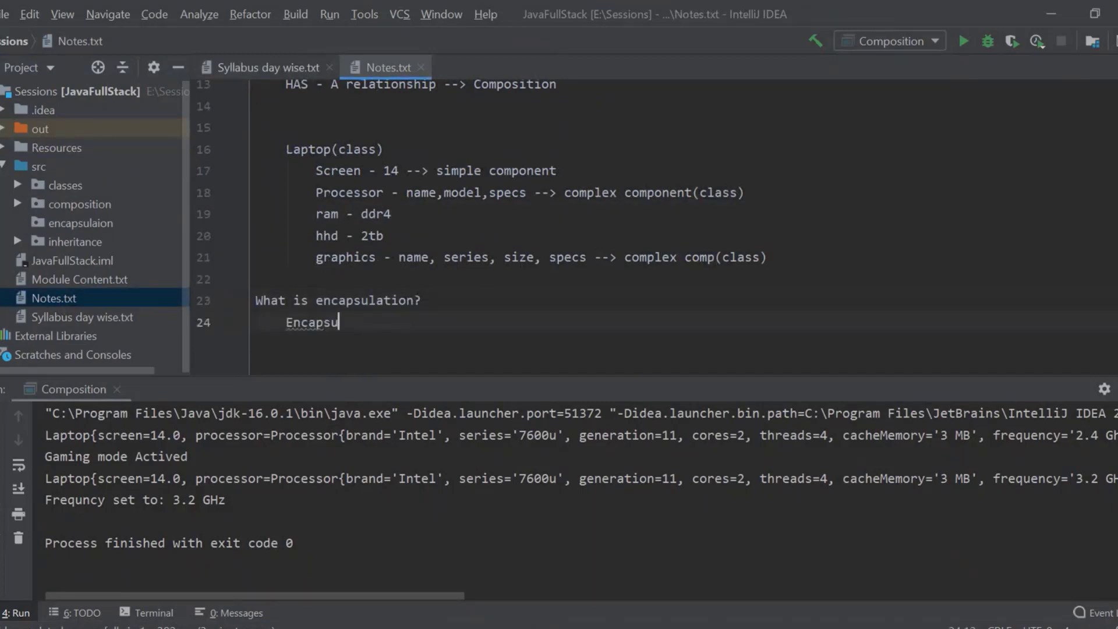
type("lation wrapping")
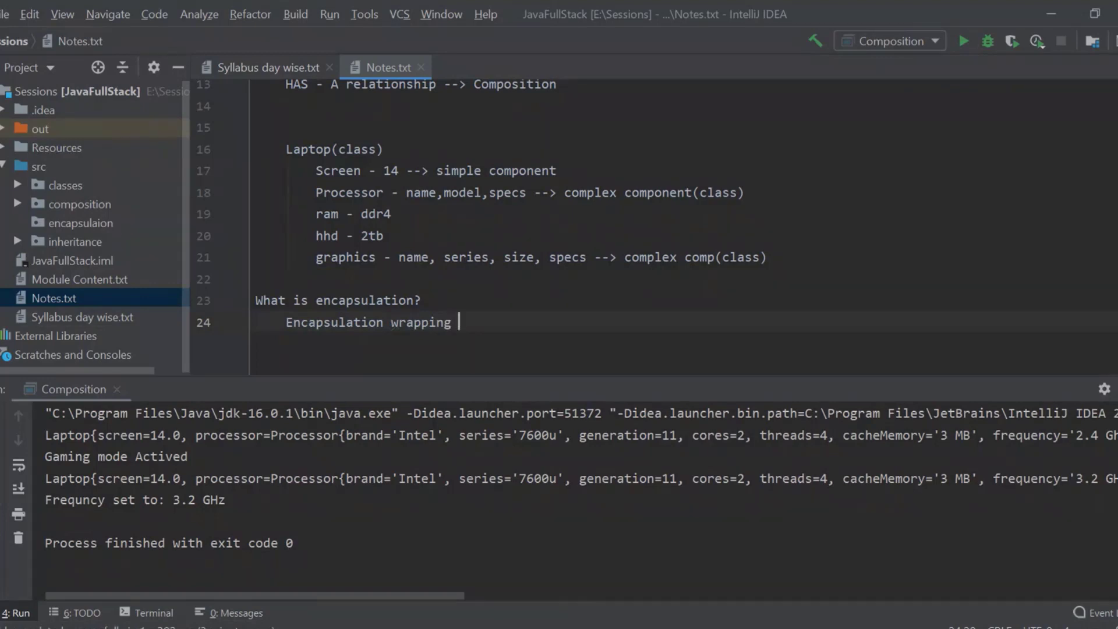
type("or com")
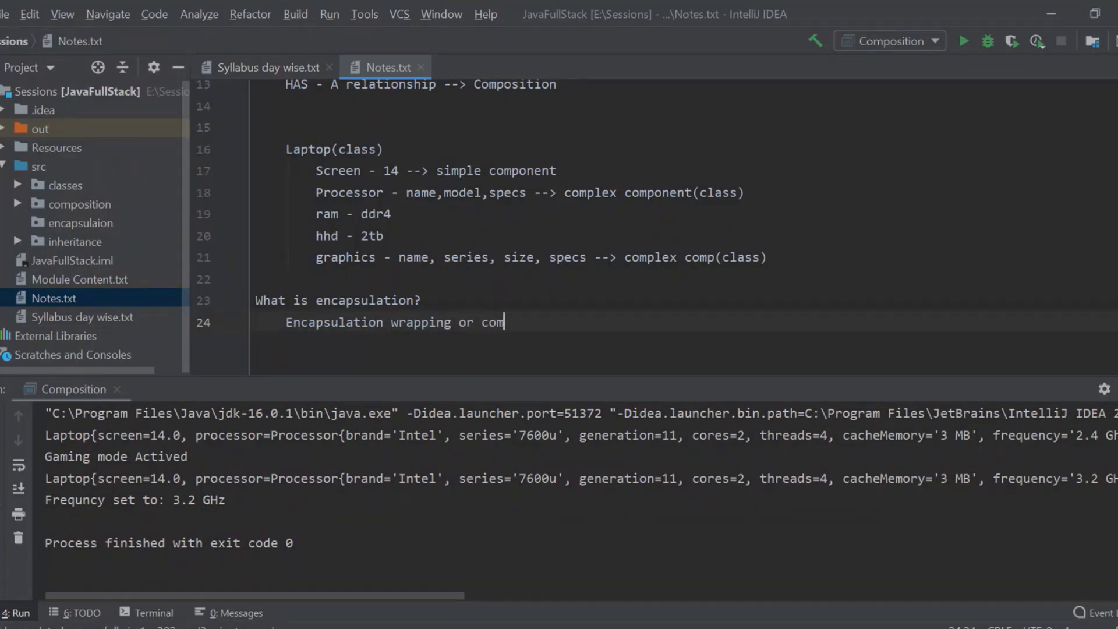
type("bining")
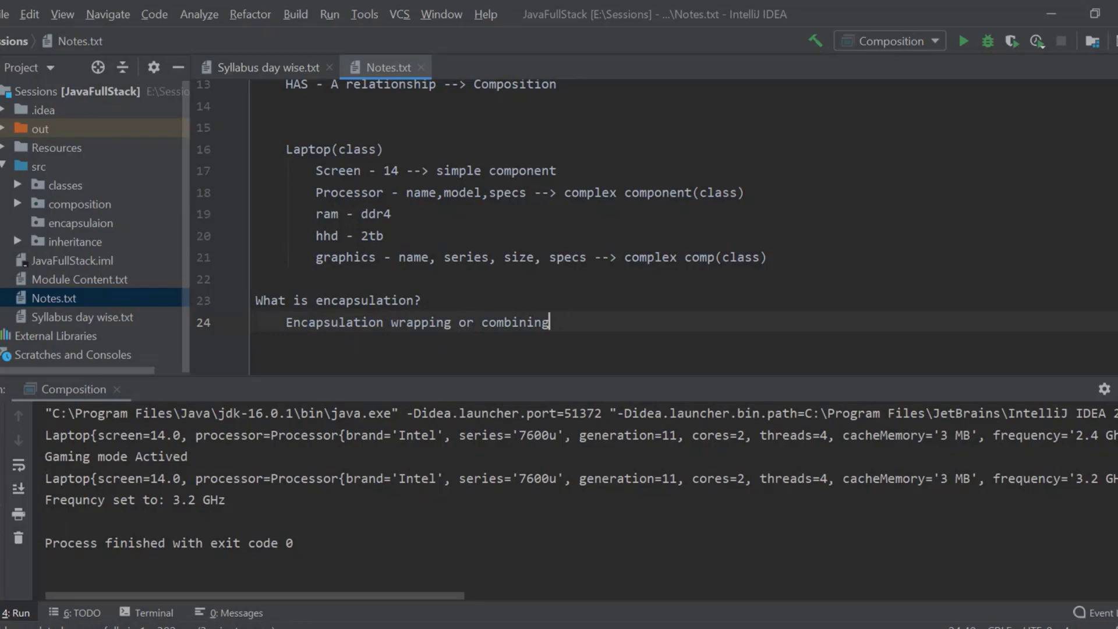
type("or binding the data into a si")
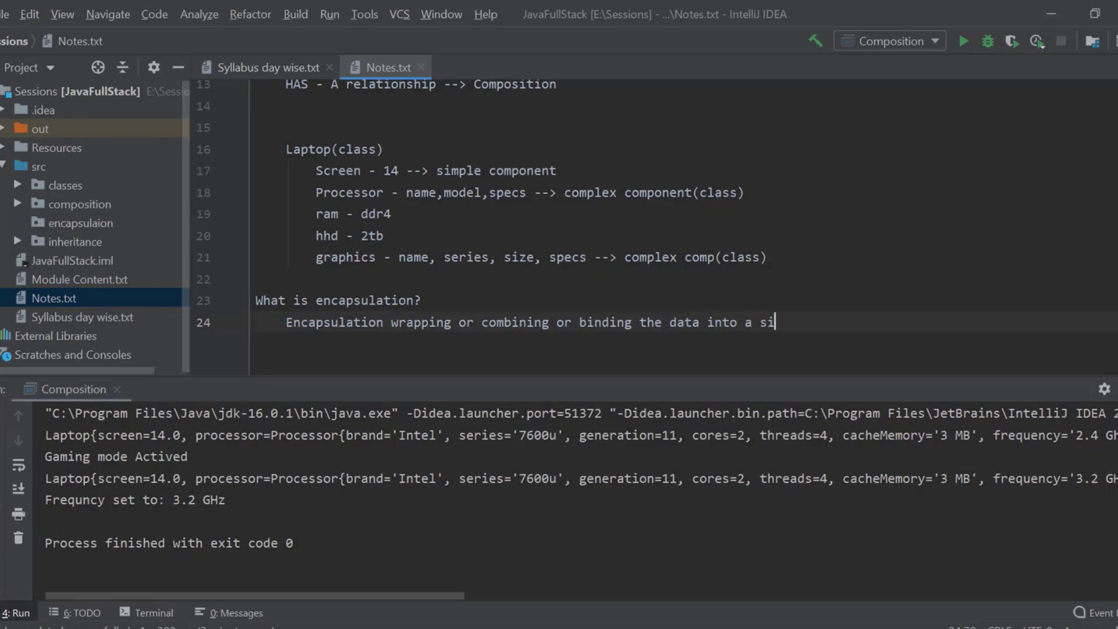
type("ngle entitiy")
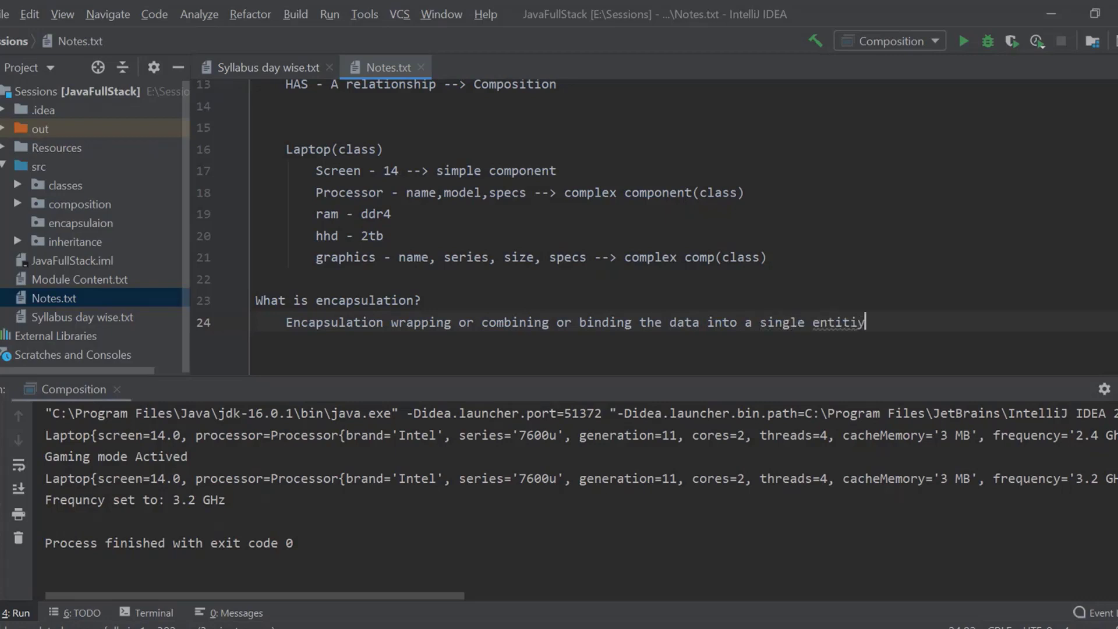
type("or unit")
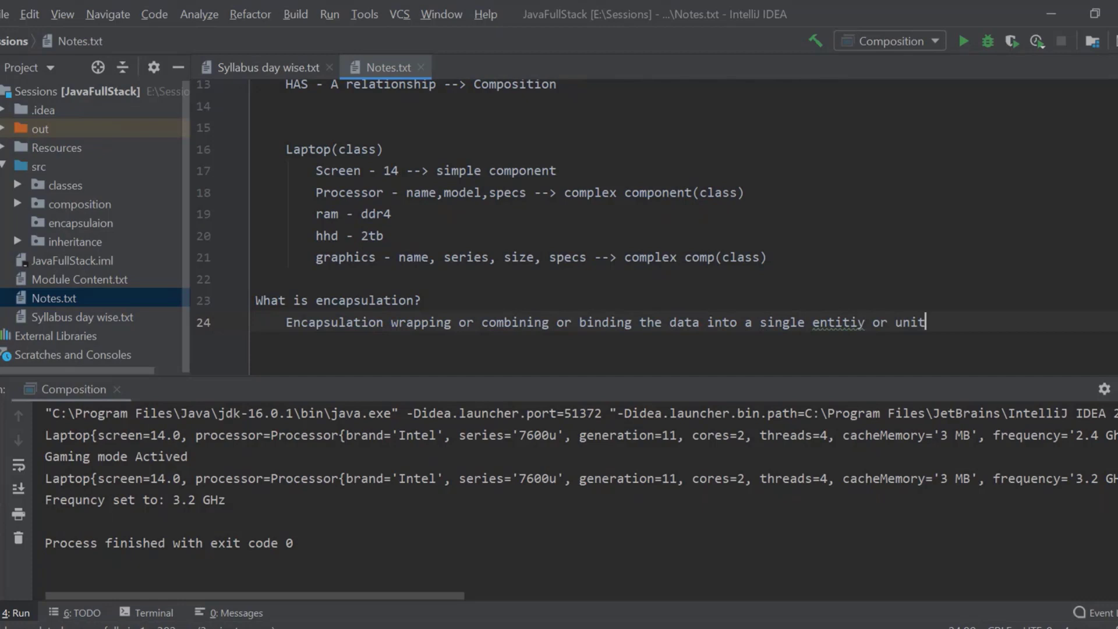
type(".")
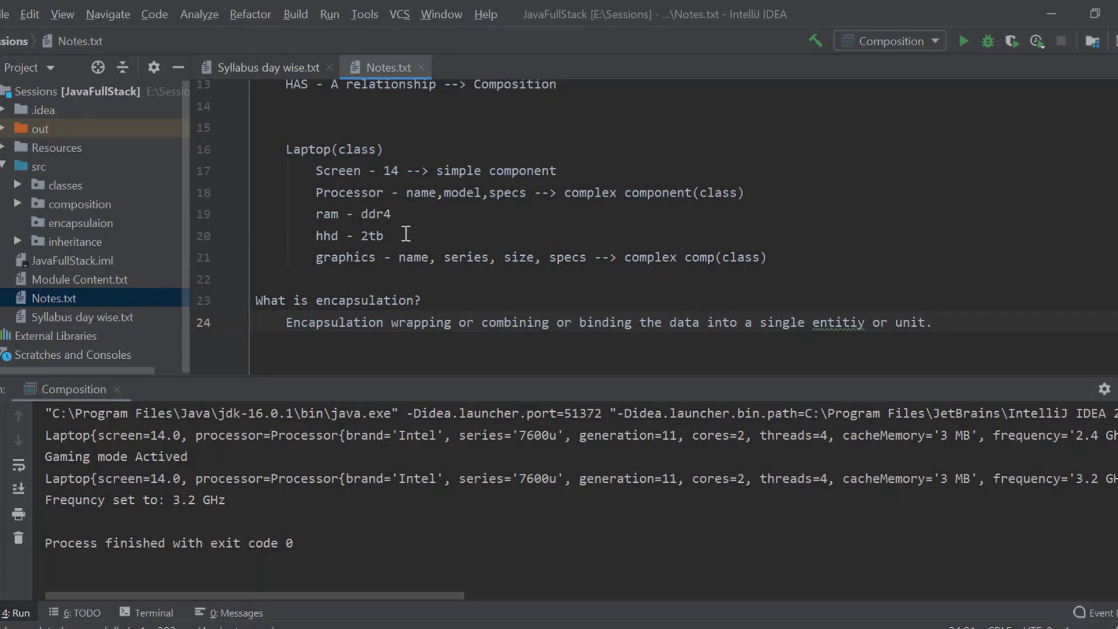
Create the Person class declaring public String name, int age and String gender fields.
right_click(78, 223)
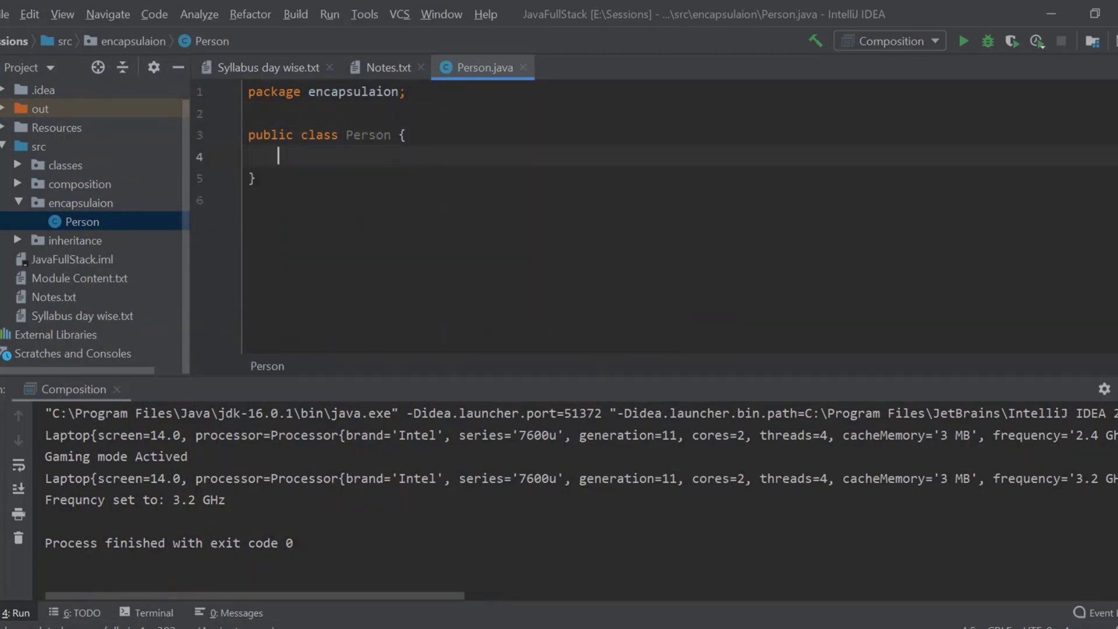
type("pri")
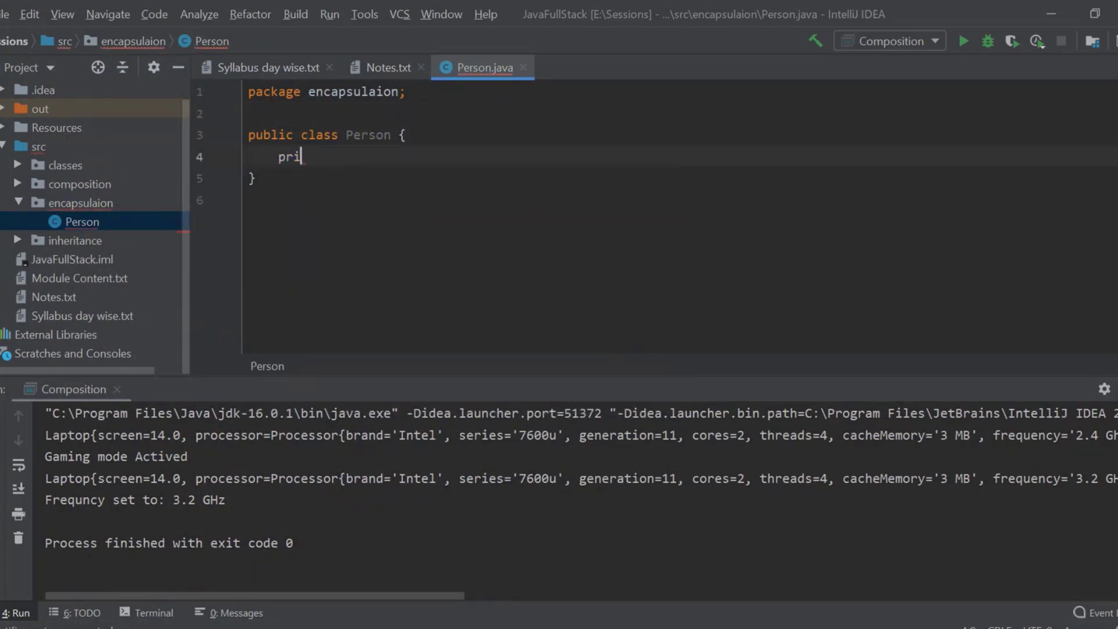
type("public")
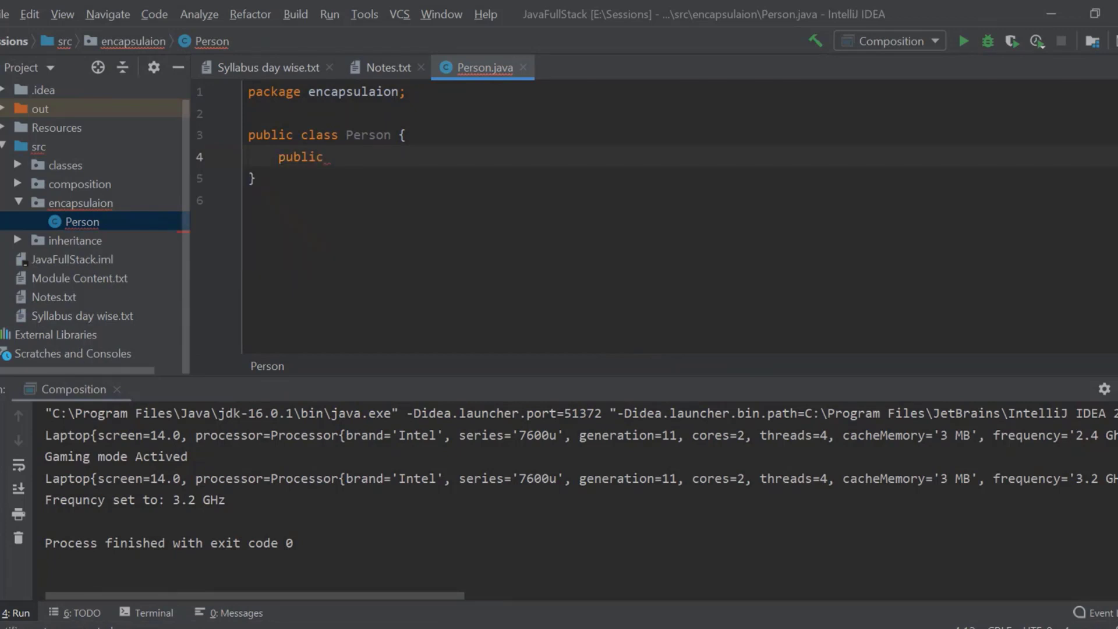
type("String")
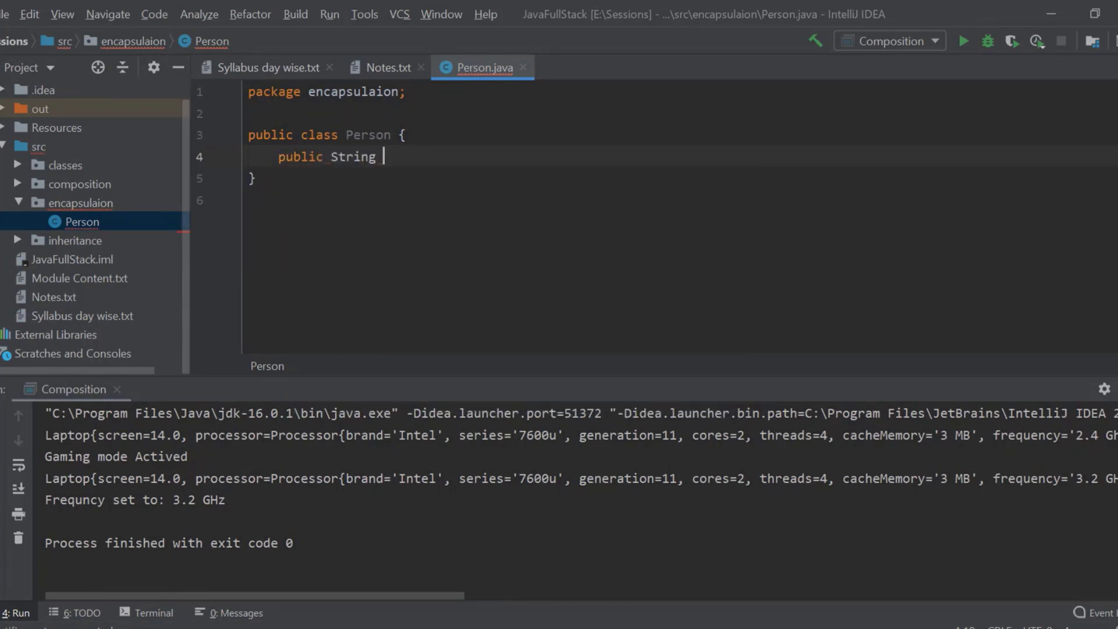
type("name;")
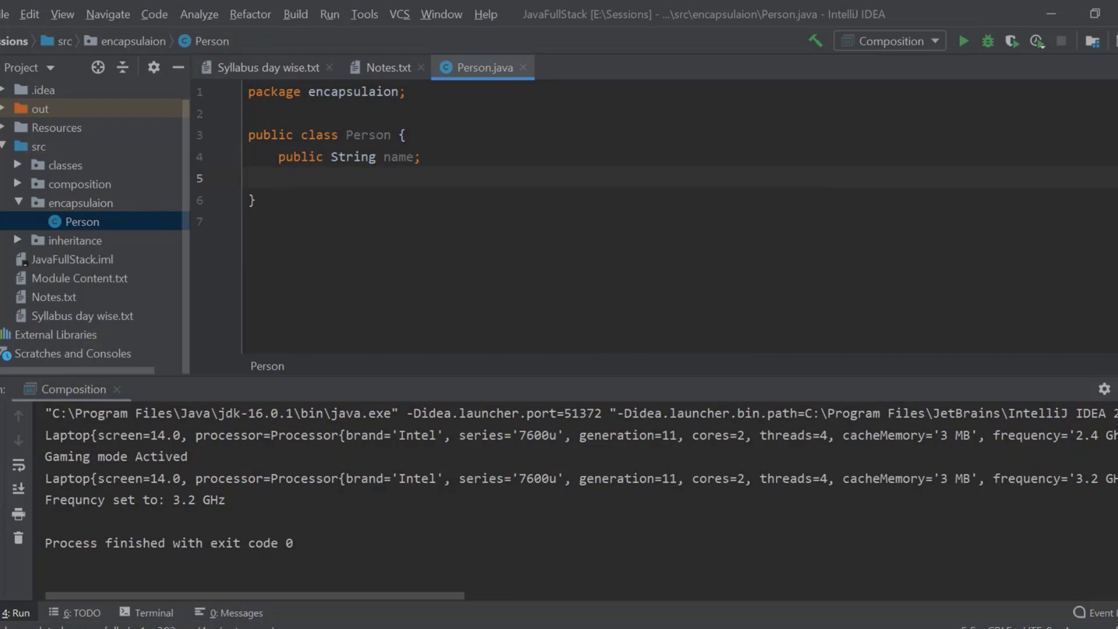
type("public int age;")
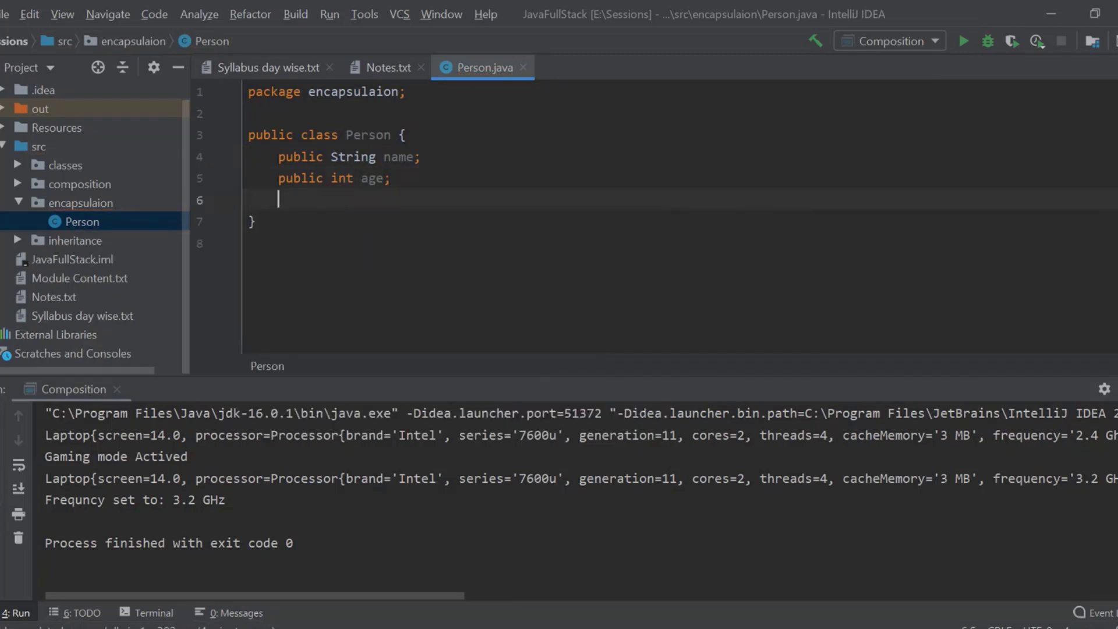
type("public")
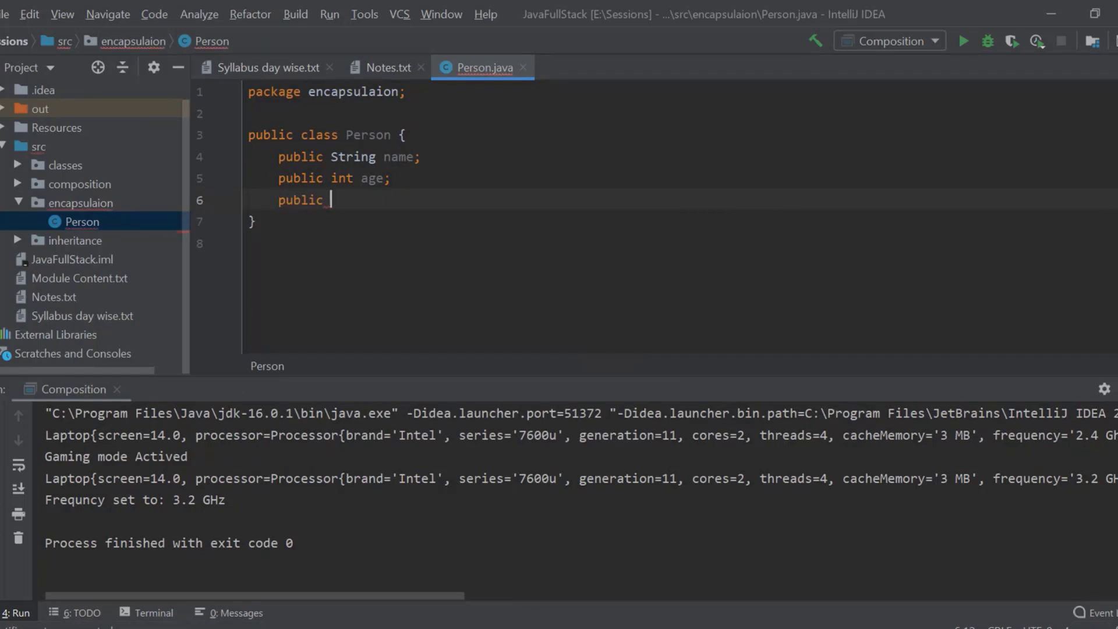
type("String g")
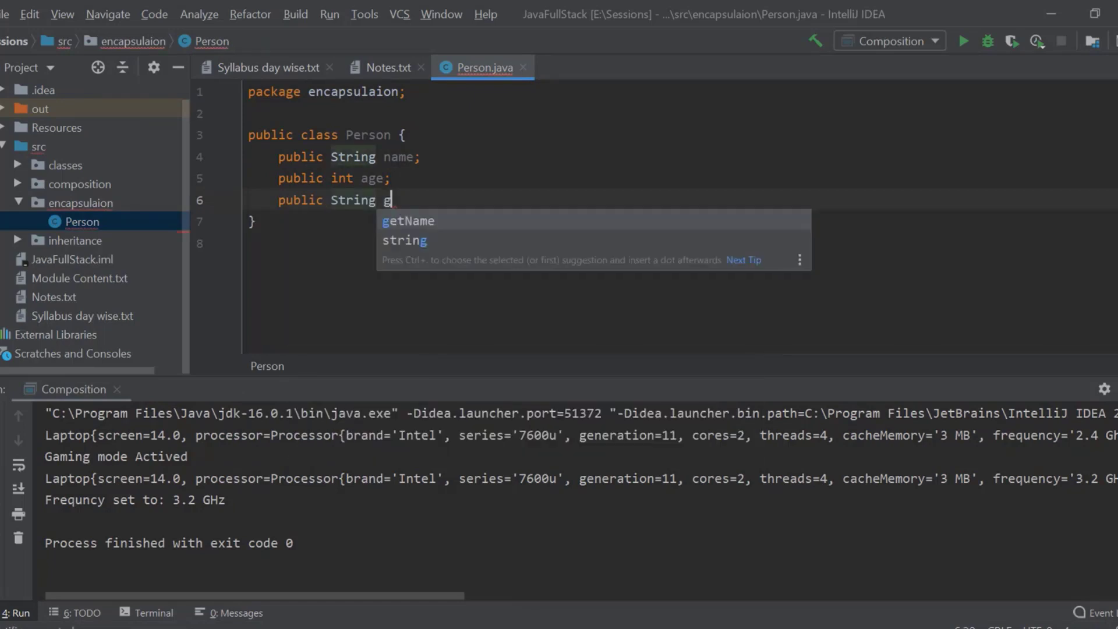
type("ender")
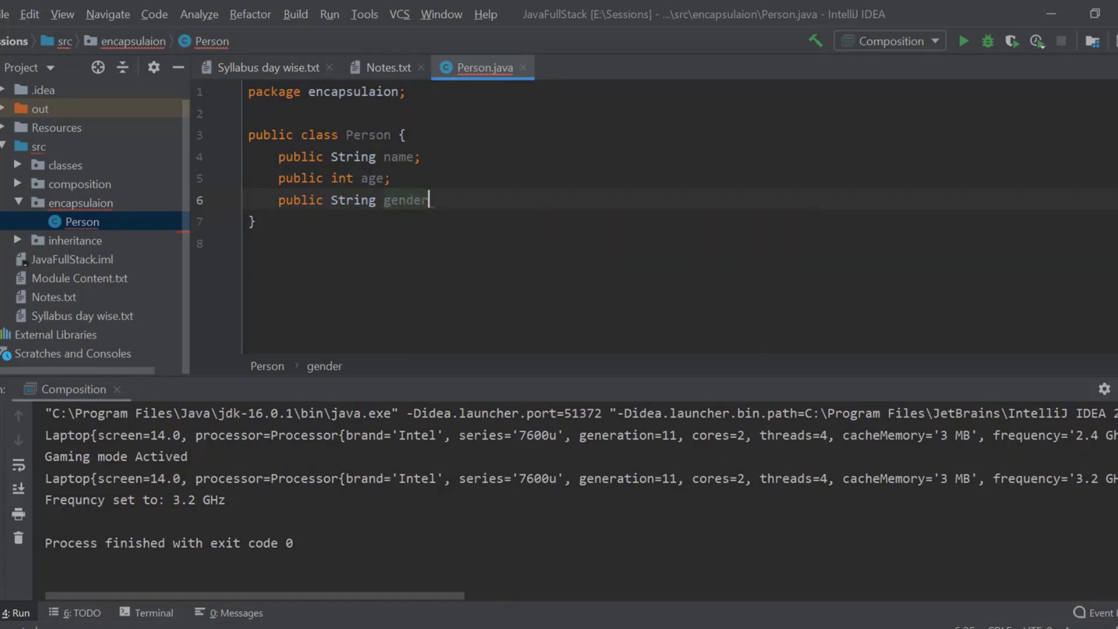
type(";")
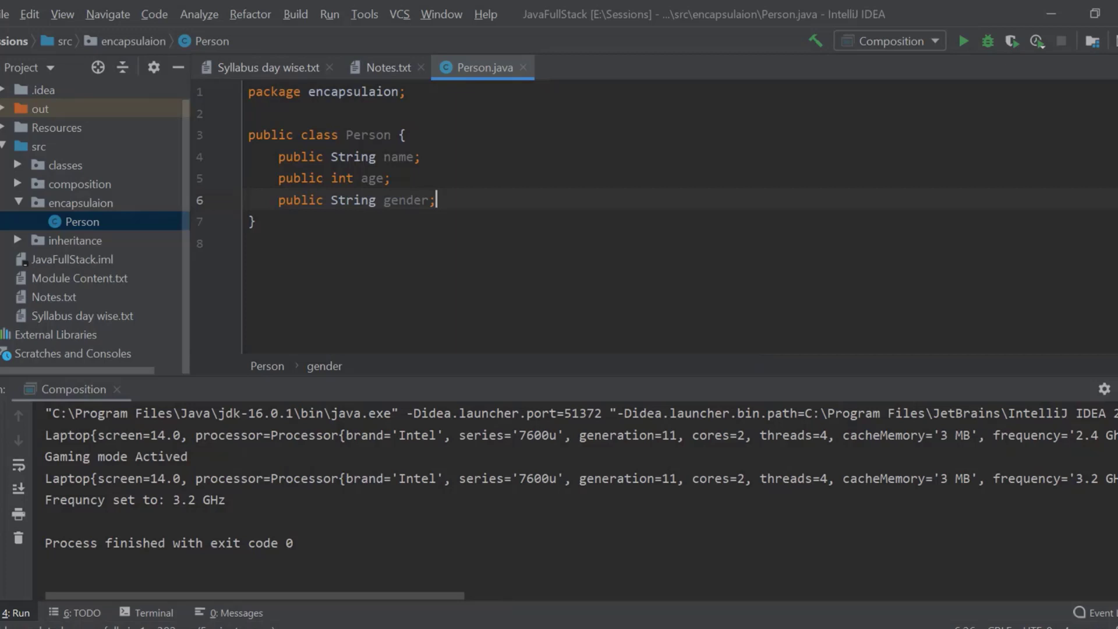
Create a 'main' subpackage under encapsulaion holding a new Encapsulation class.
right_click(82, 203)
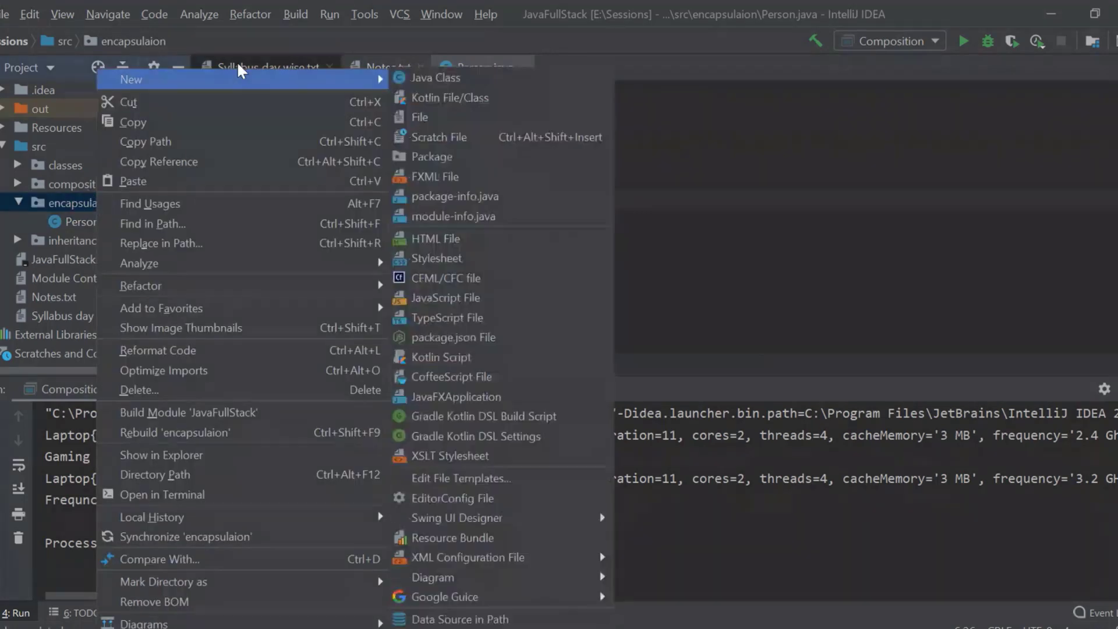
left_click(431, 156)
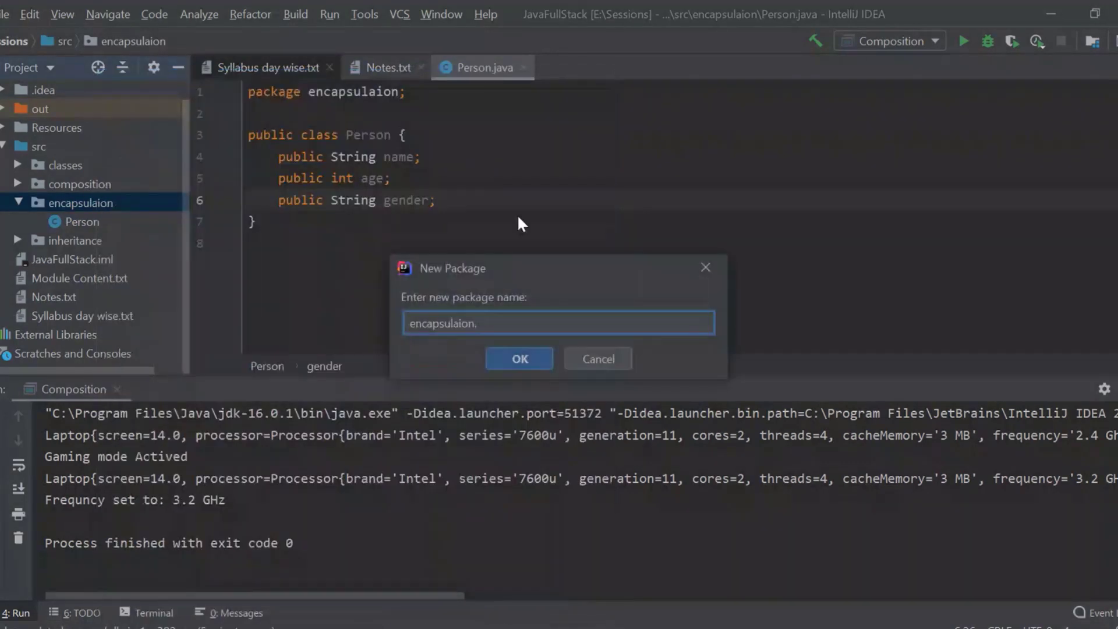
left_click(518, 358)
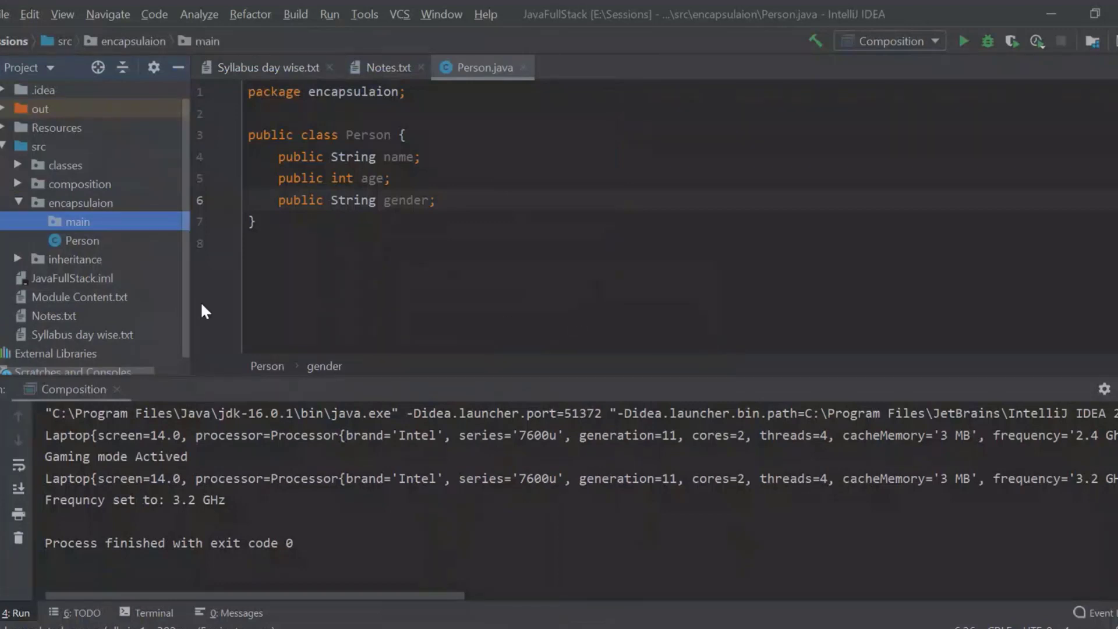
right_click(77, 221)
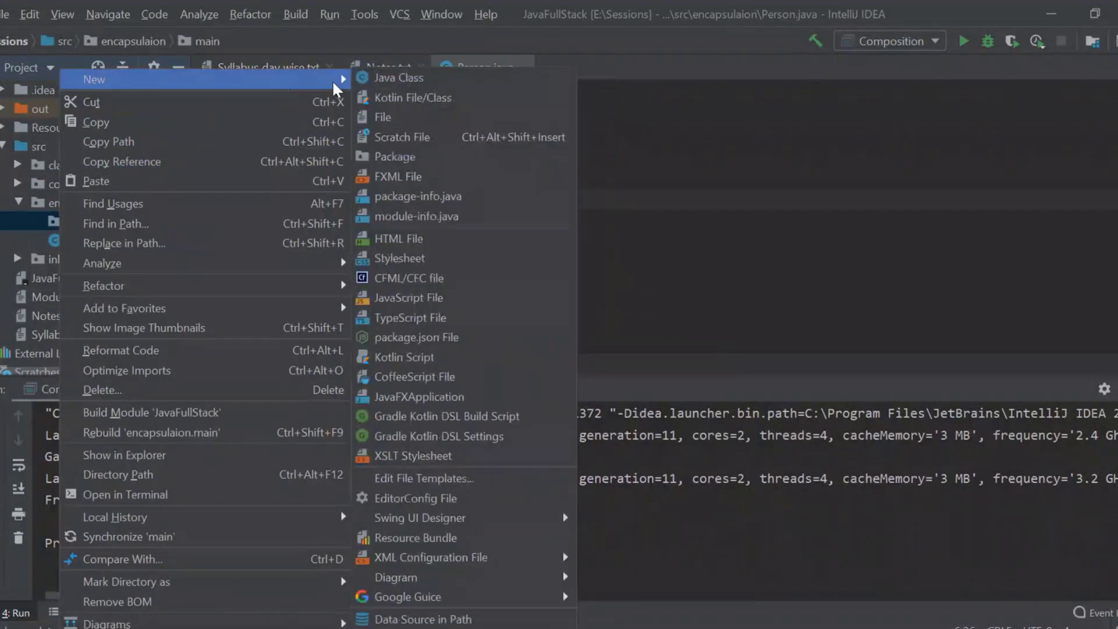
left_click(400, 77)
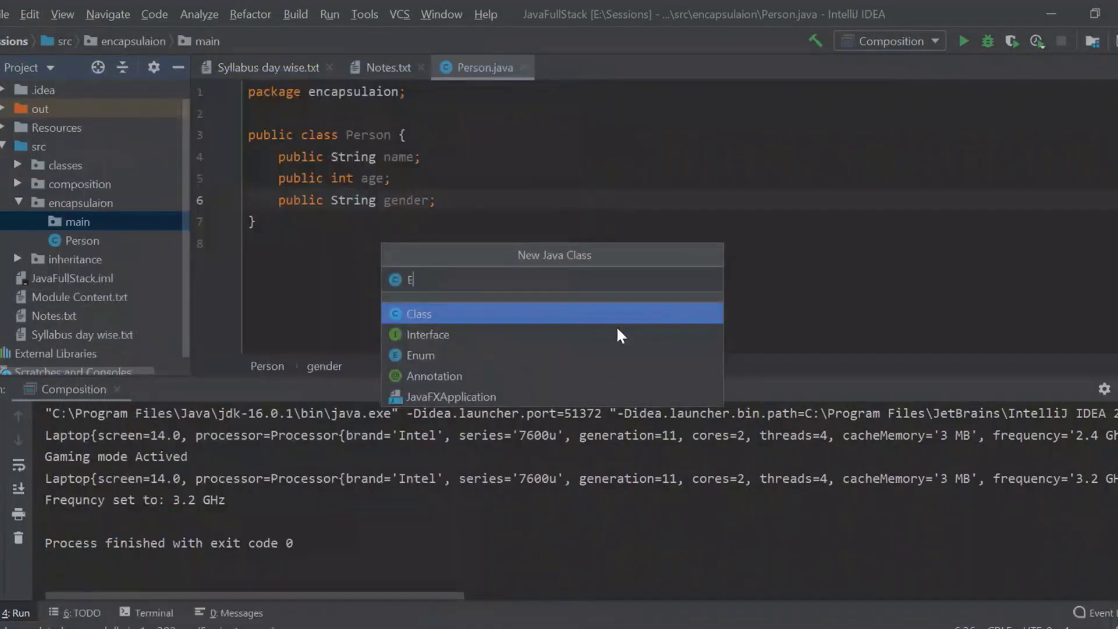
type("ncaps")
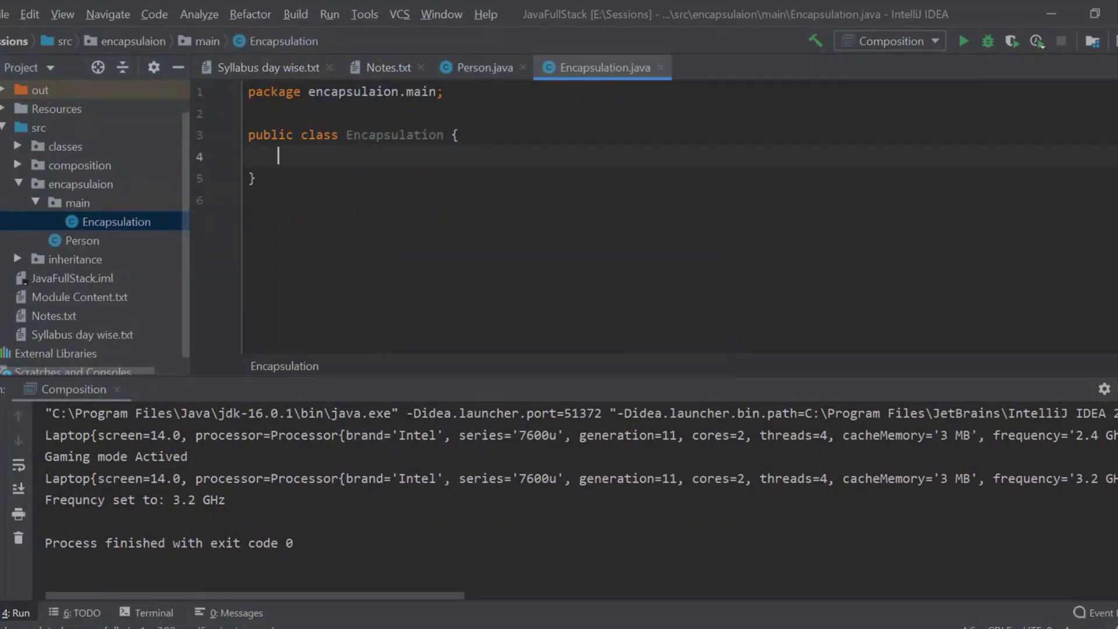
Write a main method that creates a new Person object.
type("public static void main(String[] args){")
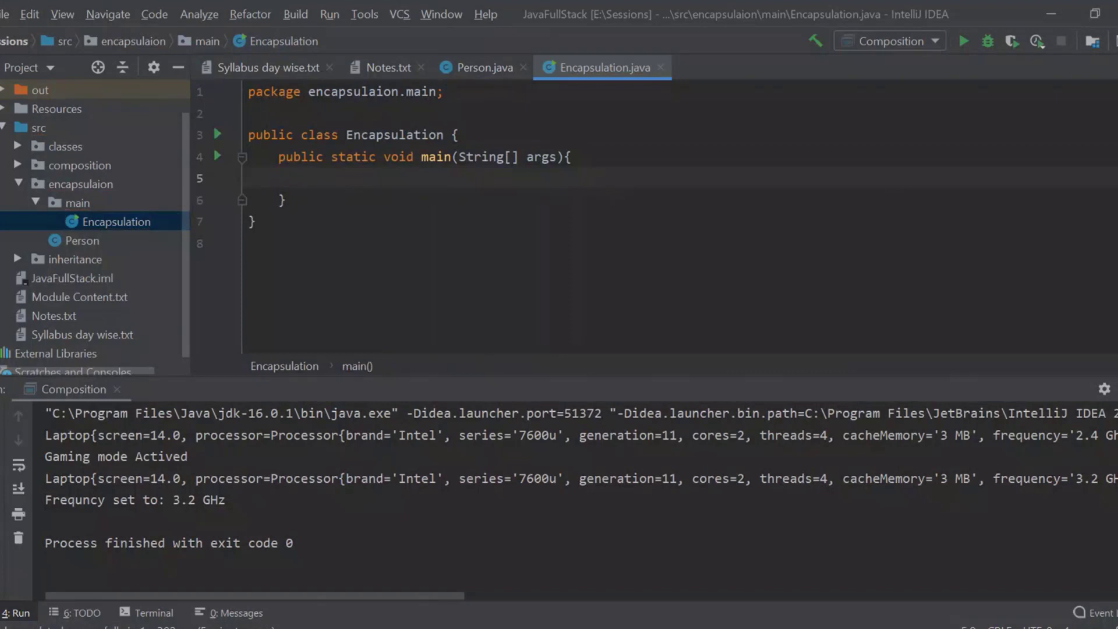
type("Person ne")
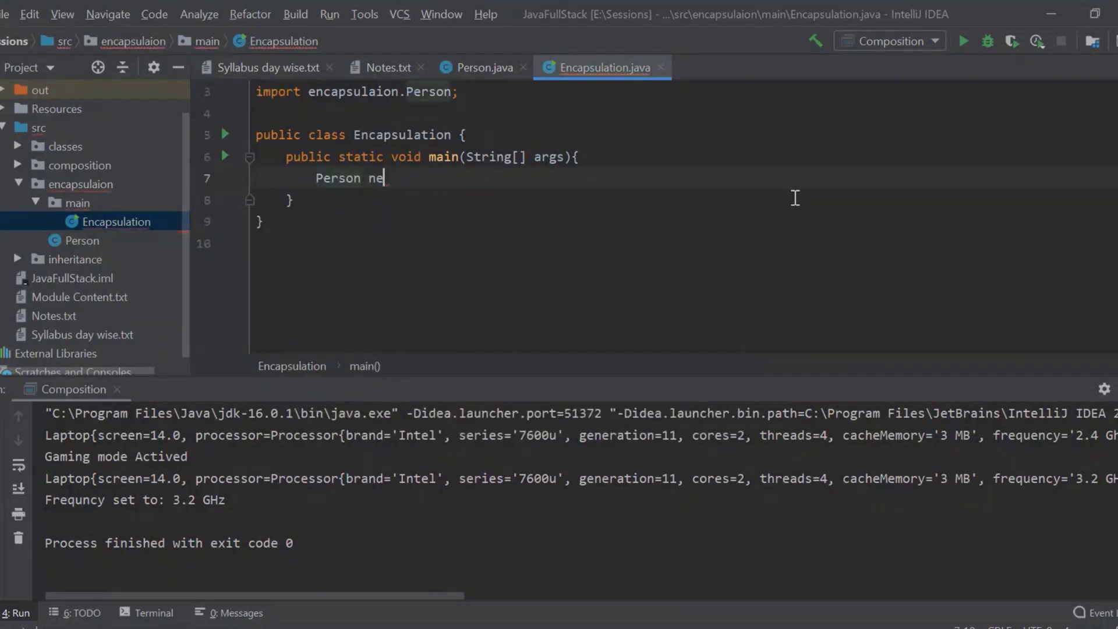
key("backspace")
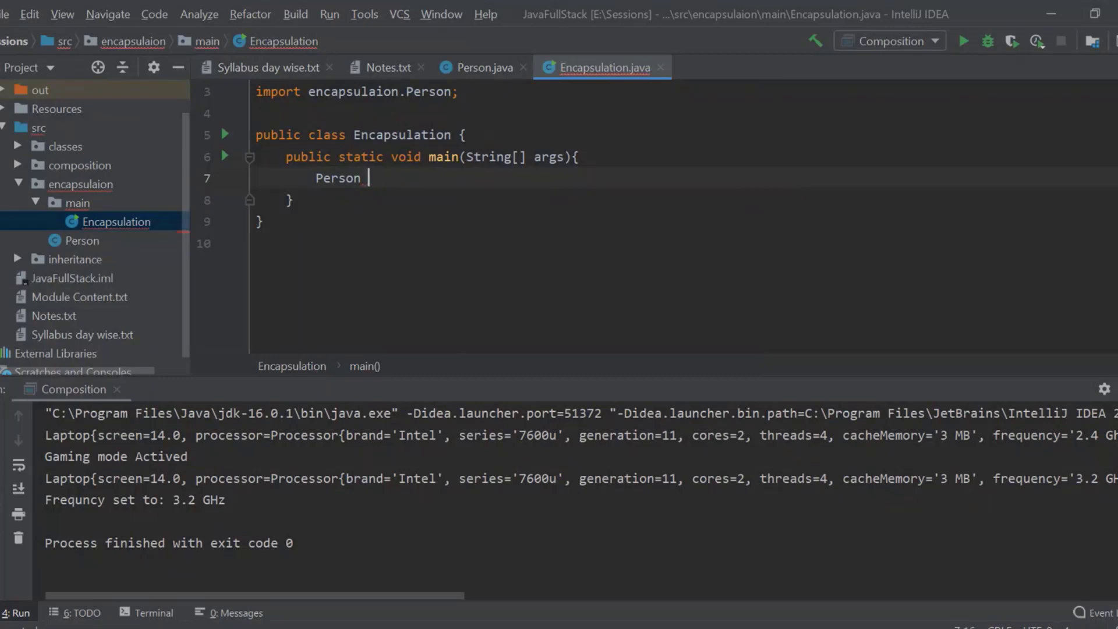
type("person = n")
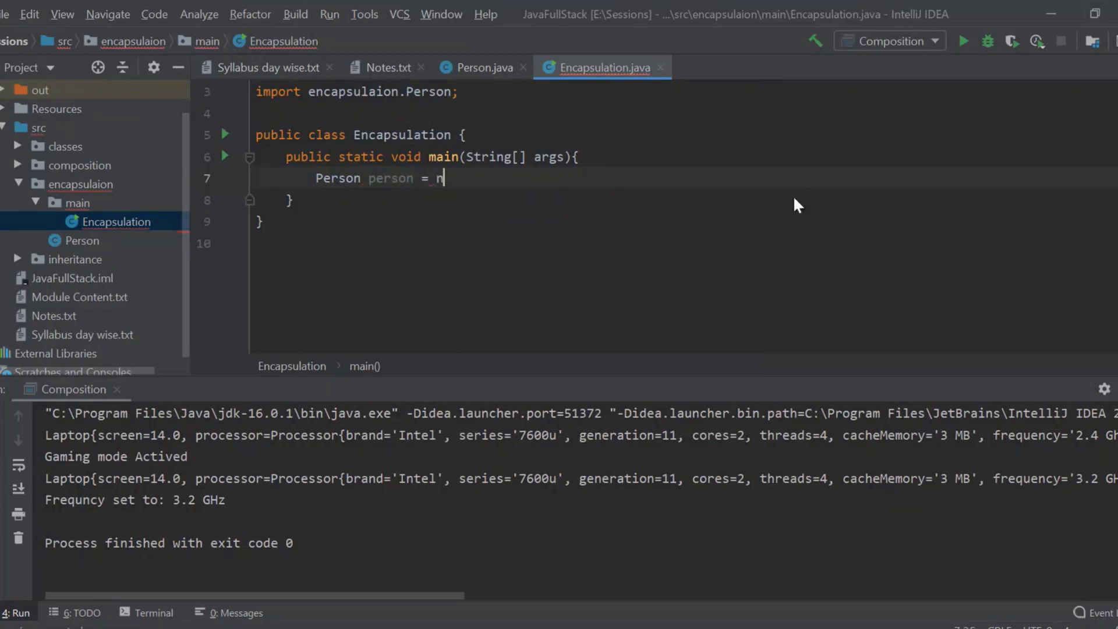
type("ew Person();")
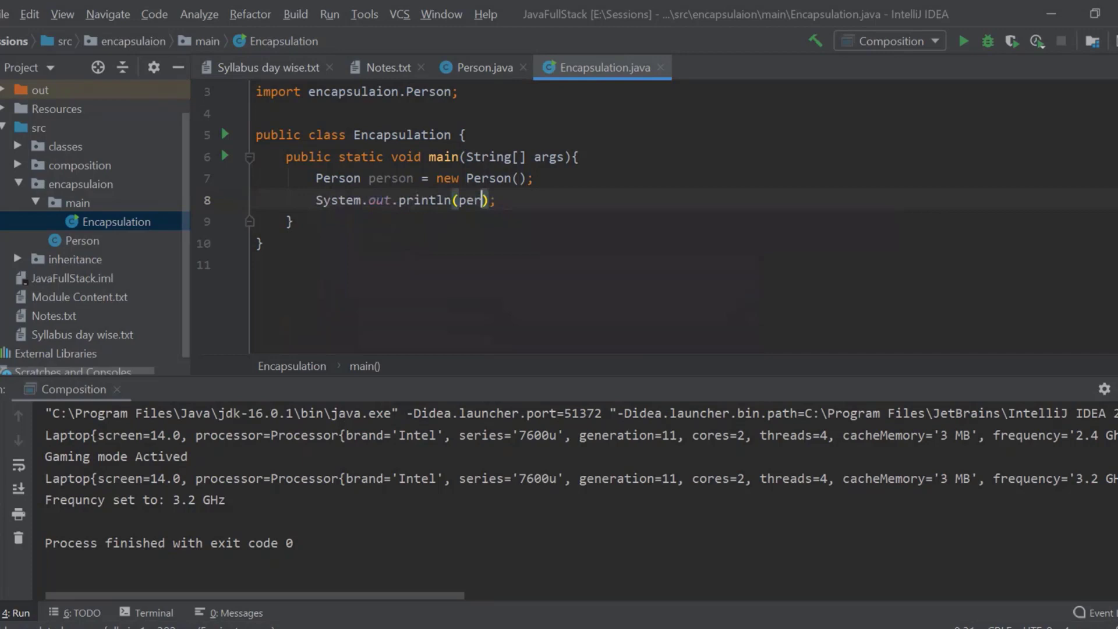
Print person, run Encapsulation.main(), and add blank lines below Person's fields.
type("son")
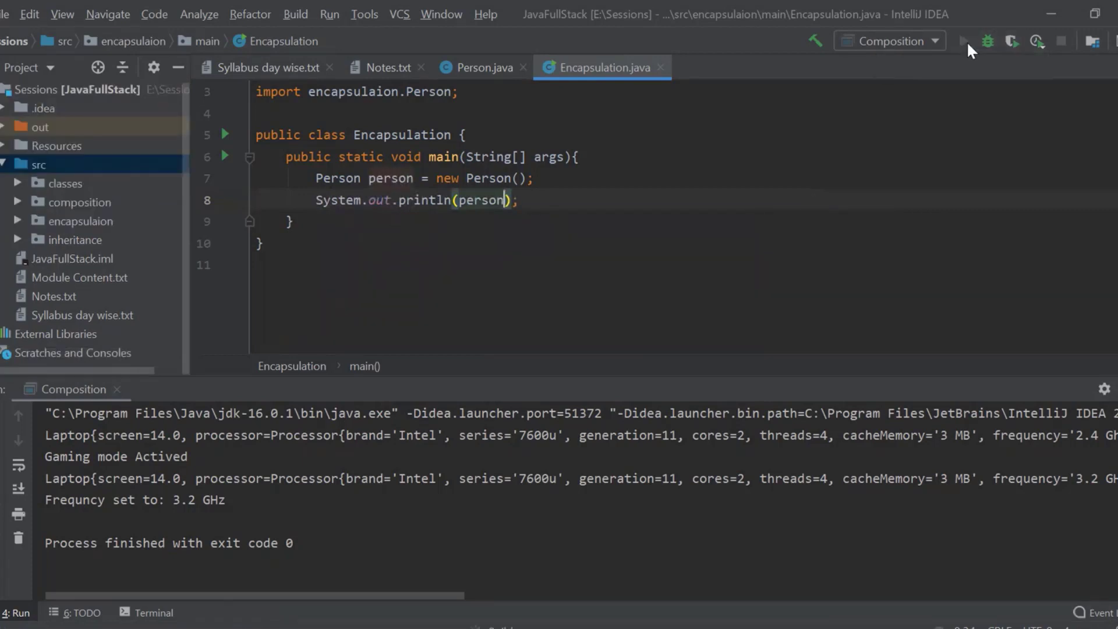
right_click(464, 200)
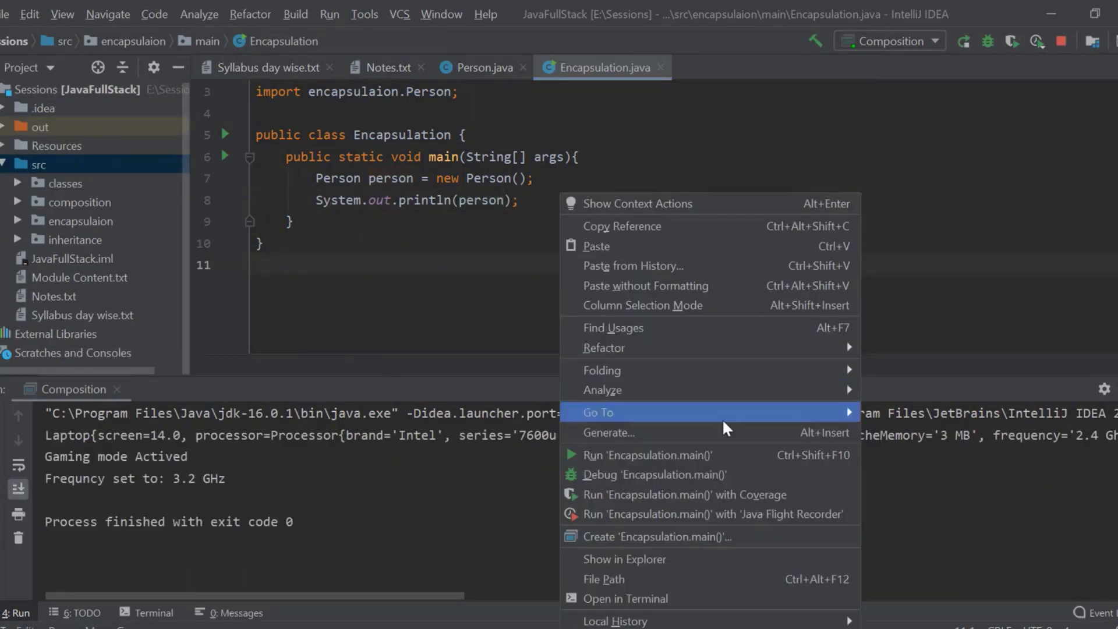
left_click(649, 455)
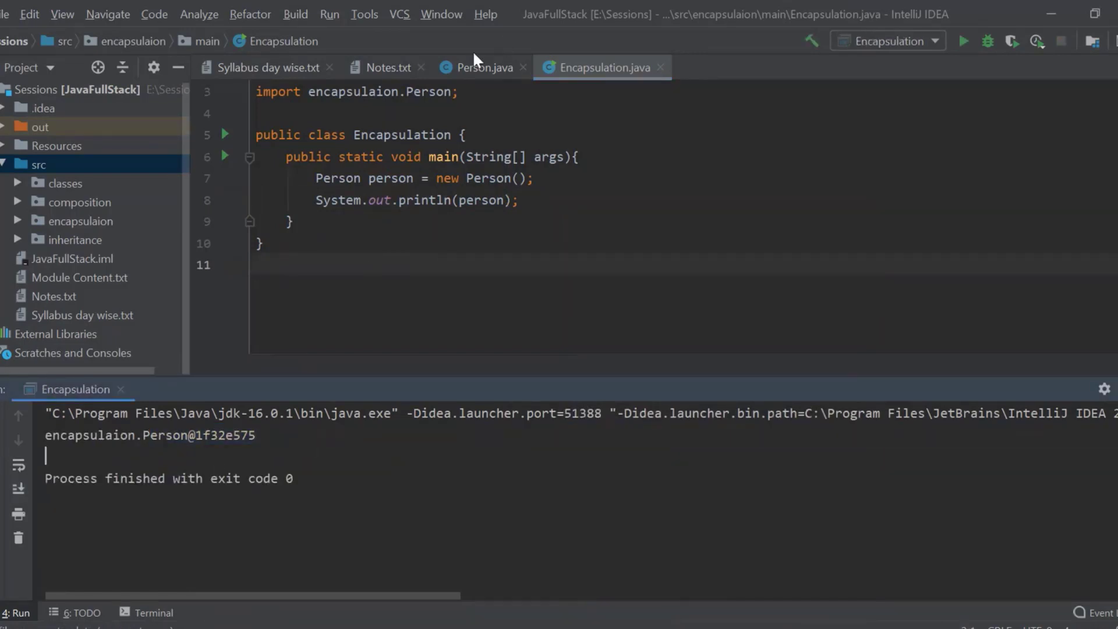
left_click(482, 67)
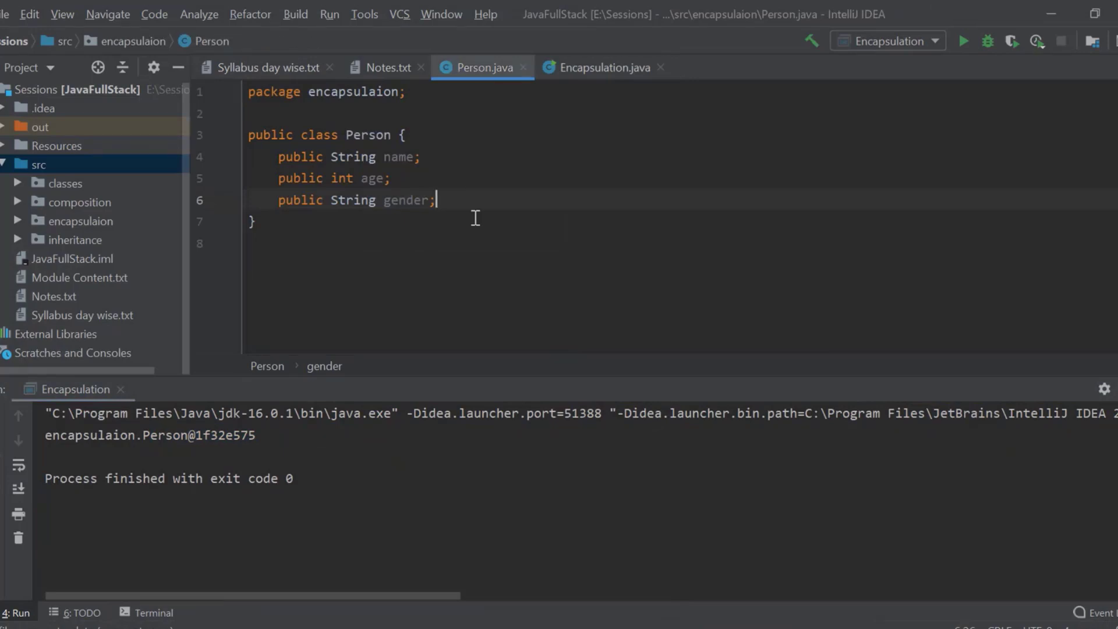
key("enter")
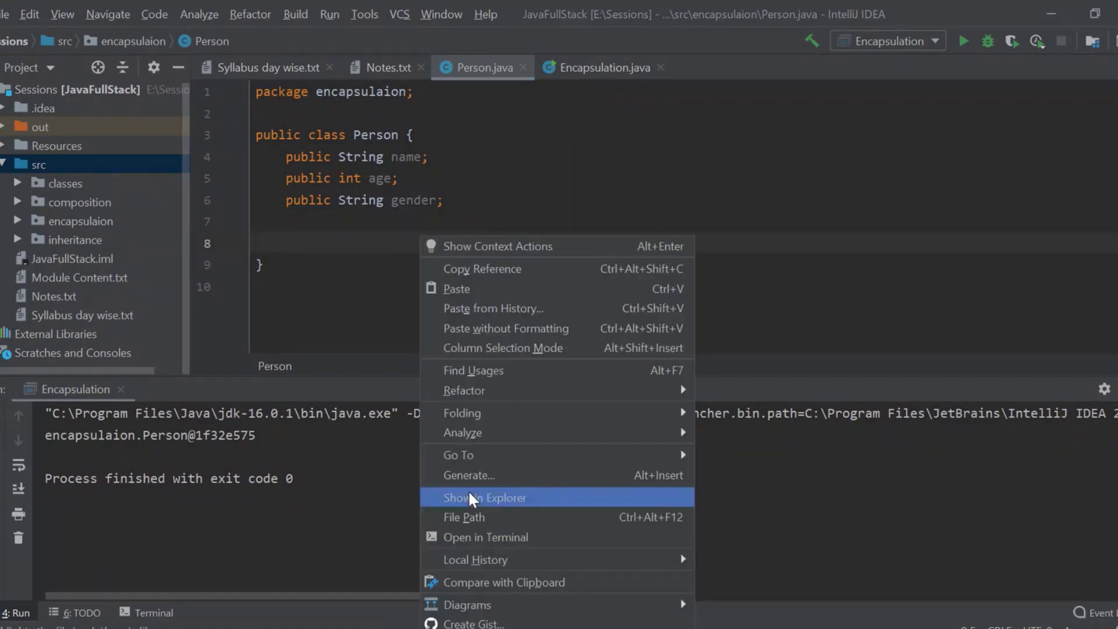
Generate an empty constructor and a name/age/gender constructor, then type default name 'Mounish'.
left_click(469, 475)
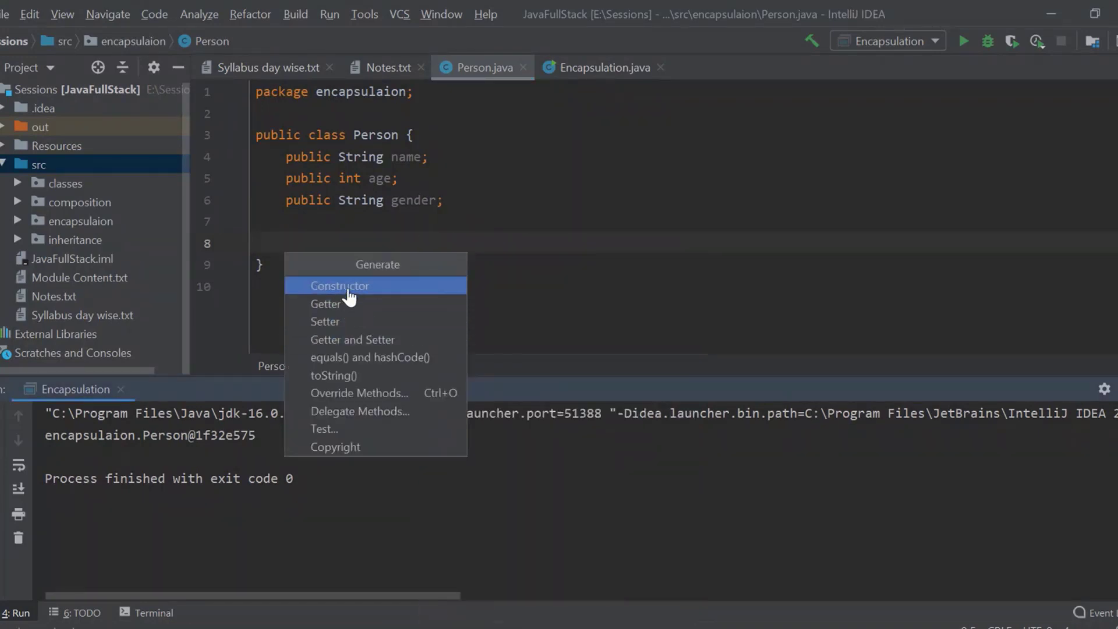
left_click(340, 285)
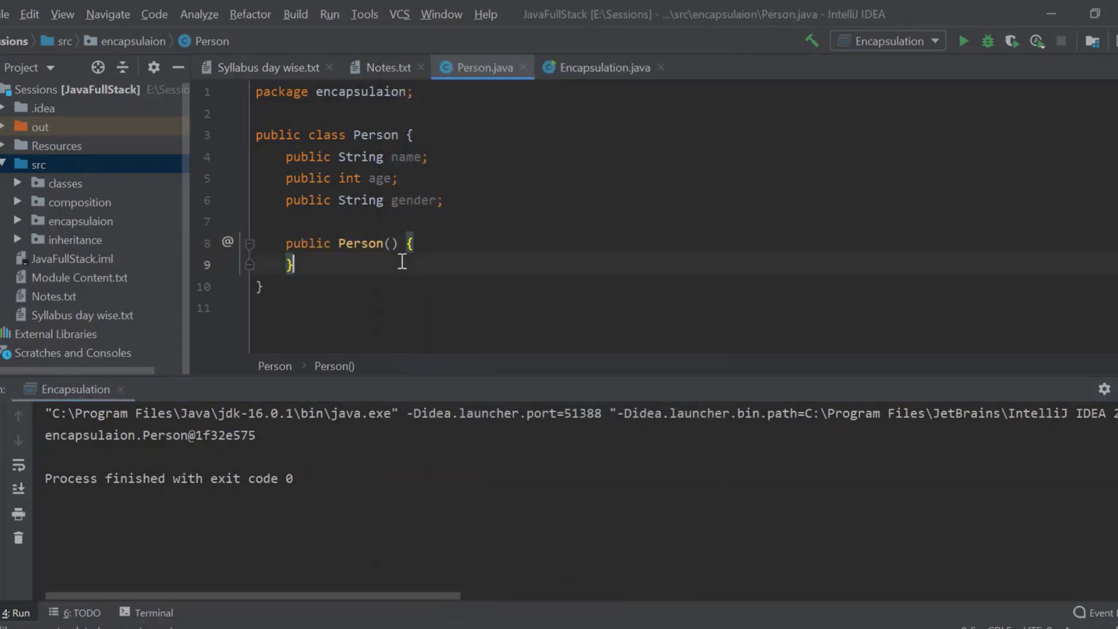
right_click(401, 261)
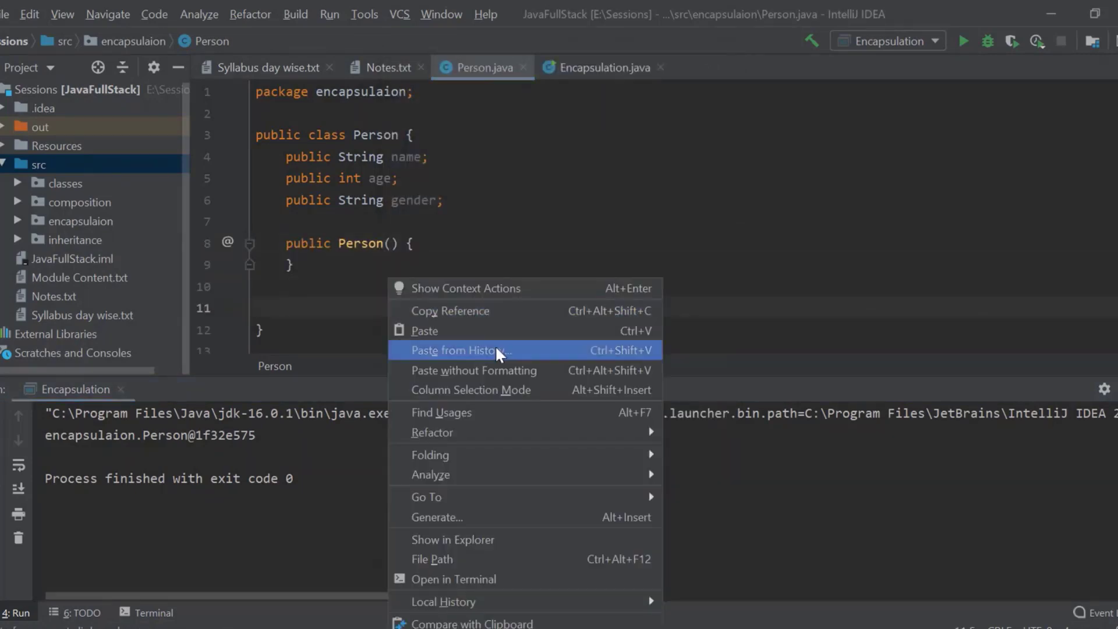
left_click(436, 517)
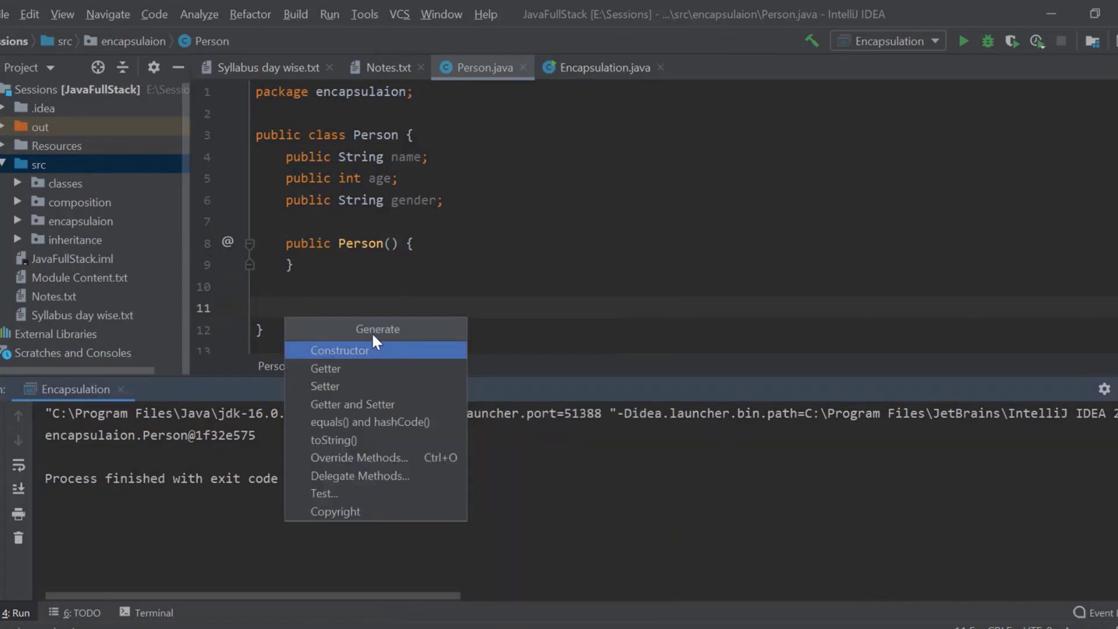
left_click(339, 350)
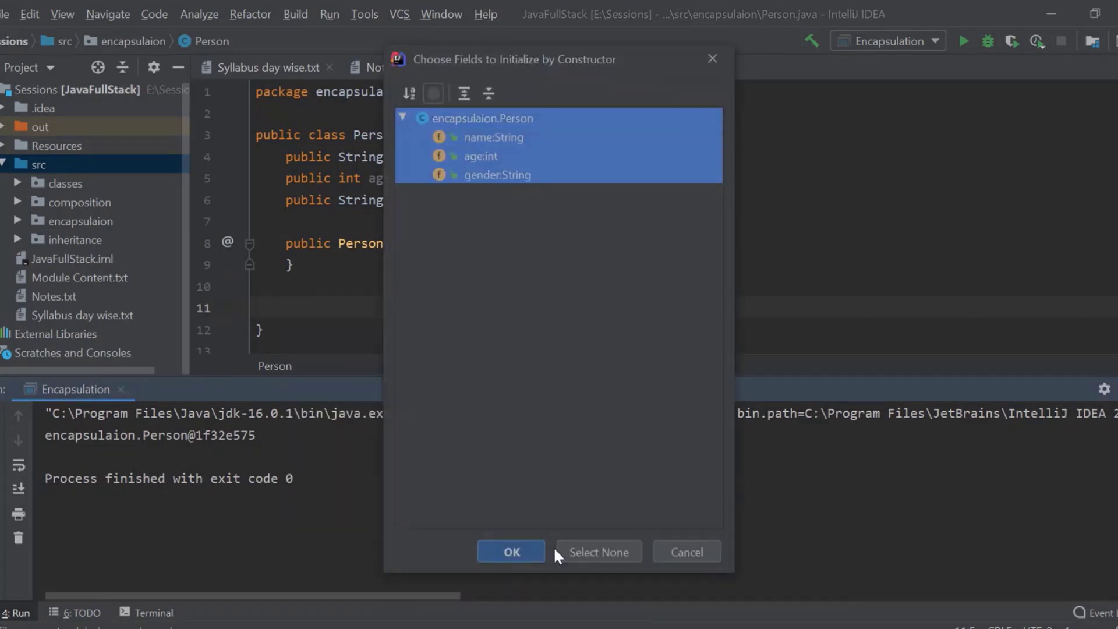
left_click(511, 552)
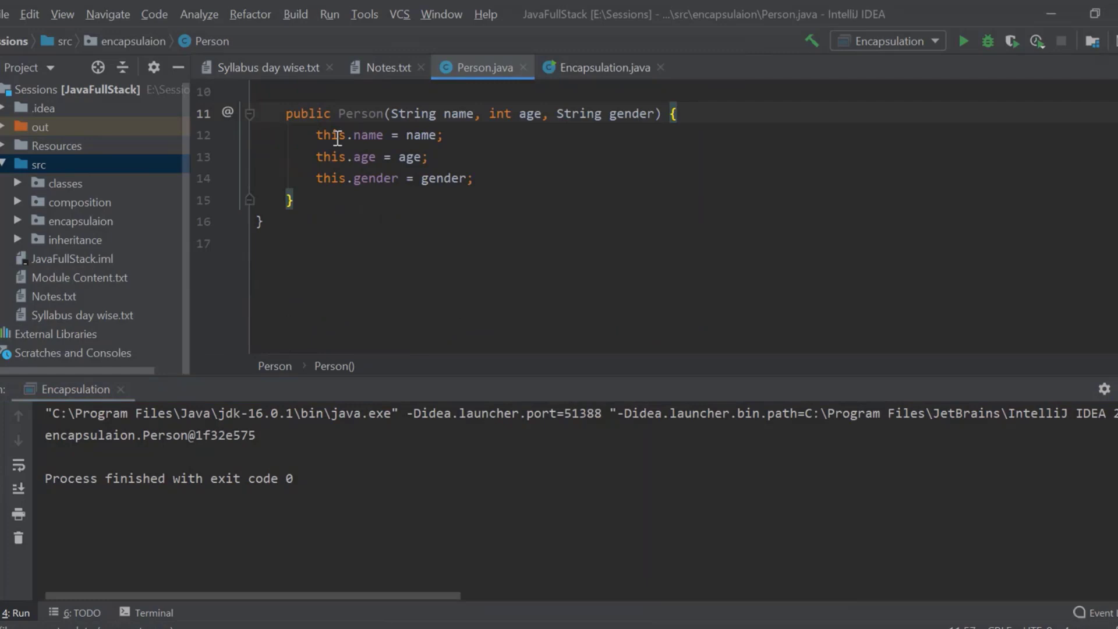
left_click(474, 178)
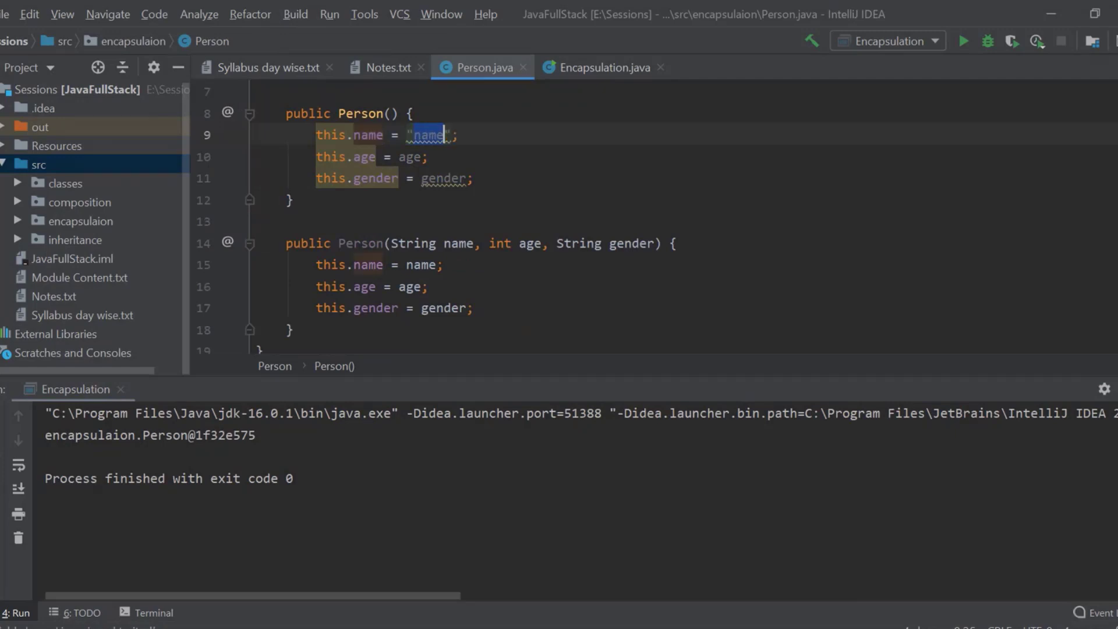
type("Mounish")
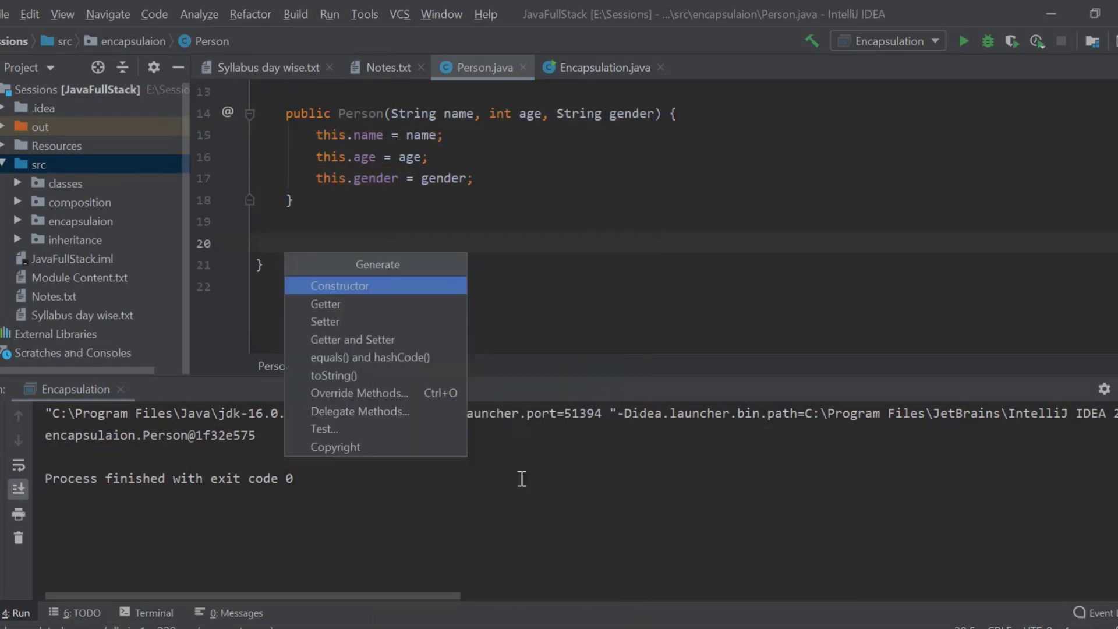
Generate toString with name, age and gender, and rerun Encapsulation.
left_click(333, 375)
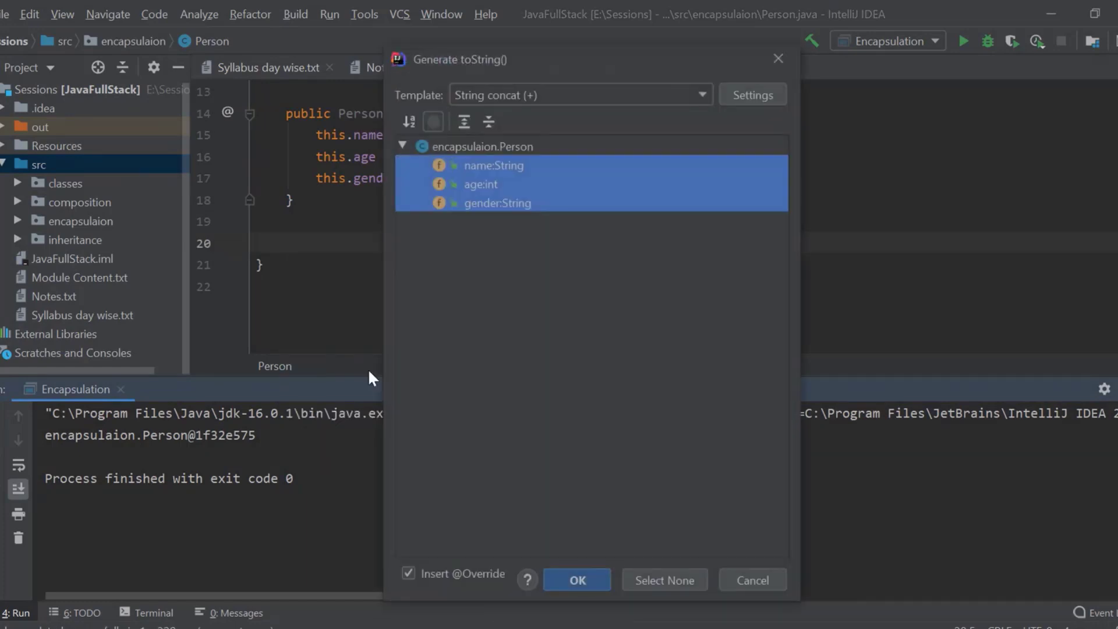
left_click(576, 580)
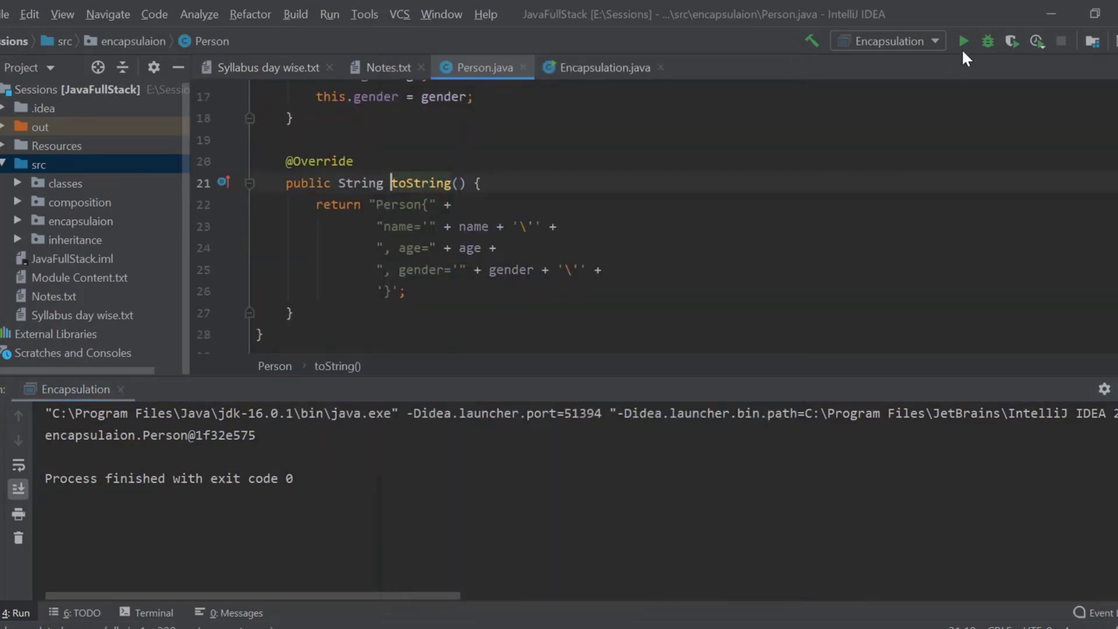
left_click(963, 41)
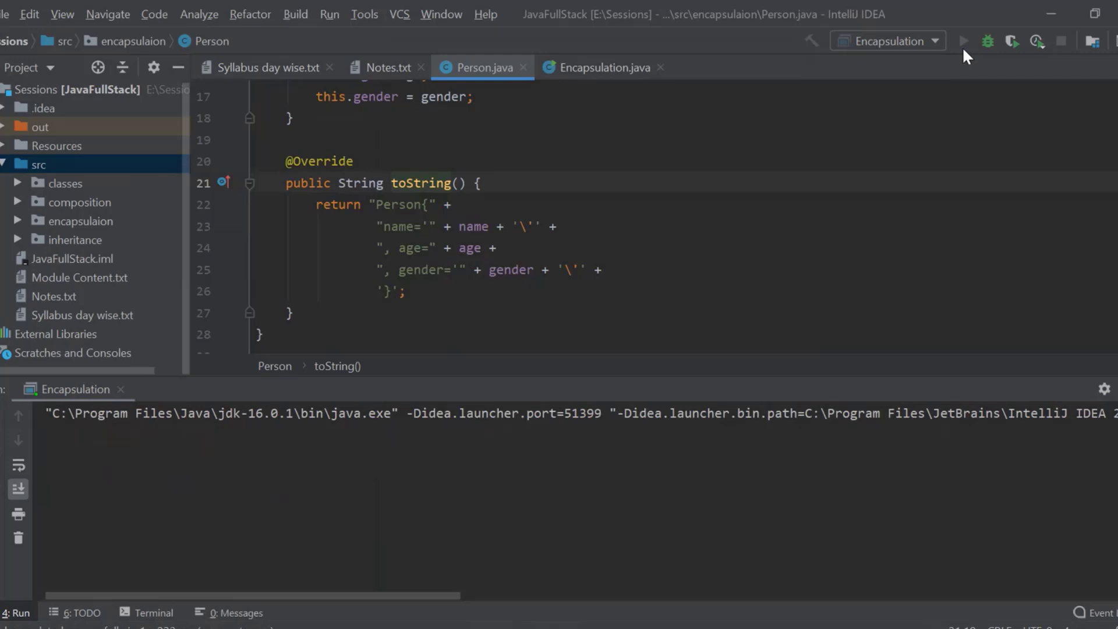
left_click(963, 40)
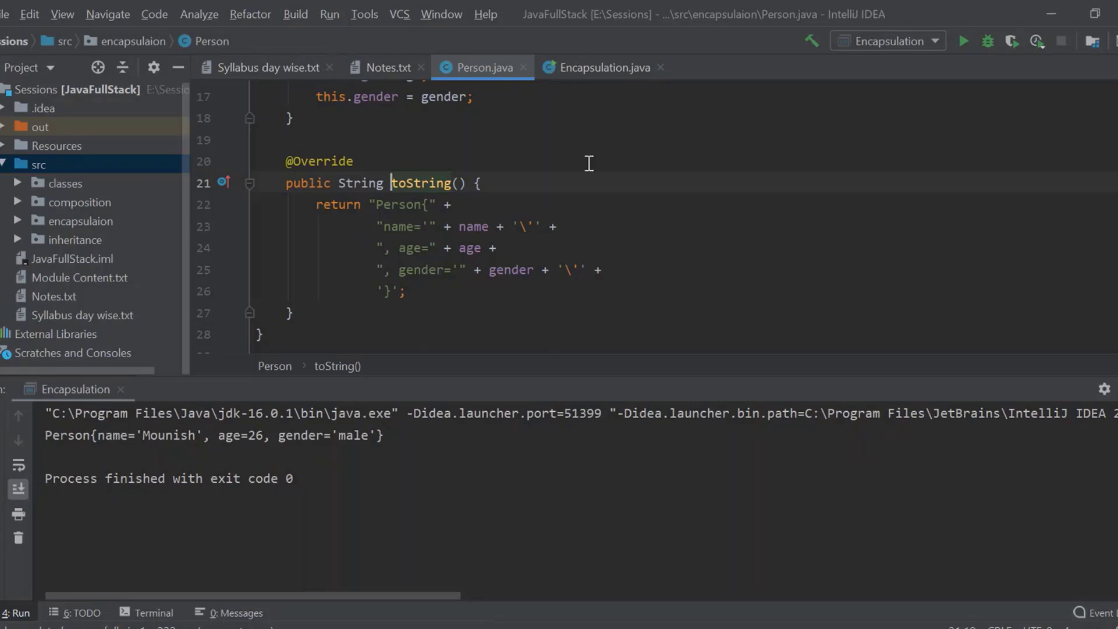
Review Person's default-value constructor and toString method, ending on Encapsulation.java.
left_click(601, 67)
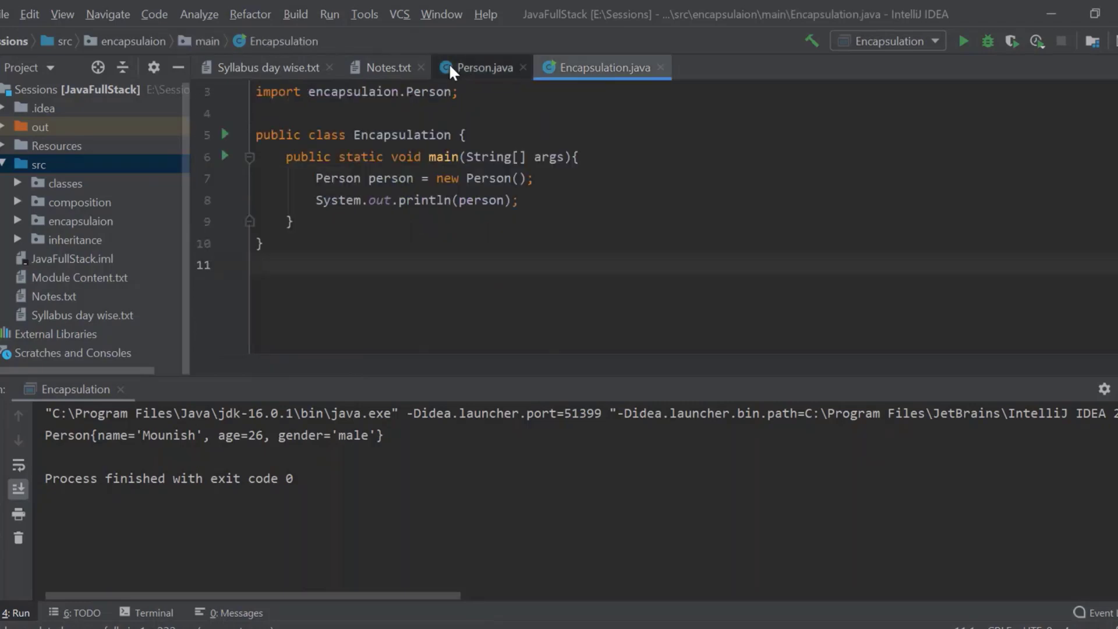
left_click(483, 67)
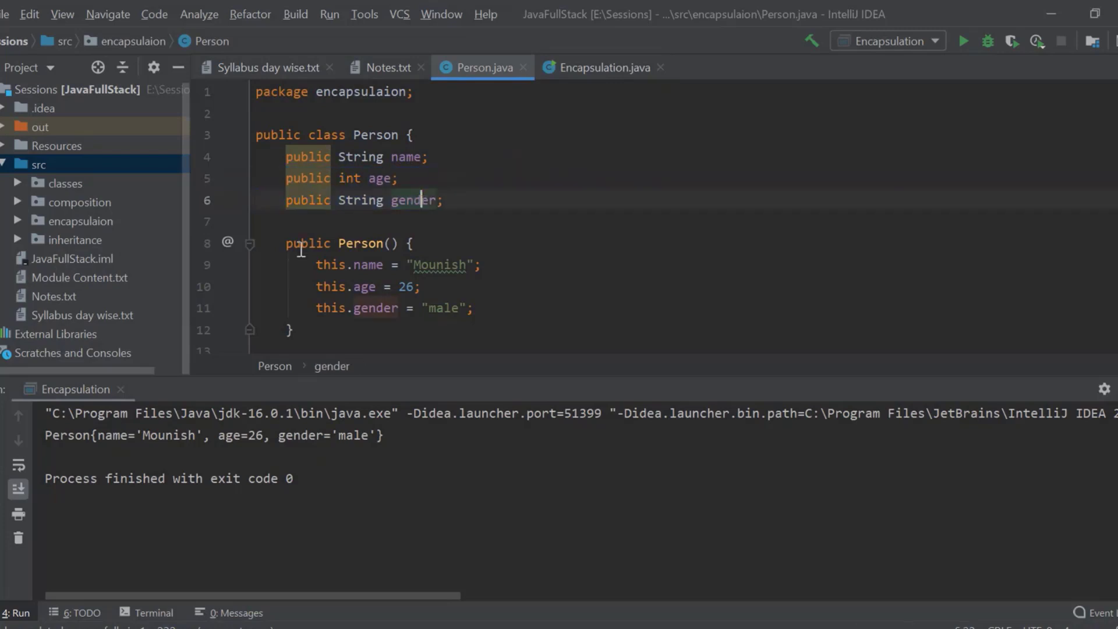
scroll("down", 3)
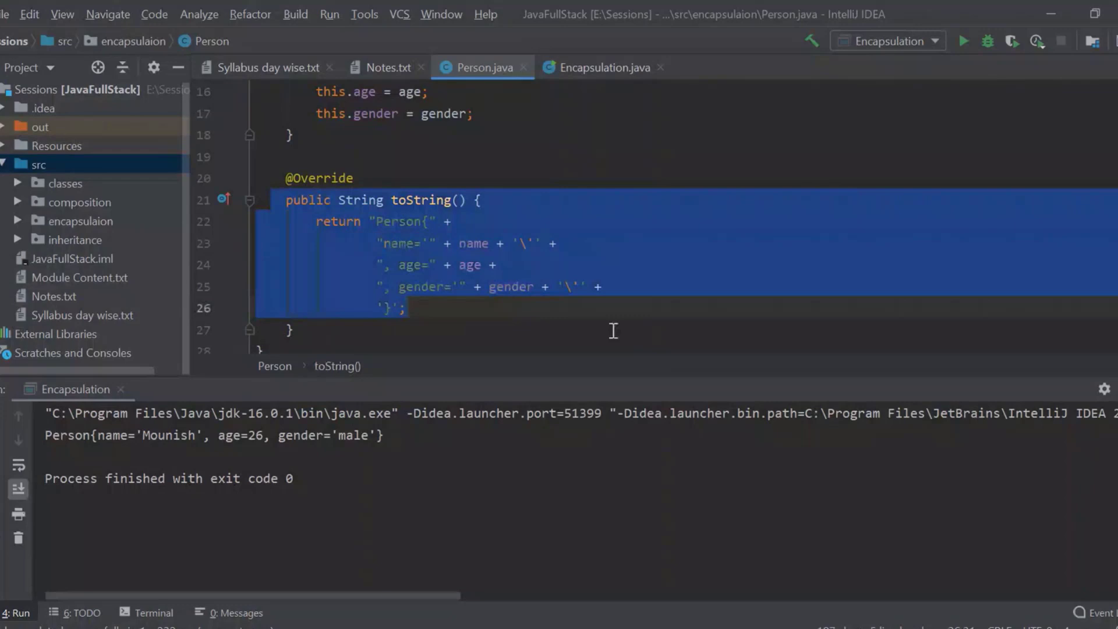
left_click(614, 331)
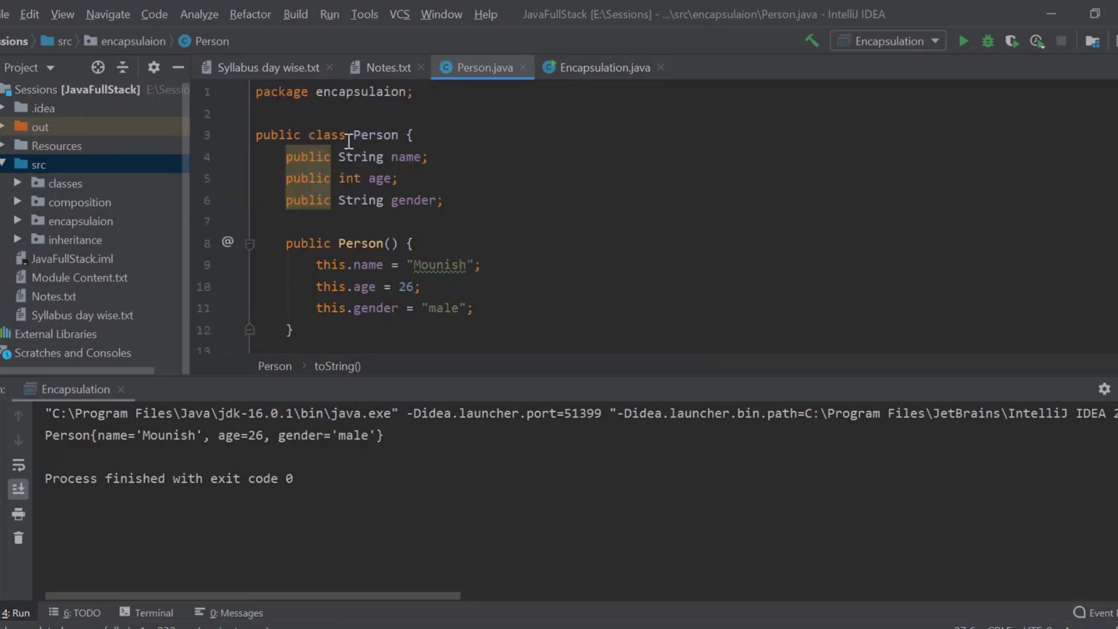
left_click(602, 67)
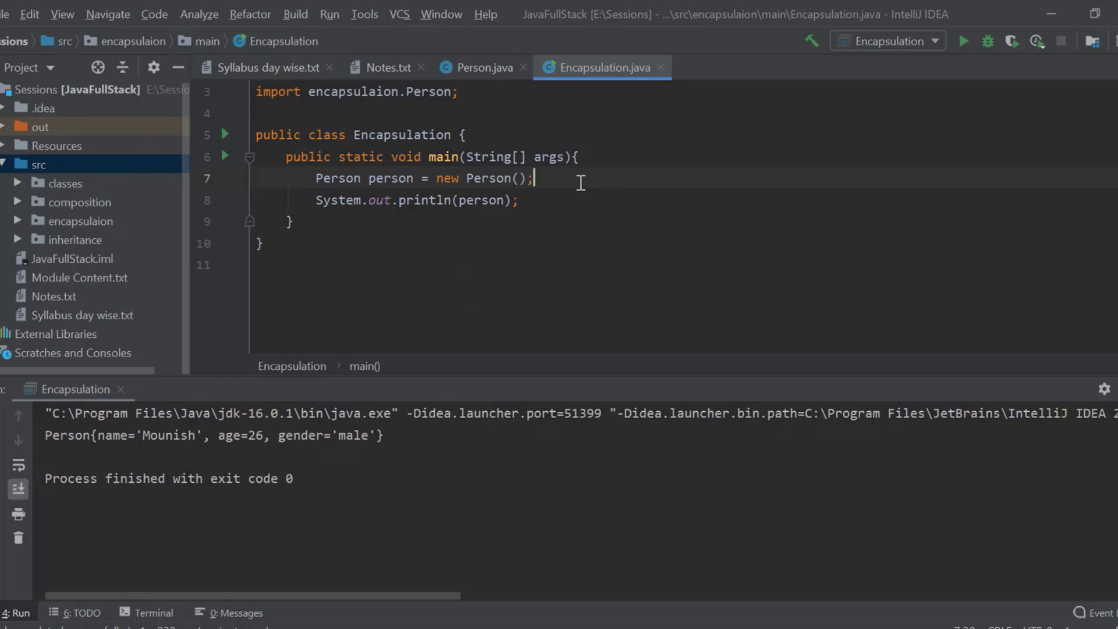
left_click(483, 67)
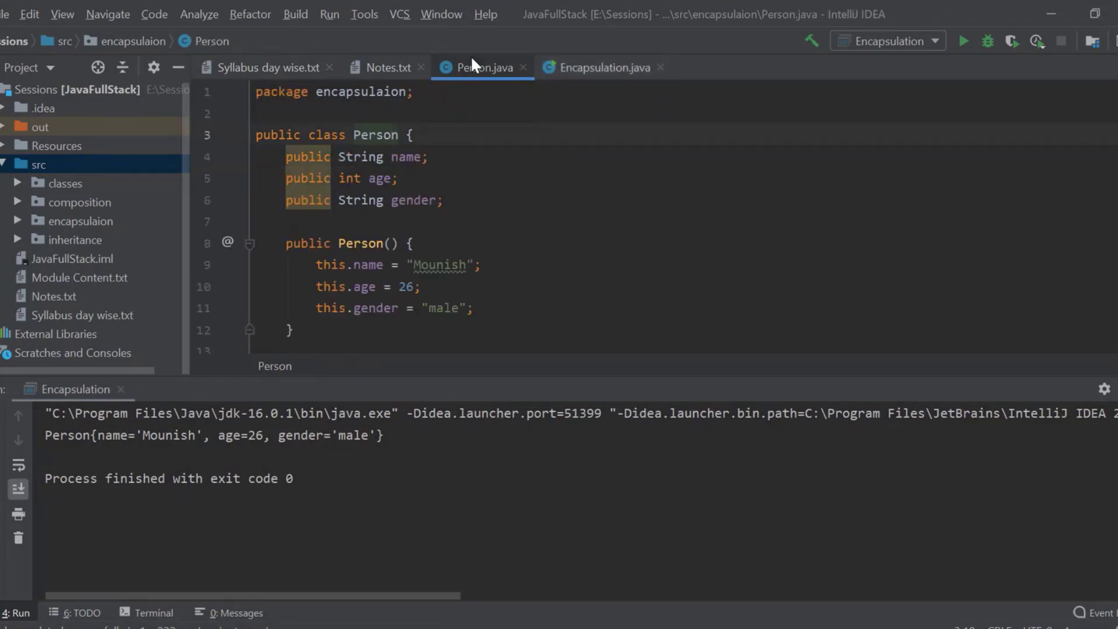
double_click(307, 156)
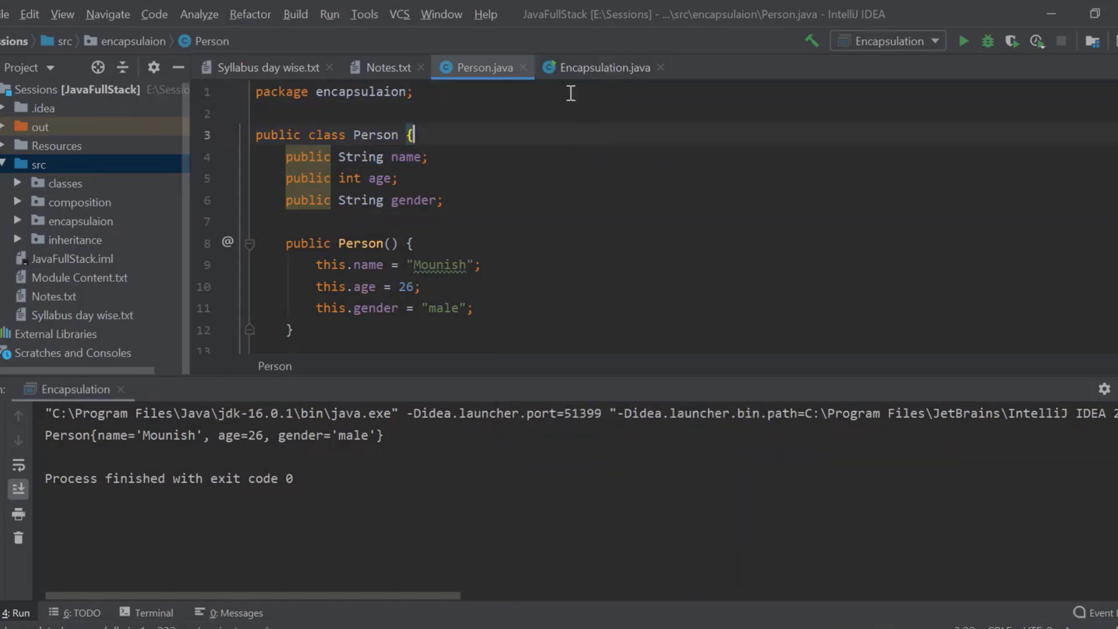
left_click(601, 67)
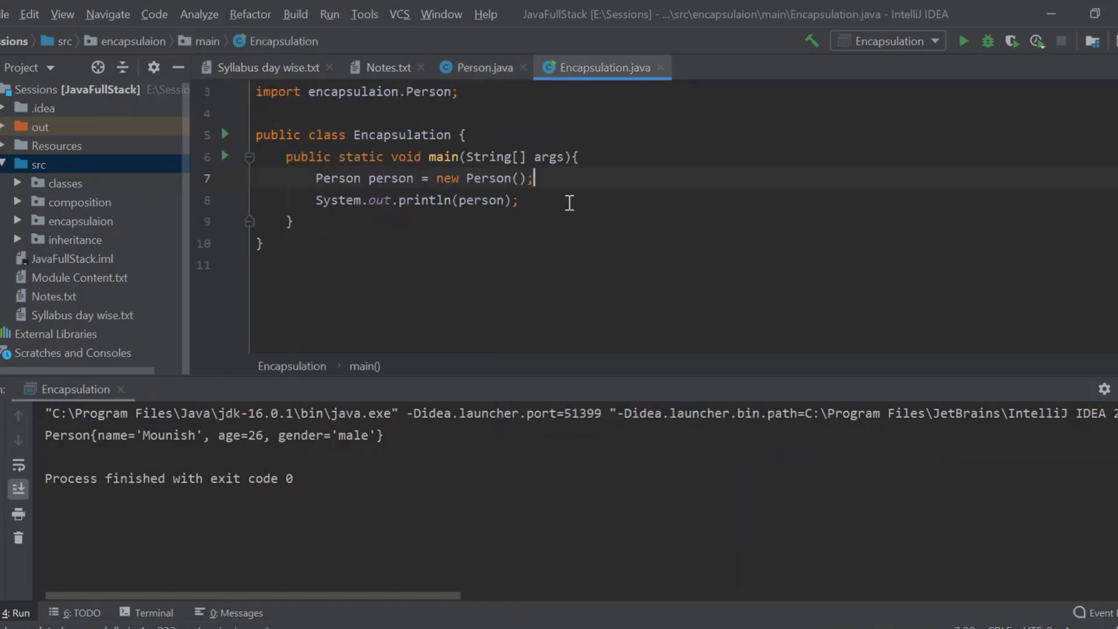
Add 'person.age = -10;' to main, then switch to Person.java.
type("person")
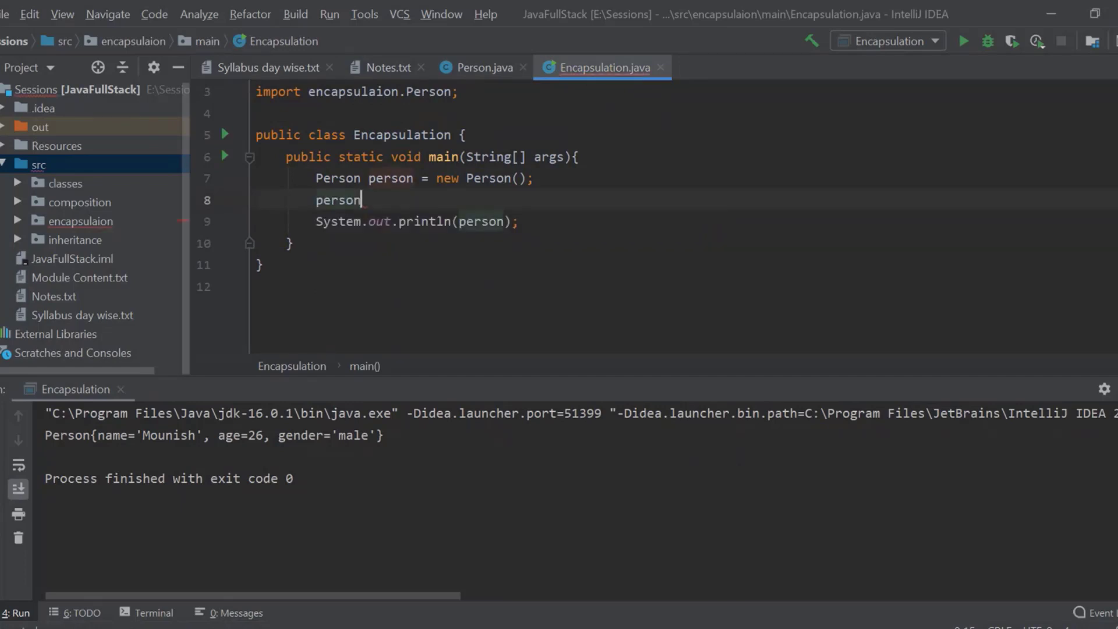
type(".age =")
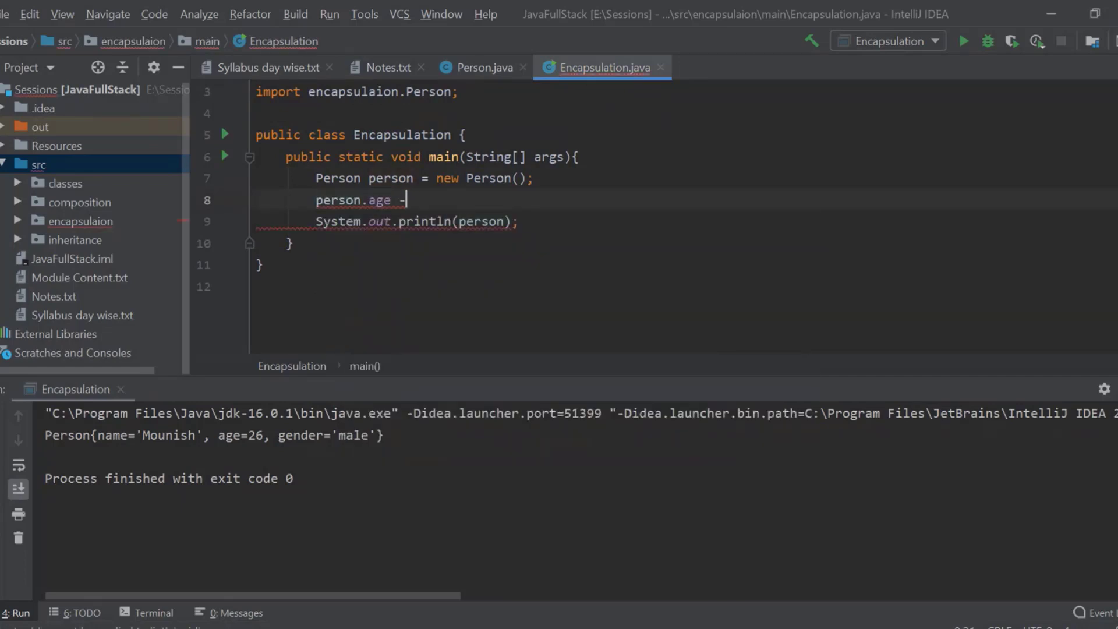
type("= -10")
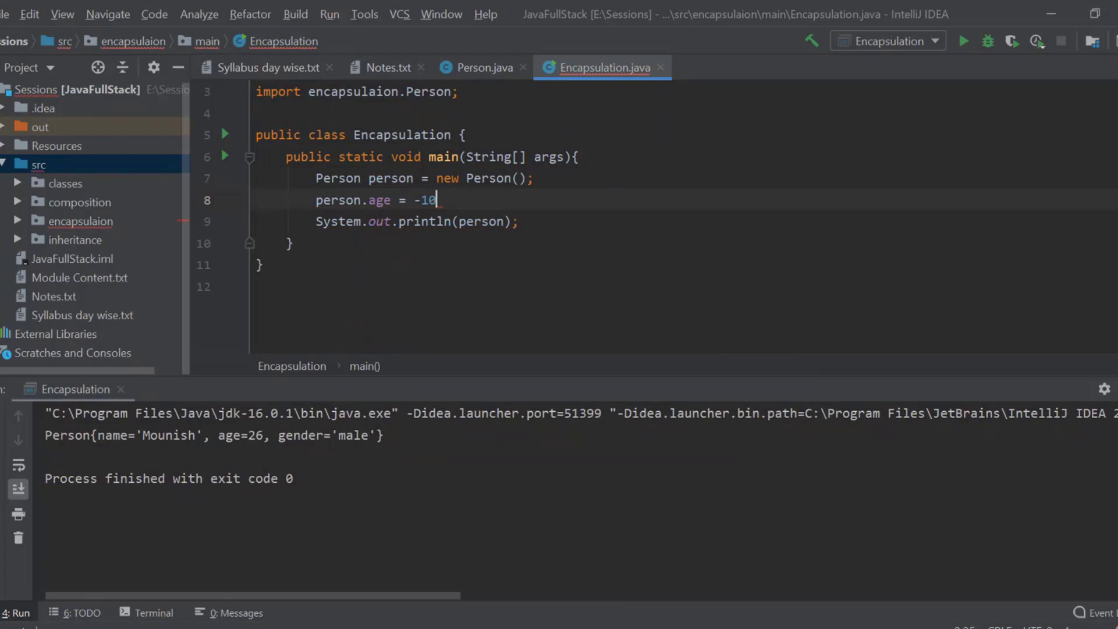
type(";")
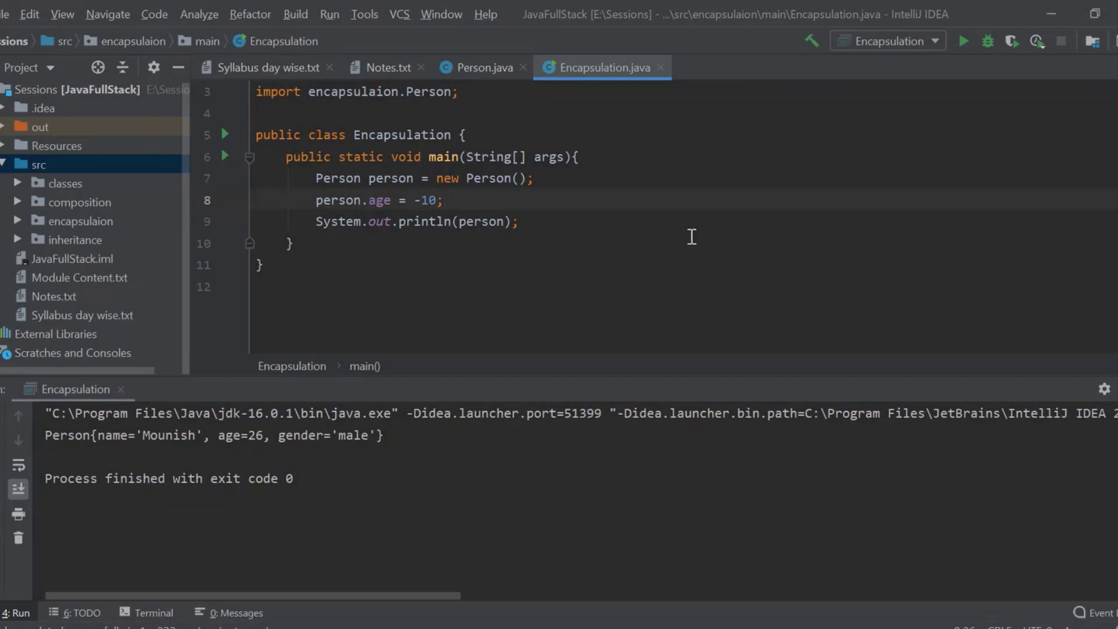
left_click(442, 199)
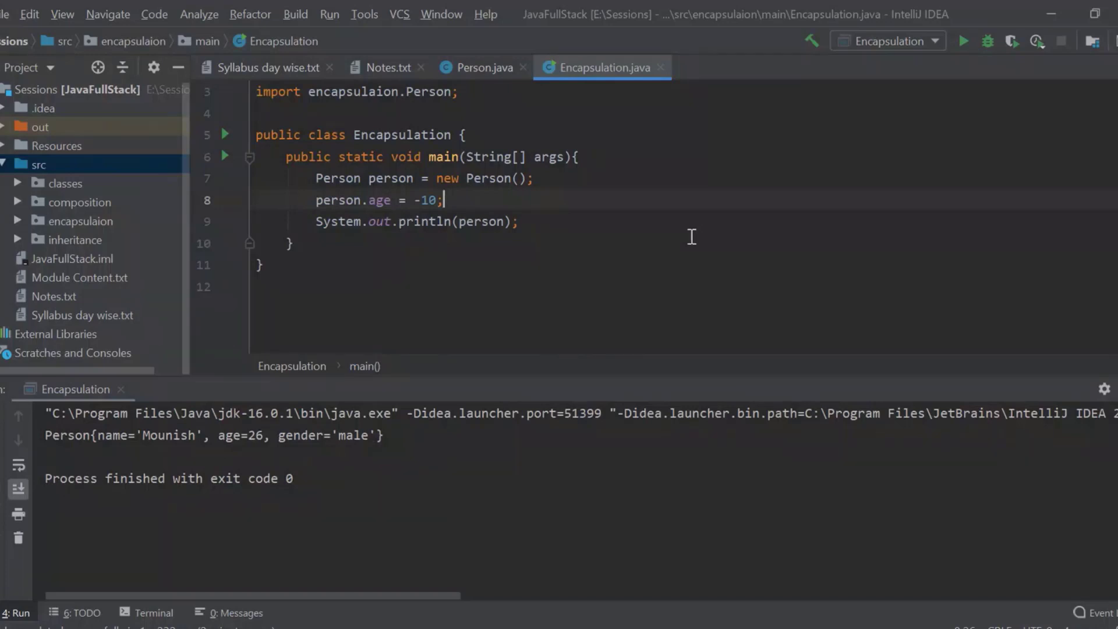
left_click(482, 67)
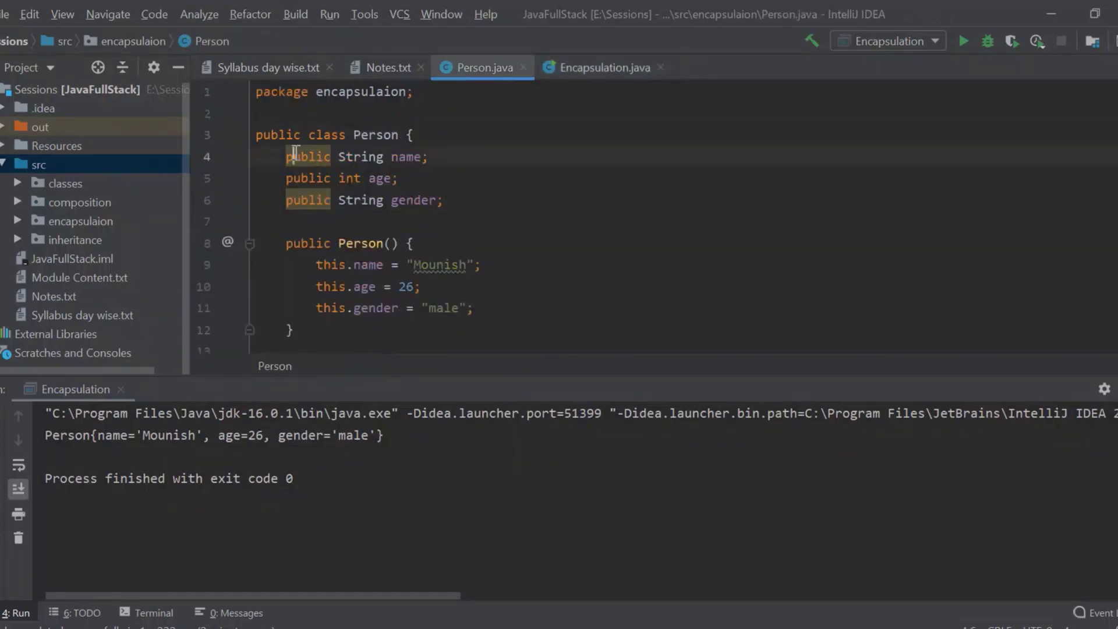
Make Person's name, age and gender fields private, then return to Encapsulation.java.
type("private")
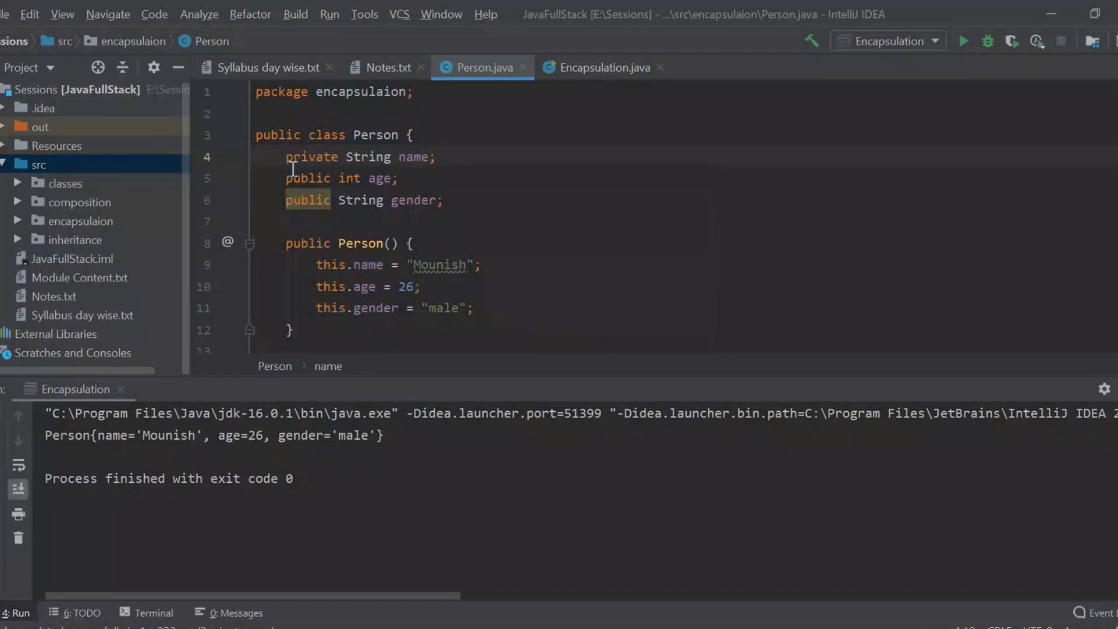
type("private")
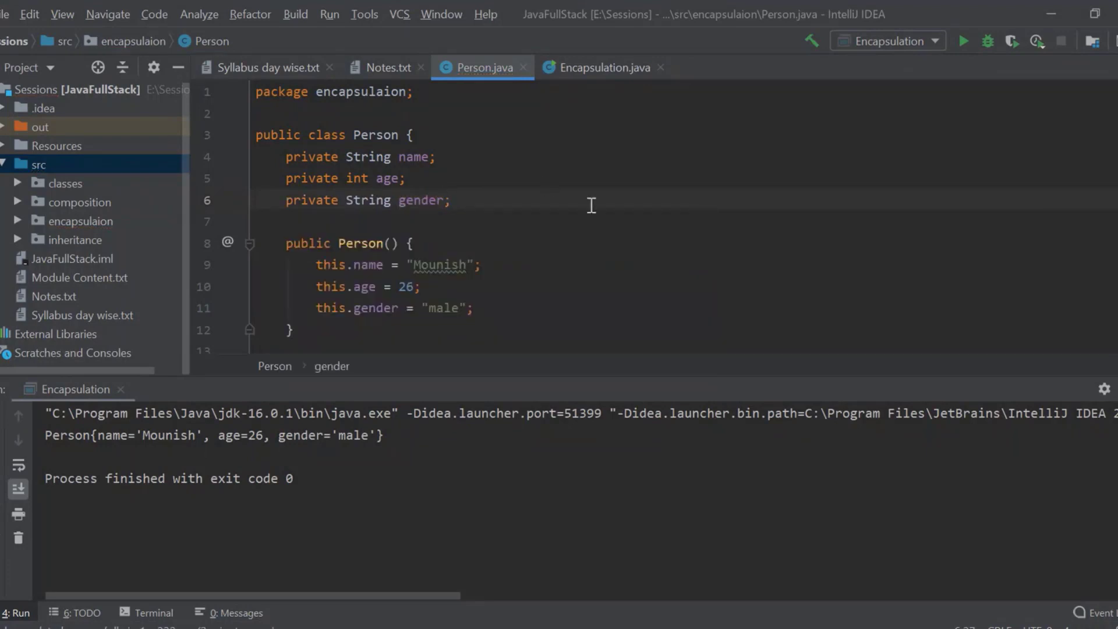
mouse_move(608, 225)
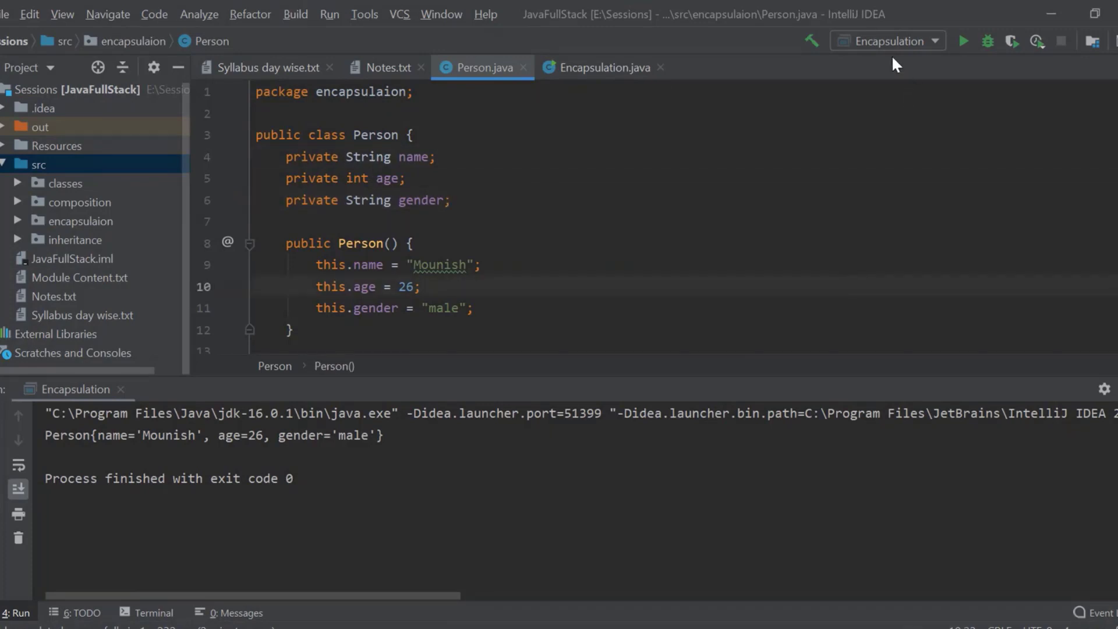
mouse_move(812, 303)
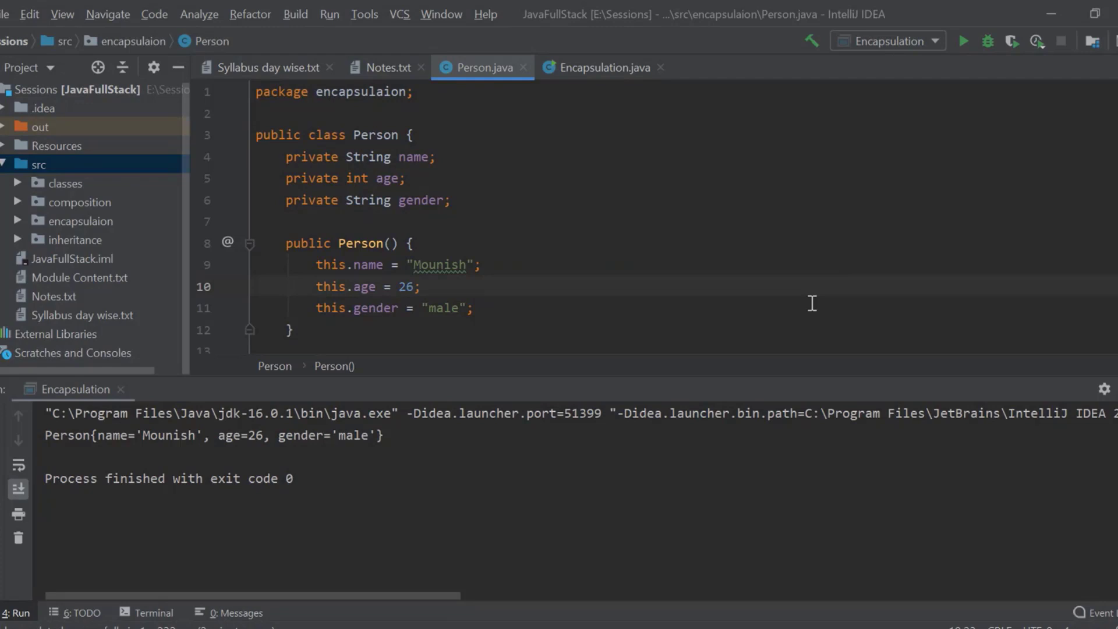
mouse_move(458, 119)
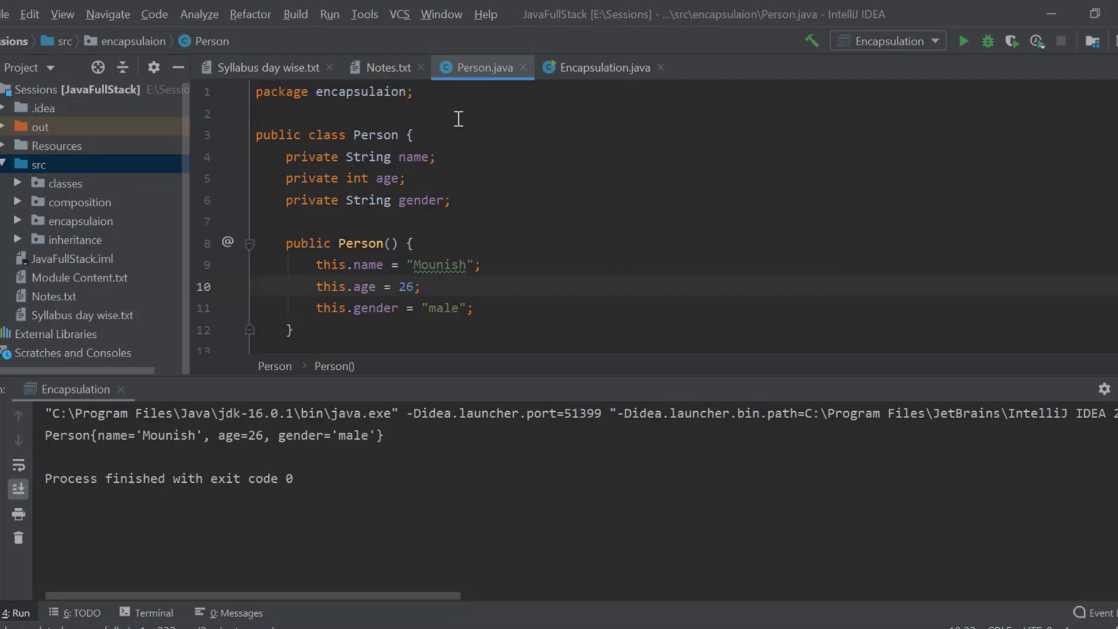
left_click(601, 67)
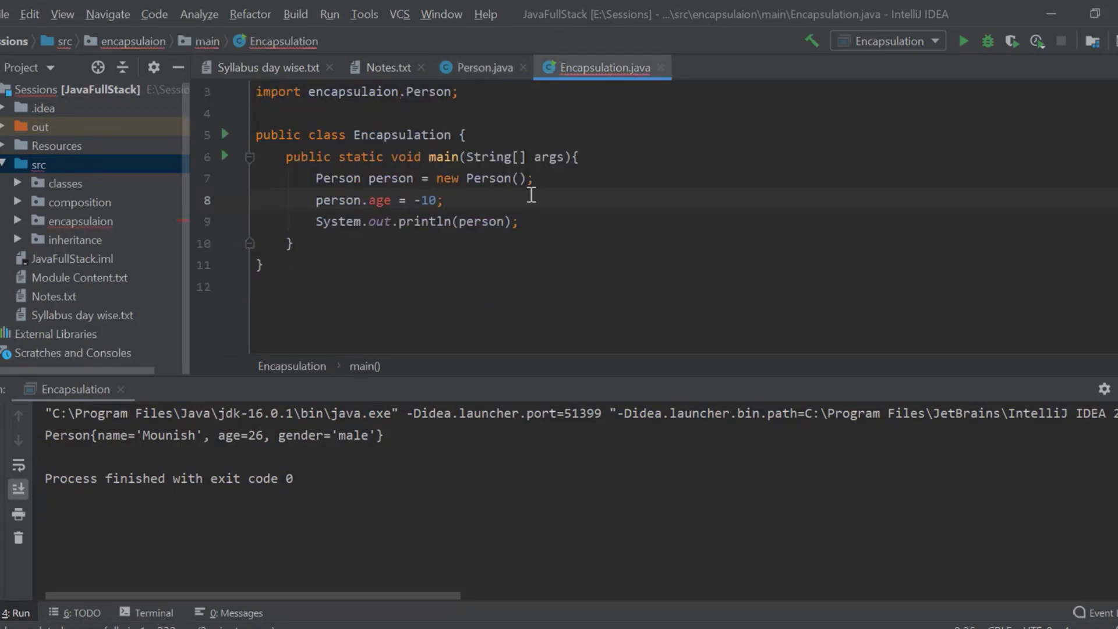
Add 'Used to hide the data.' to the encapsulation note in Notes.txt.
left_click(442, 200)
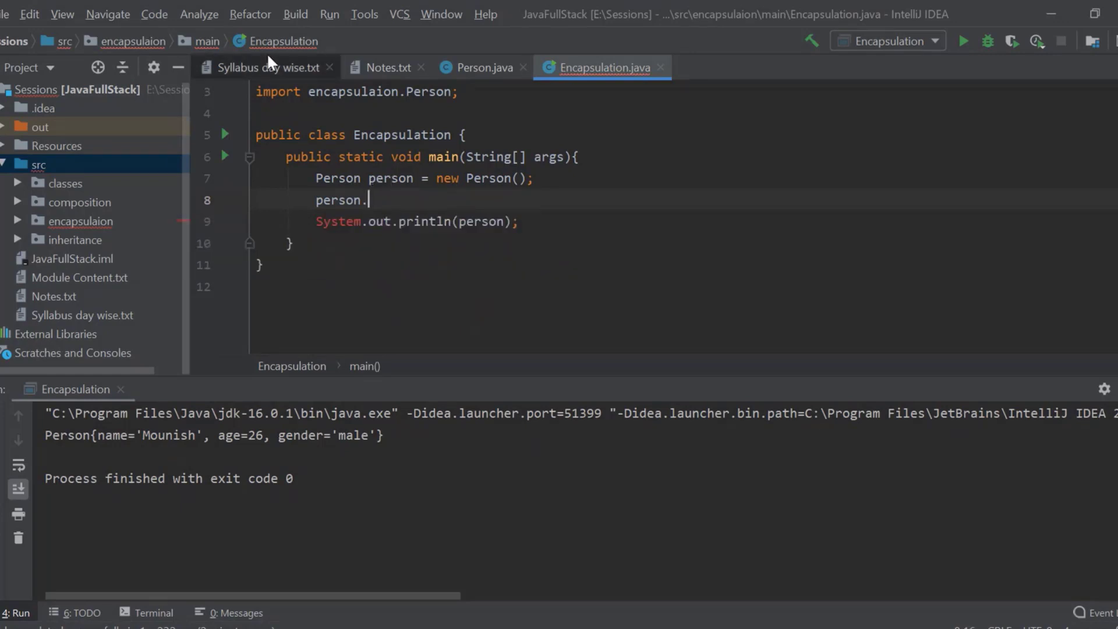
left_click(388, 67)
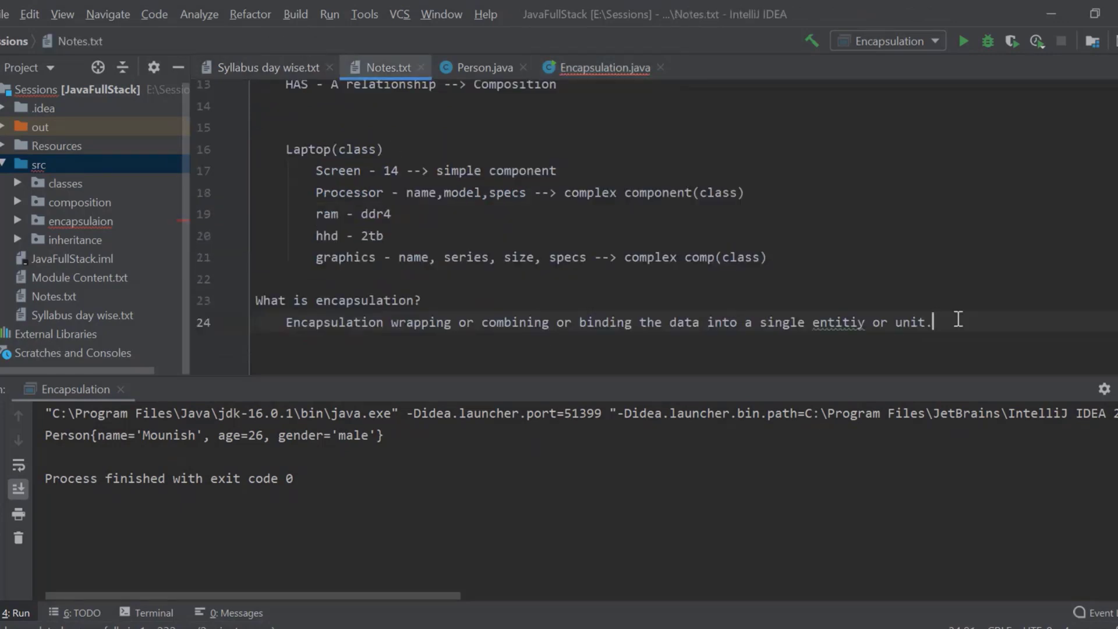
type("Used t")
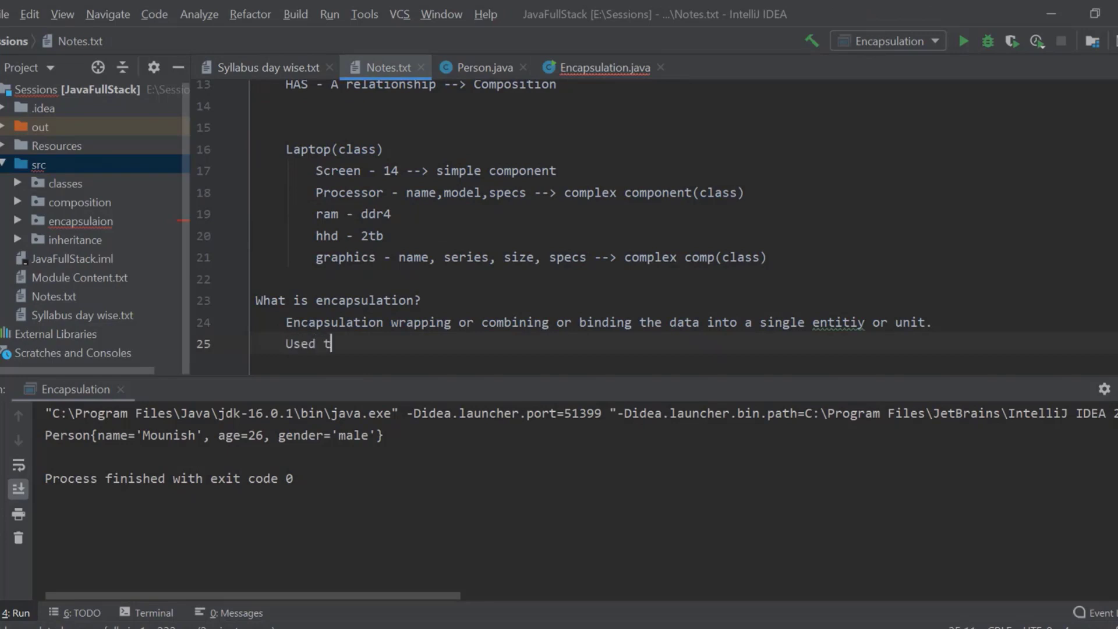
type("o hide the data.")
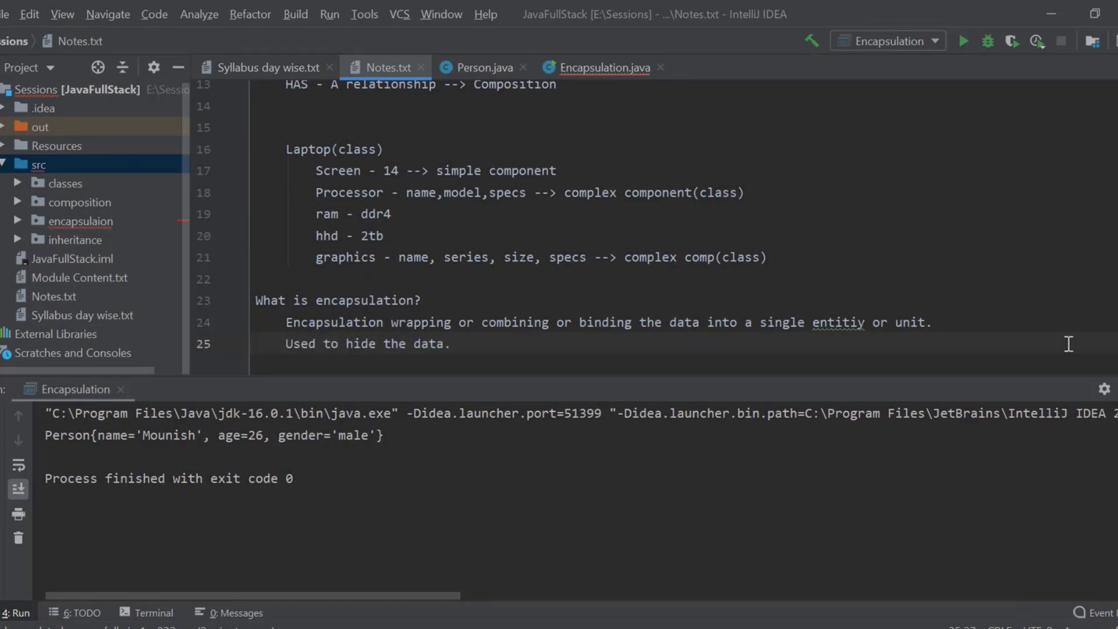
Delete the person.age assignment from main and rerun Encapsulation.
left_click(601, 67)
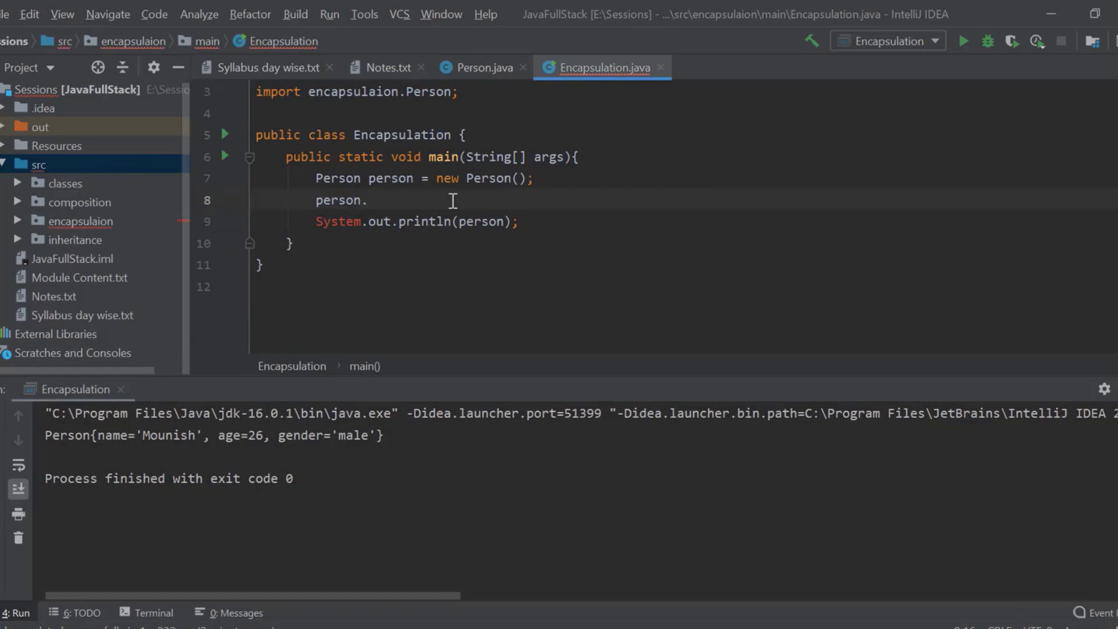
key("Backspace")
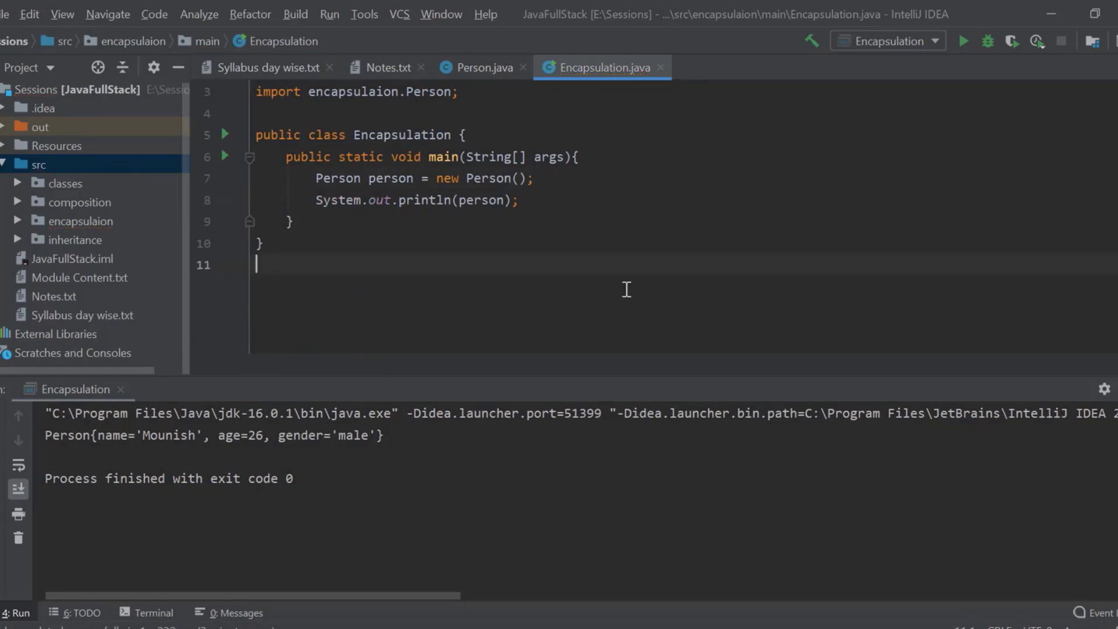
mouse_move(583, 207)
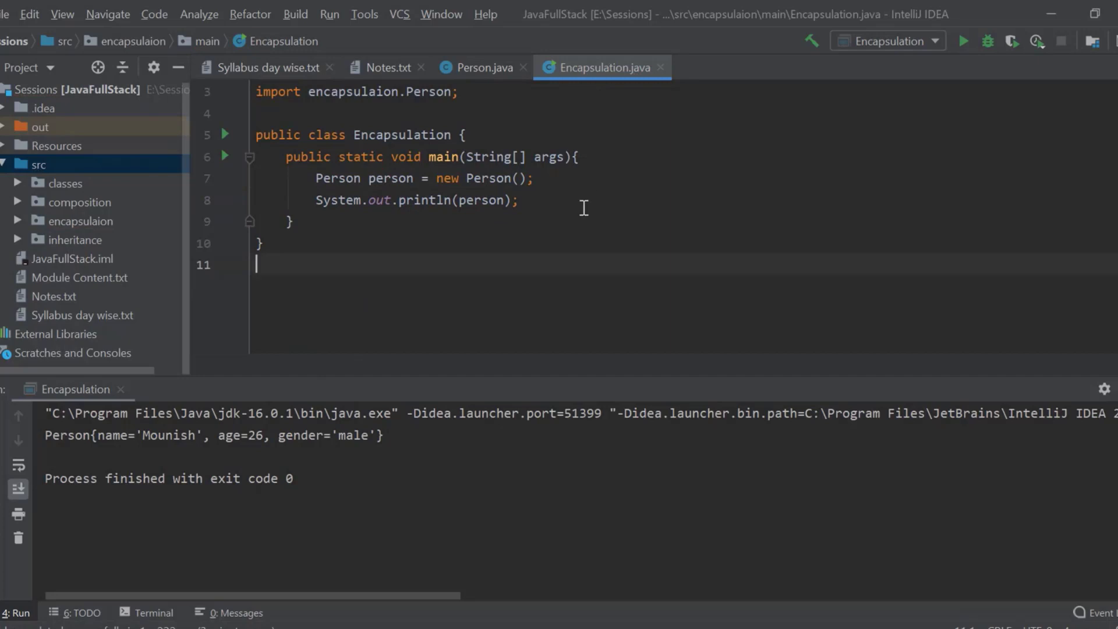
left_click_drag(67, 435, 383, 435)
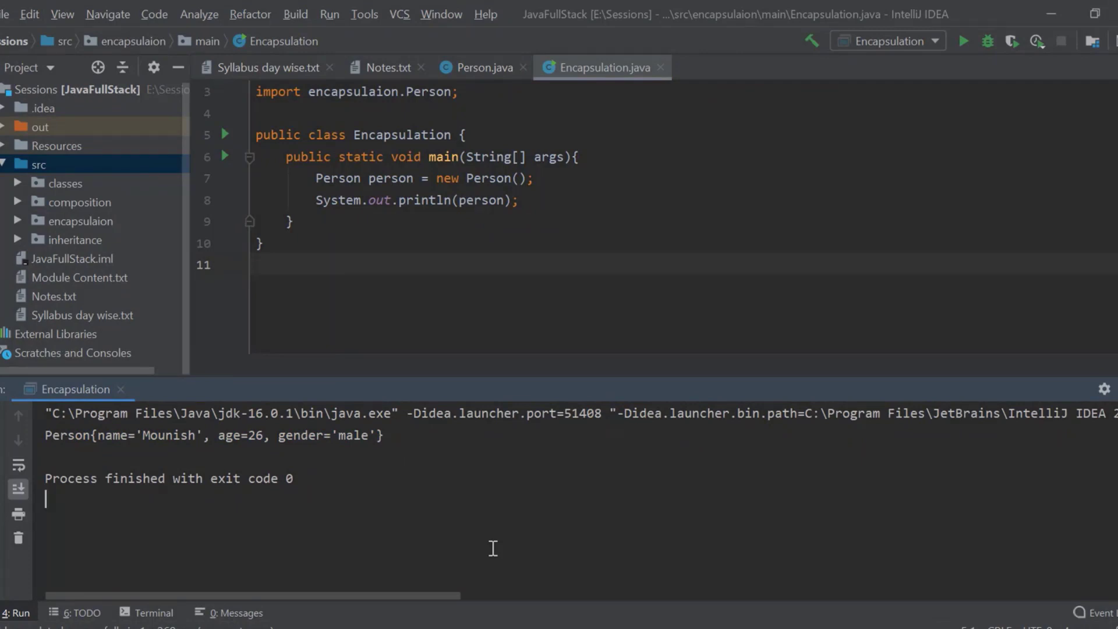
mouse_move(540, 98)
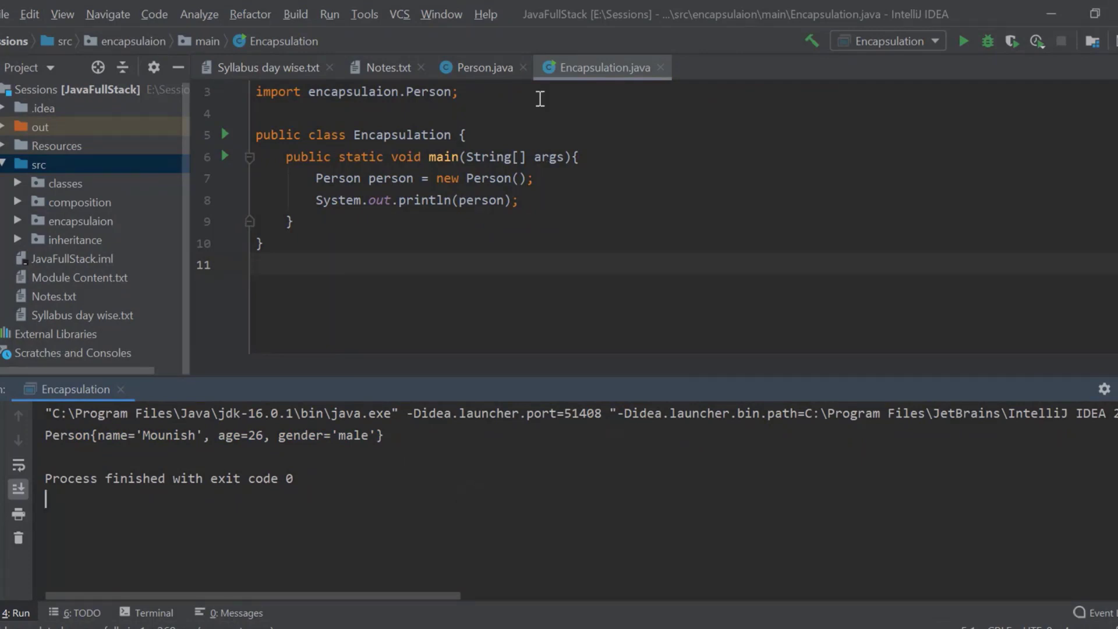
left_click(482, 67)
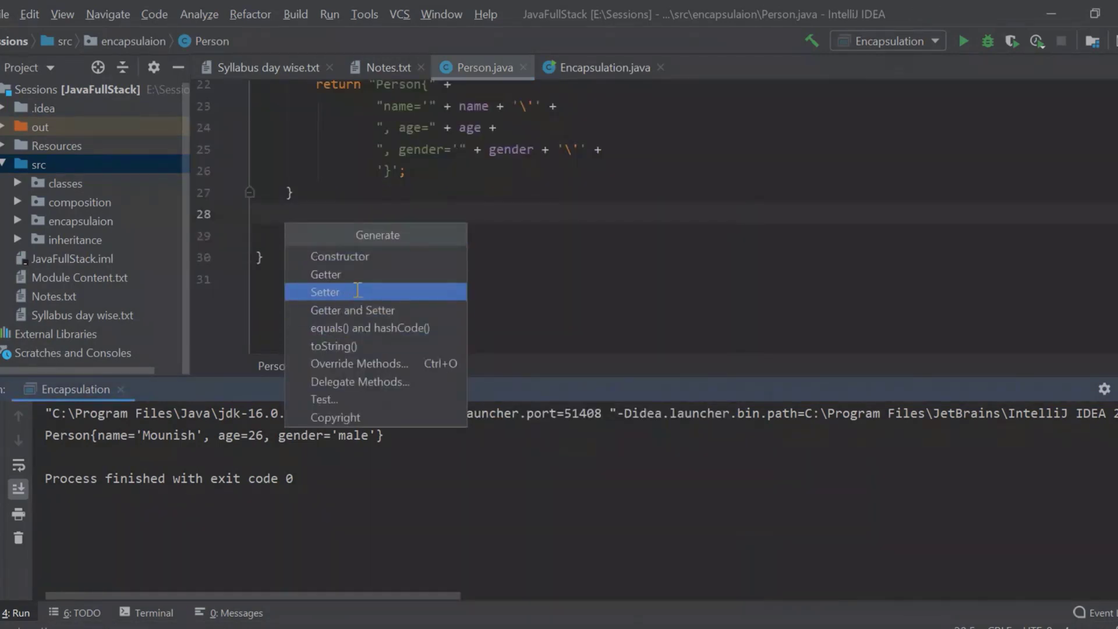
Generate a setAge setter for age, wrap its assignment in an age check, and select the default name.
left_click(325, 291)
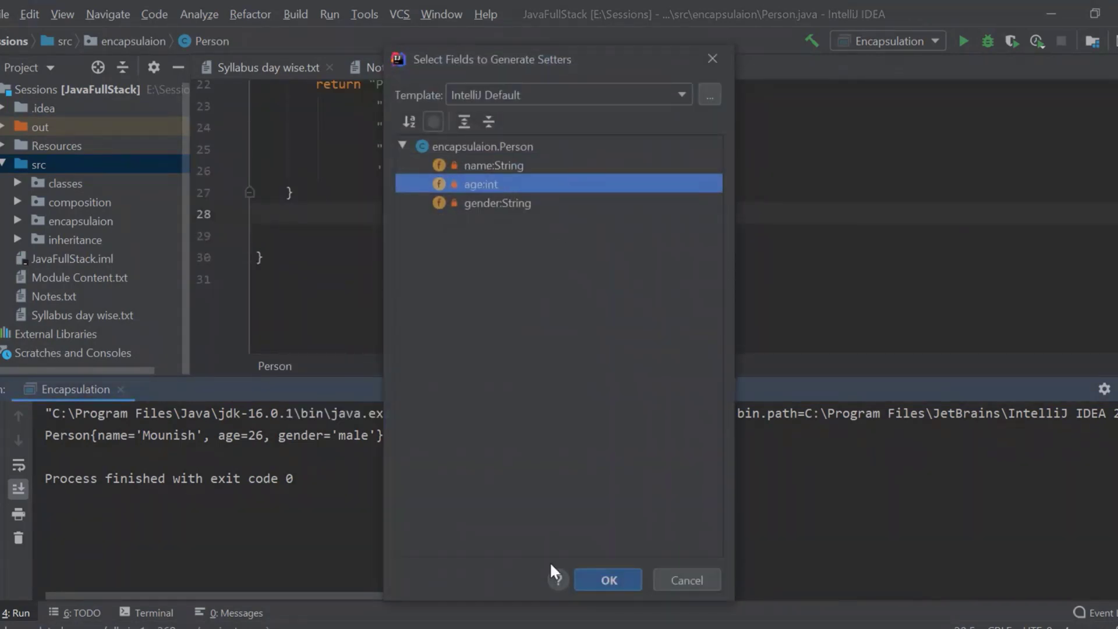
left_click(607, 579)
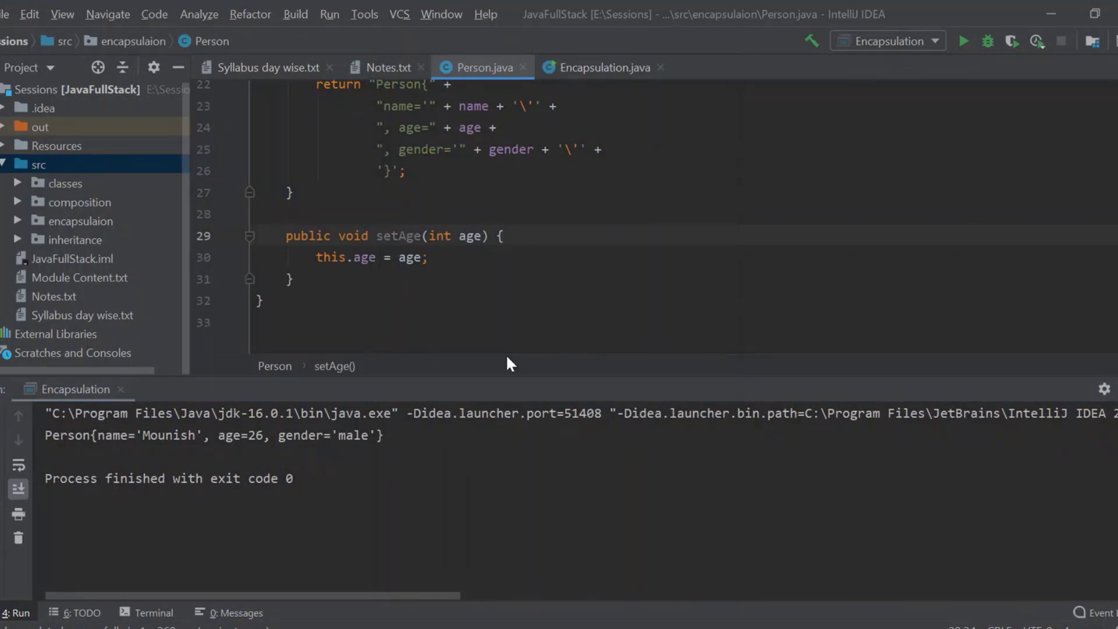
type("if")
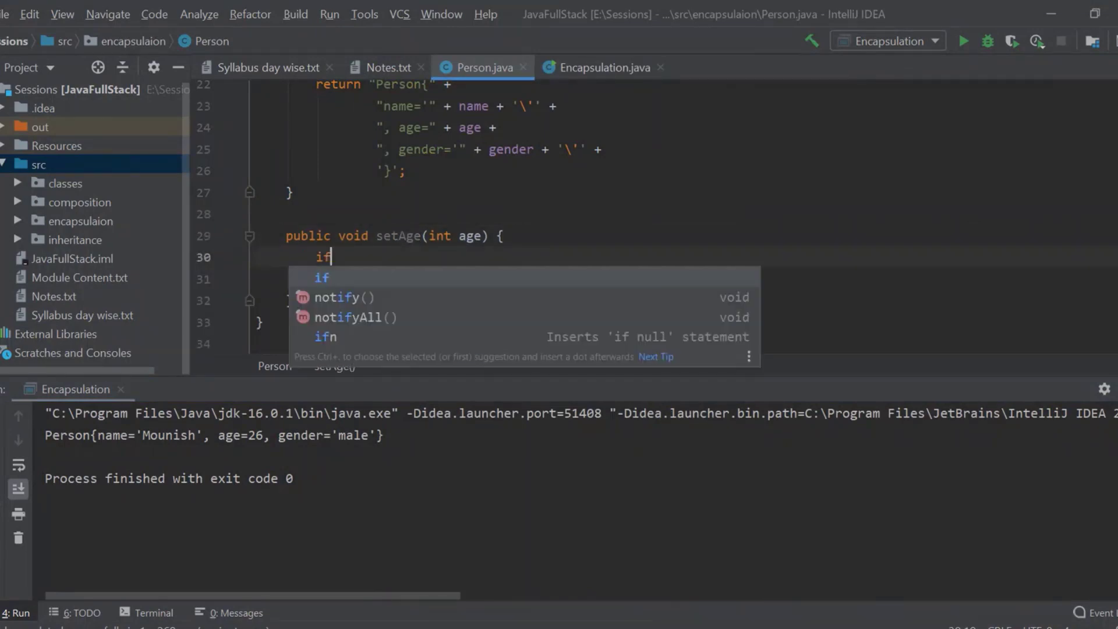
type("(age<0")
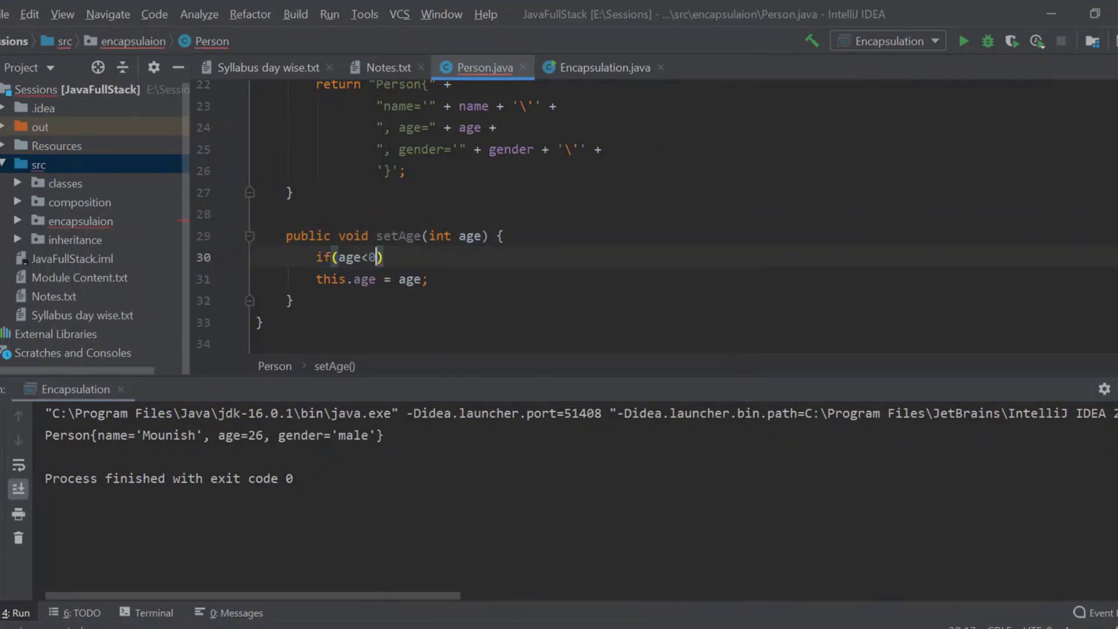
type("{")
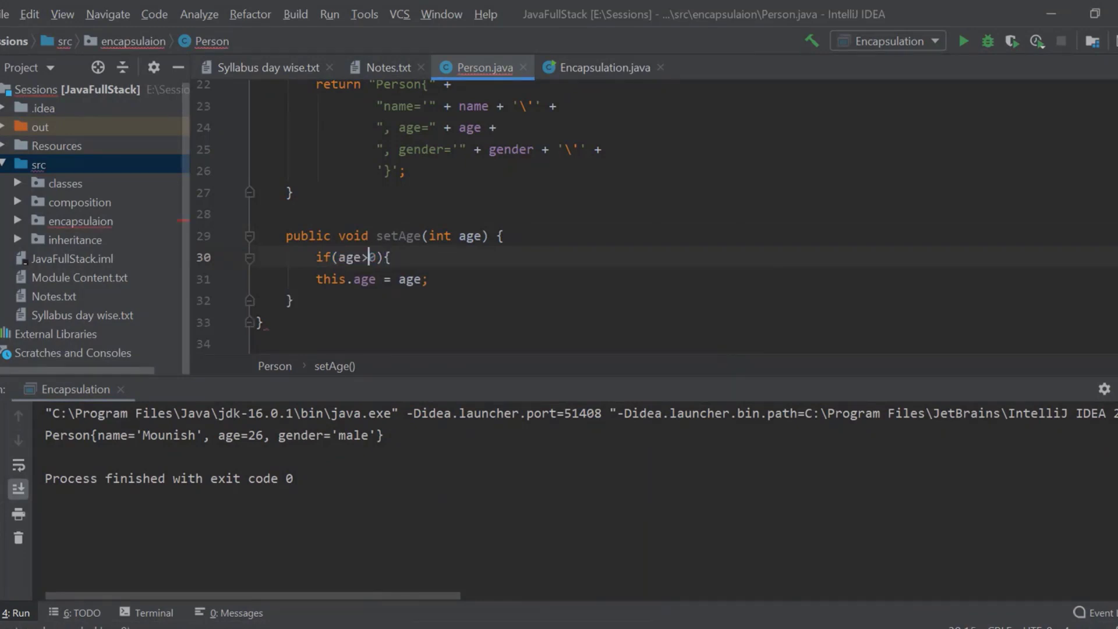
type("=")
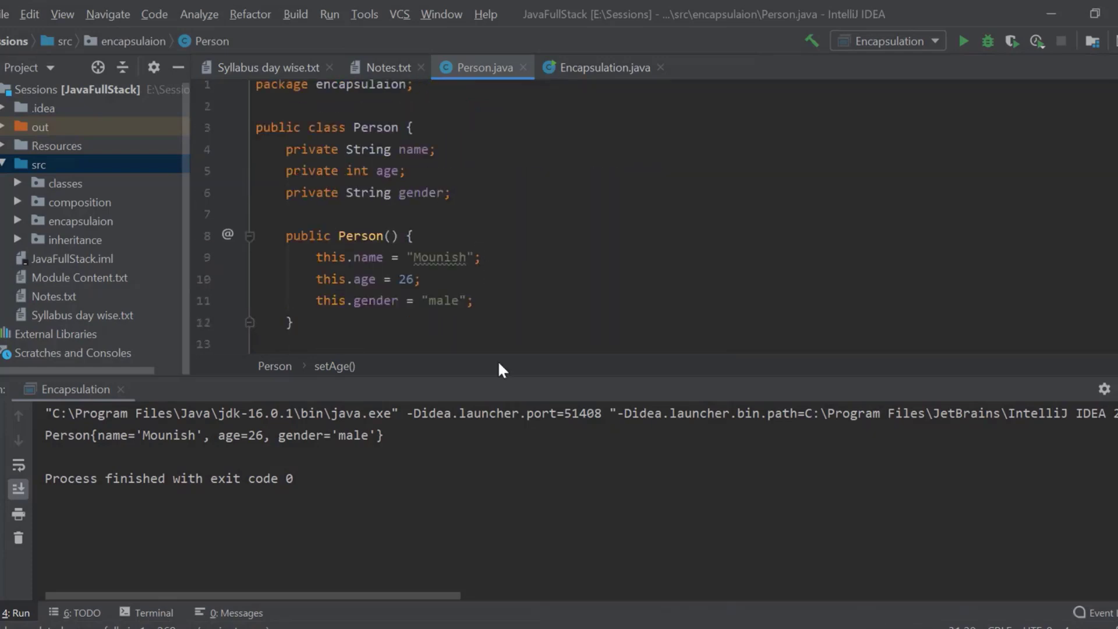
double_click(407, 279)
type("0")
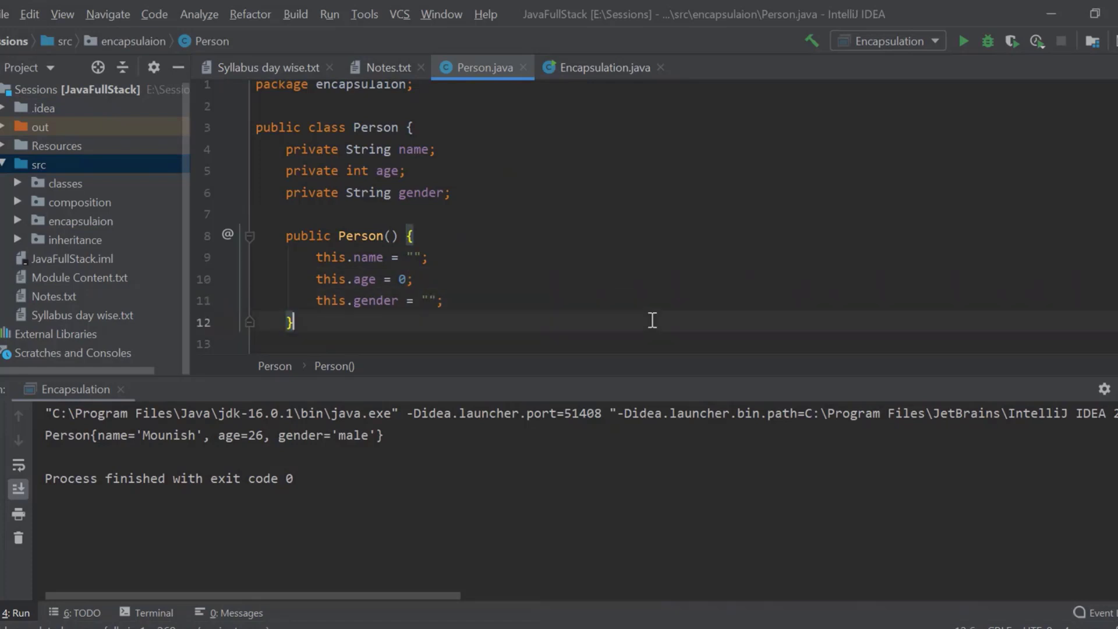
Rerun Encapsulation to print the empty name, age 0 and empty gender defaults.
scroll("down", 3)
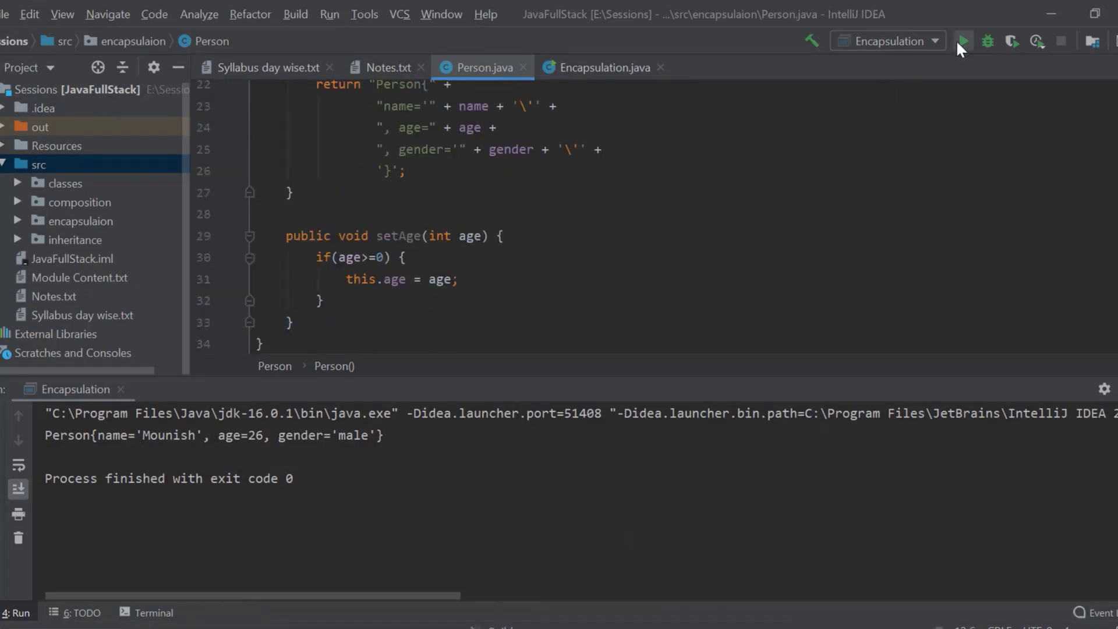
left_click(963, 41)
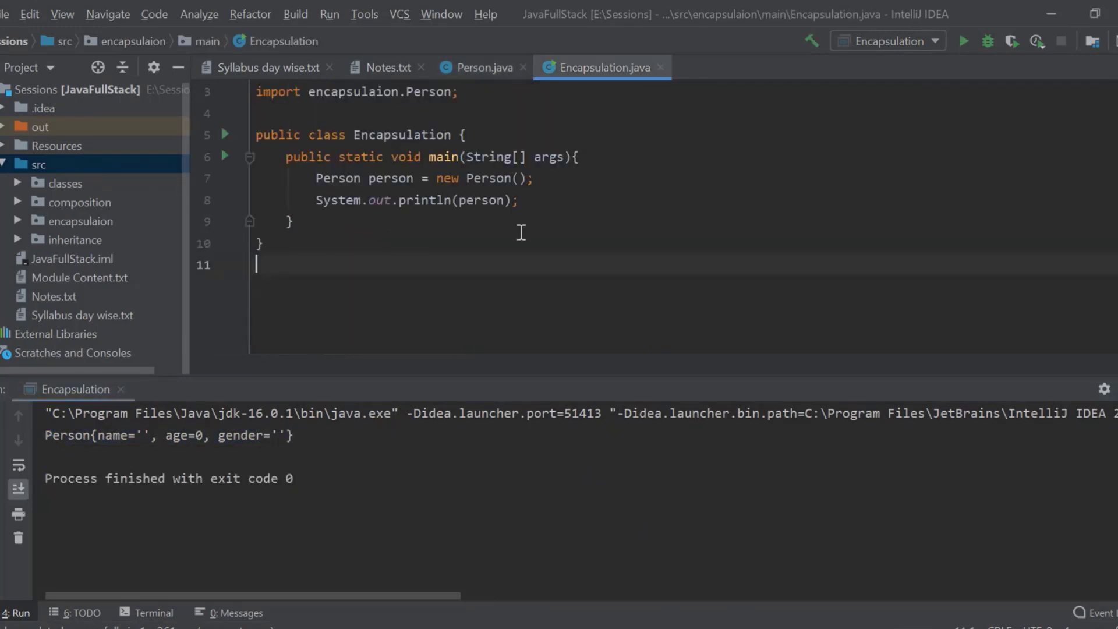
Create a Person named Poojitha, age 24, female, and print it with System.out.println.
left_click(521, 200)
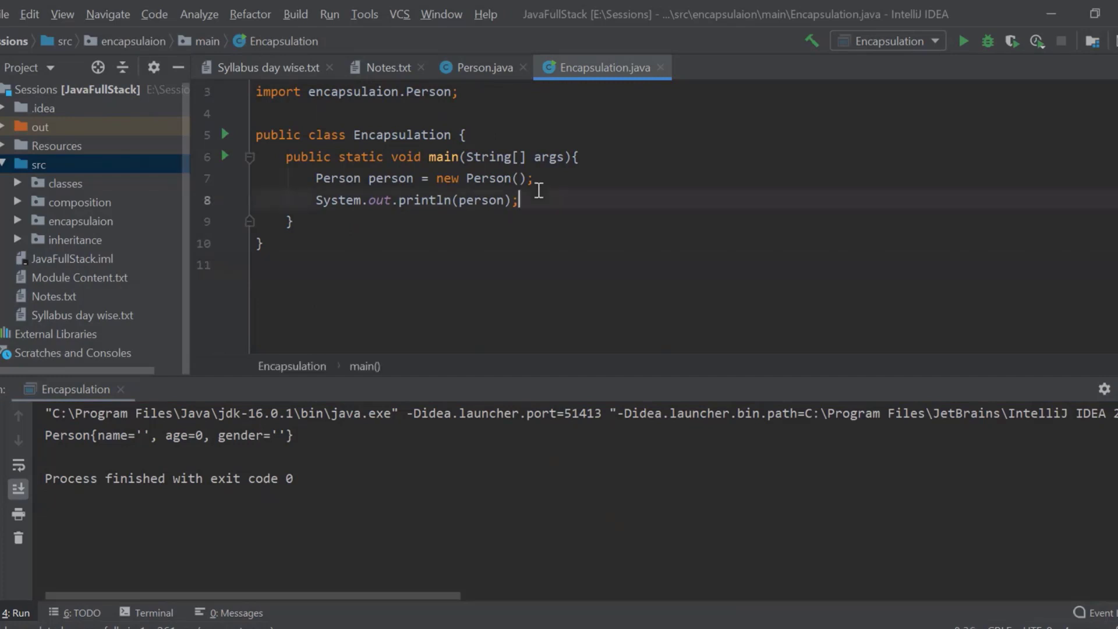
type("P")
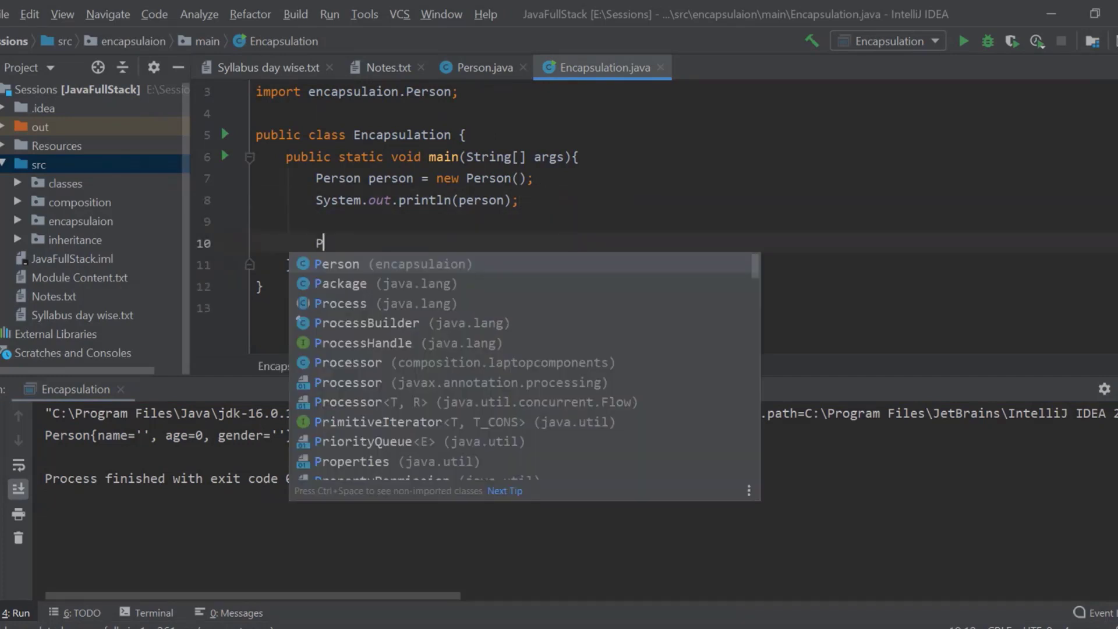
type("erson_poojitha")
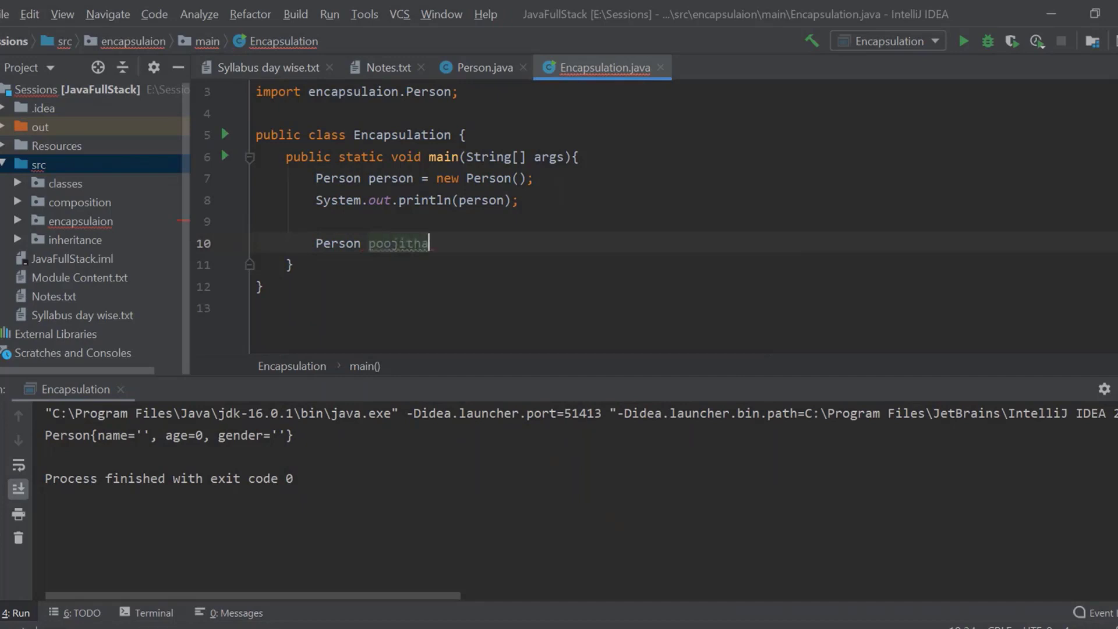
type("= new Person(\"")
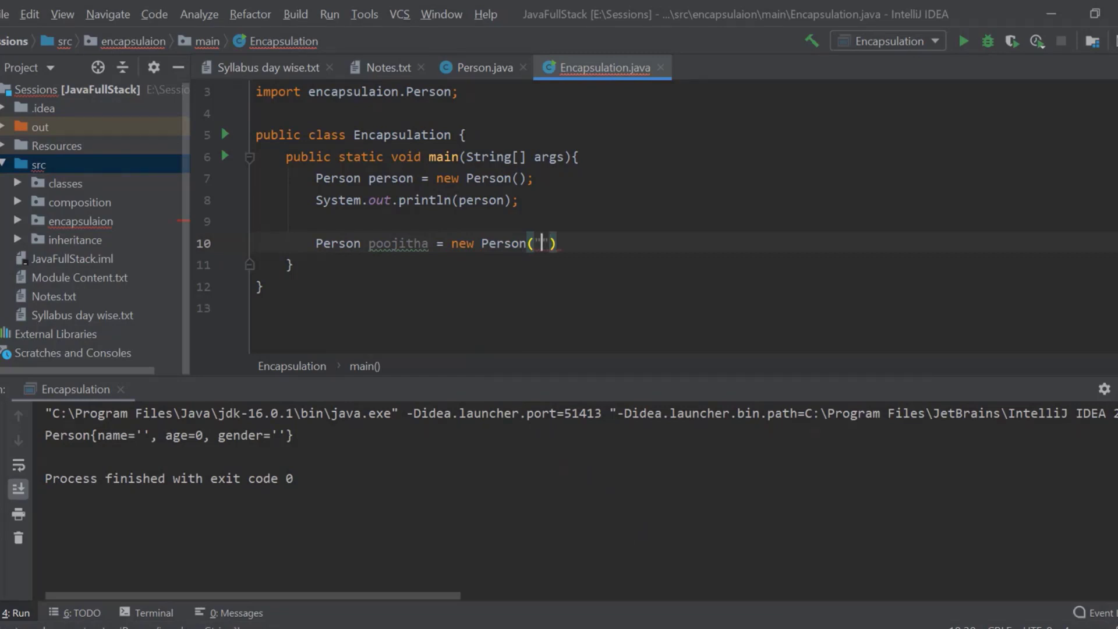
type("Poojitha")
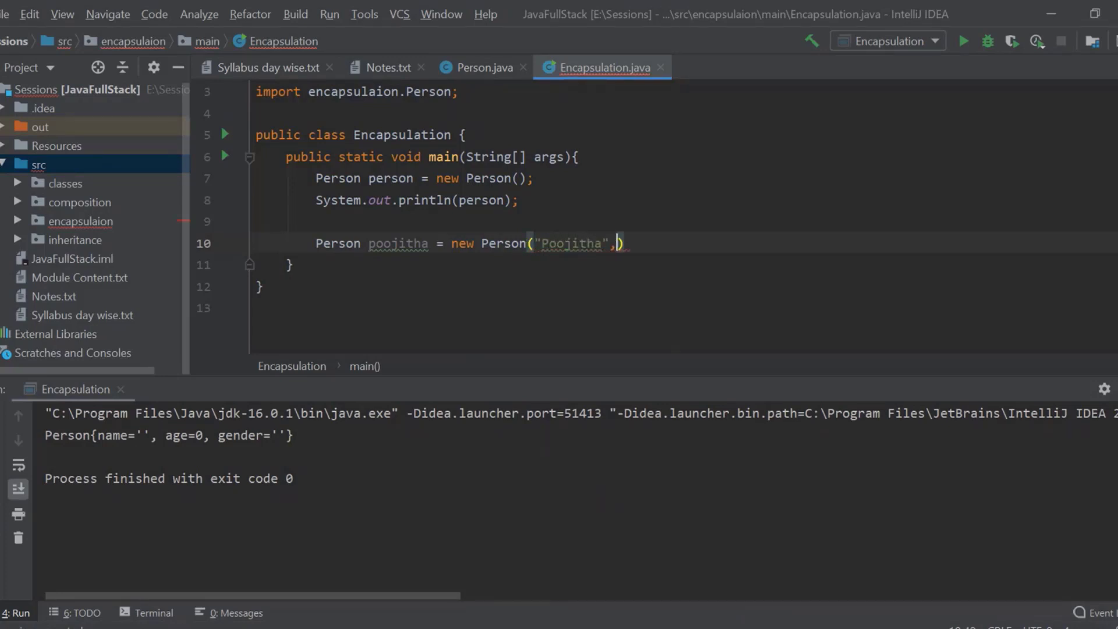
type("24, \"fe")
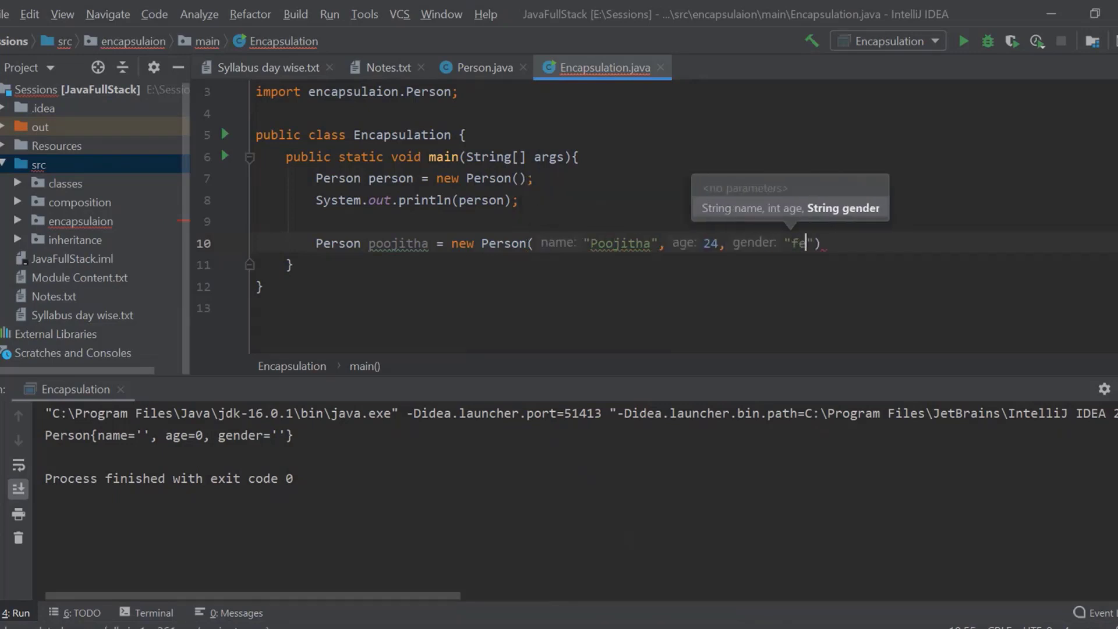
type("male);")
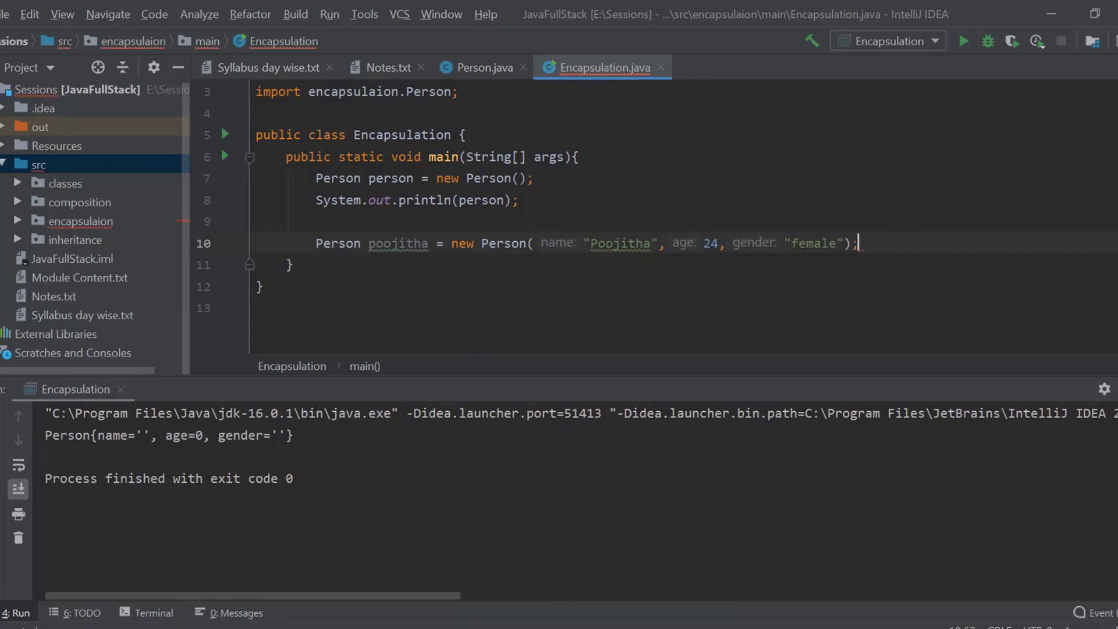
type("sou")
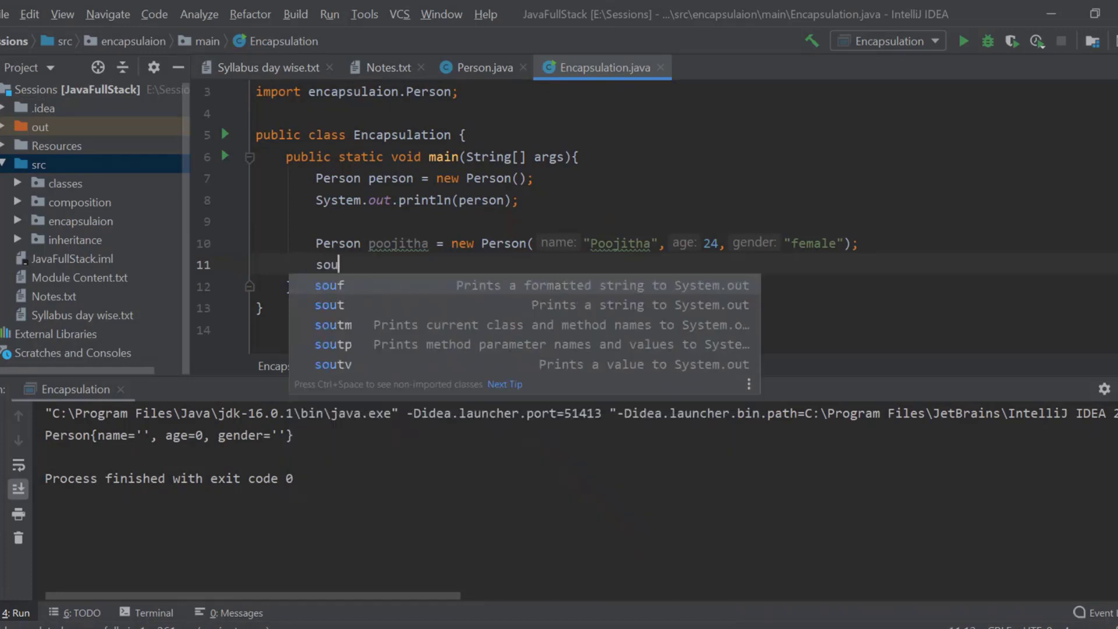
type("System.out.println(poojitha);")
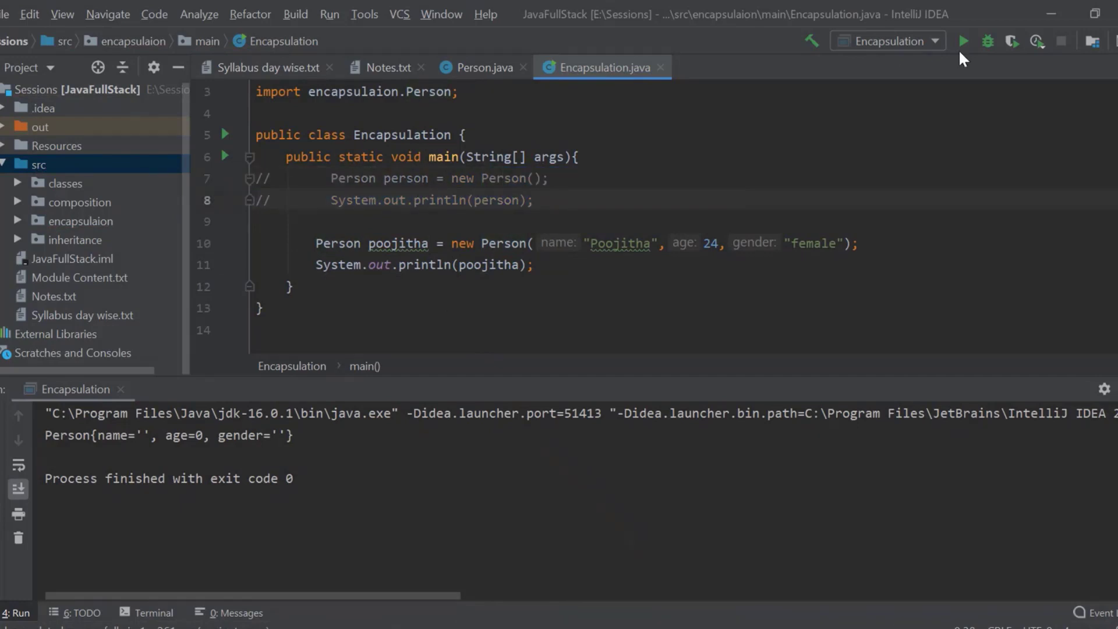
Run the program with the new object, then edit the Poojitha age argument back to 24.
left_click(963, 41)
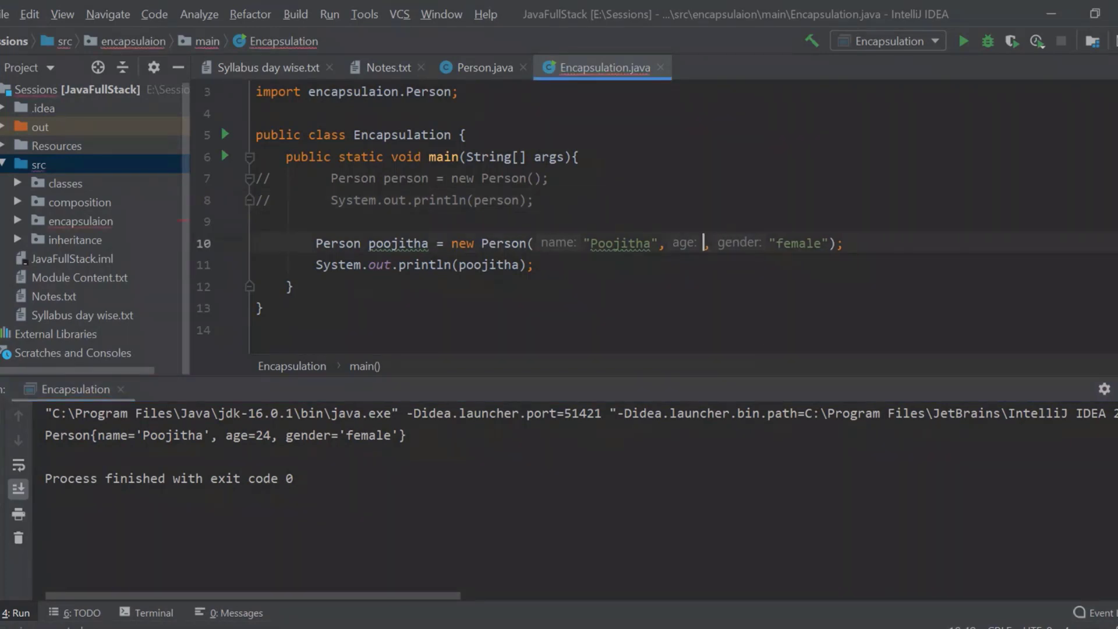
type("-")
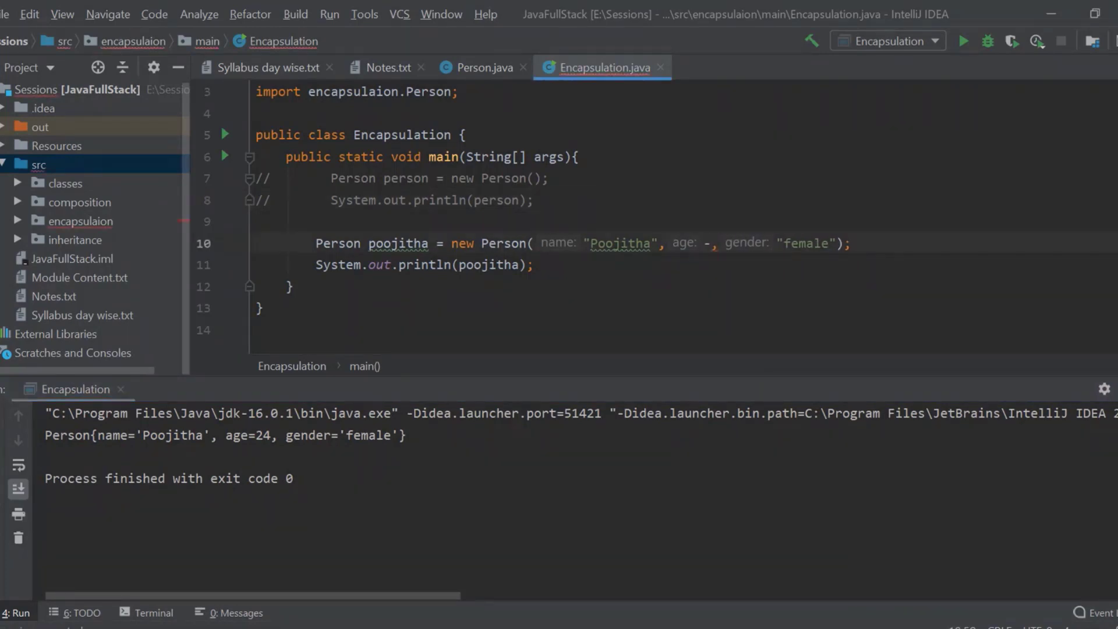
type("3")
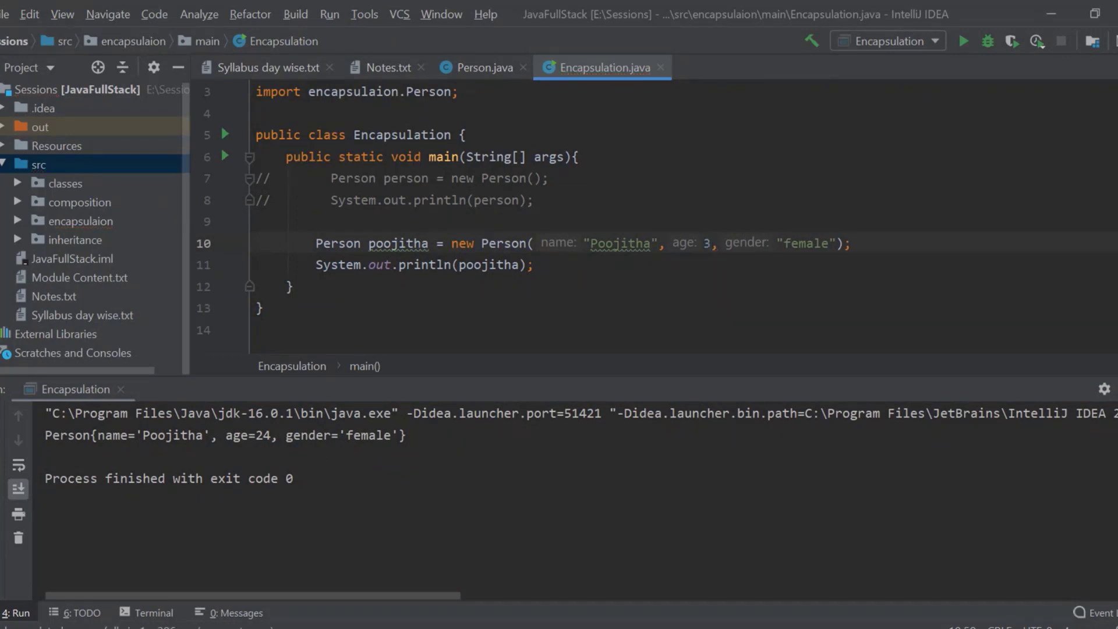
type("4")
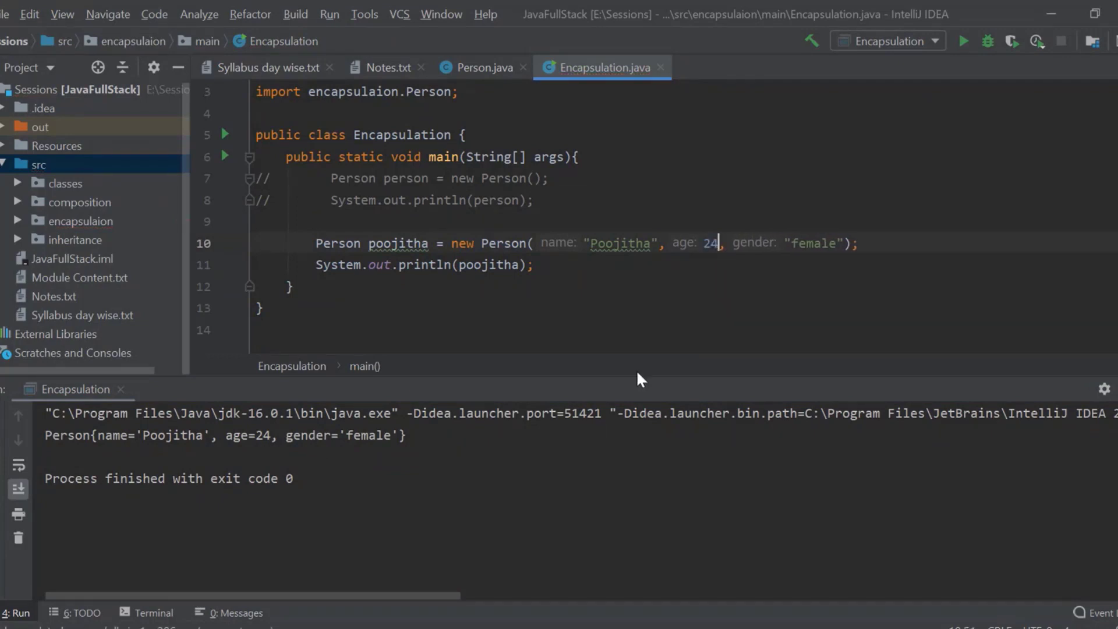
Add poojitha.setAge(-22) below the constructor call and rerun, still printing age=24.
key("Enter")
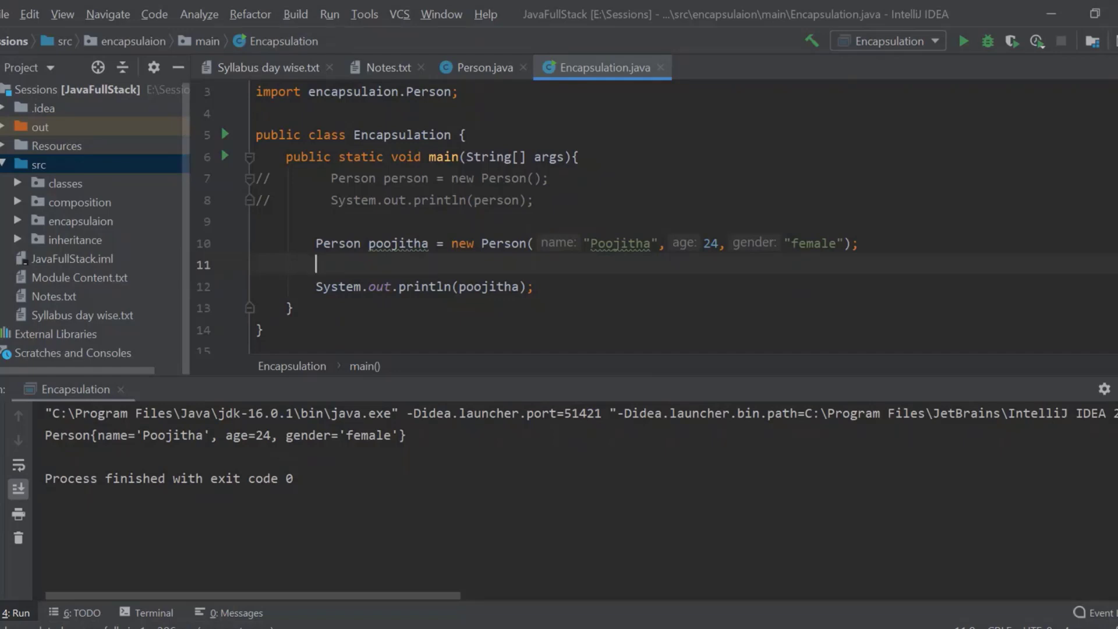
type("poojitha.setAge();")
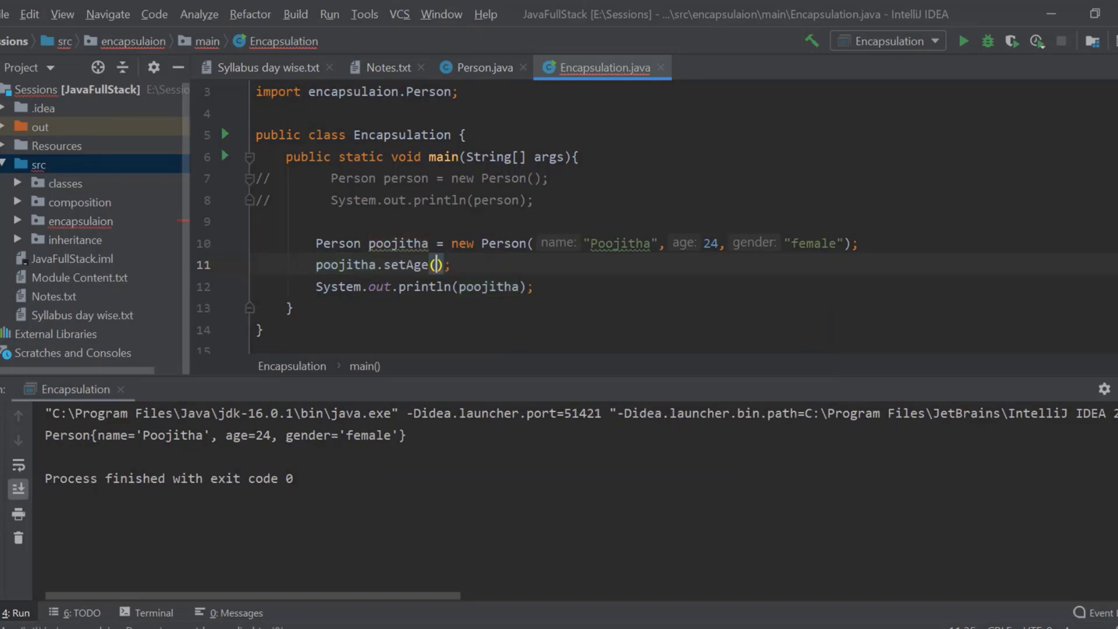
type("-2")
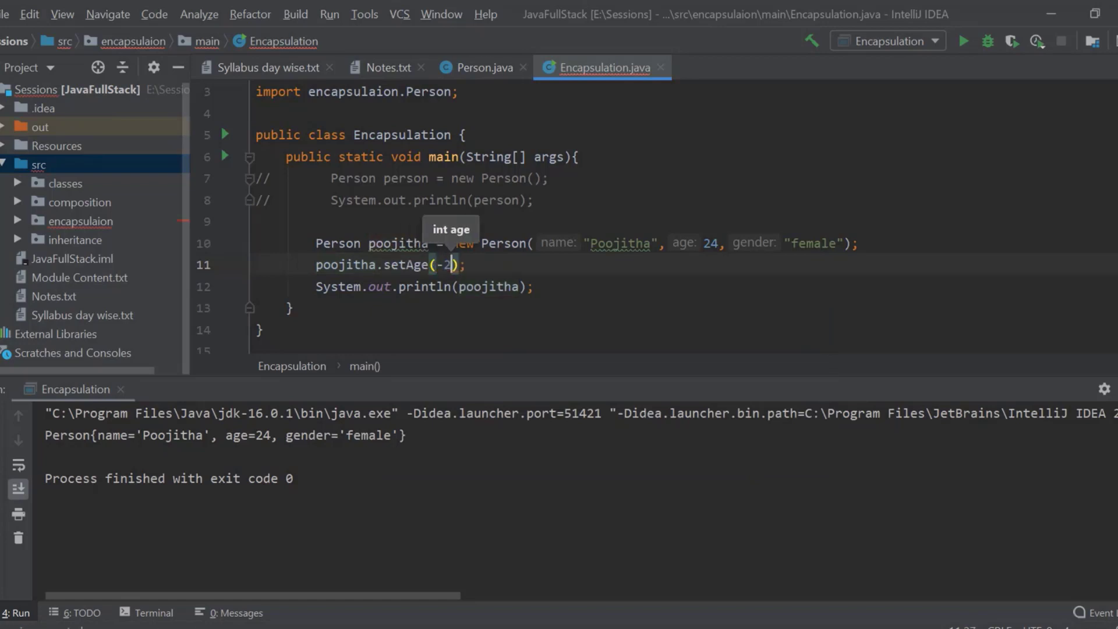
type("2")
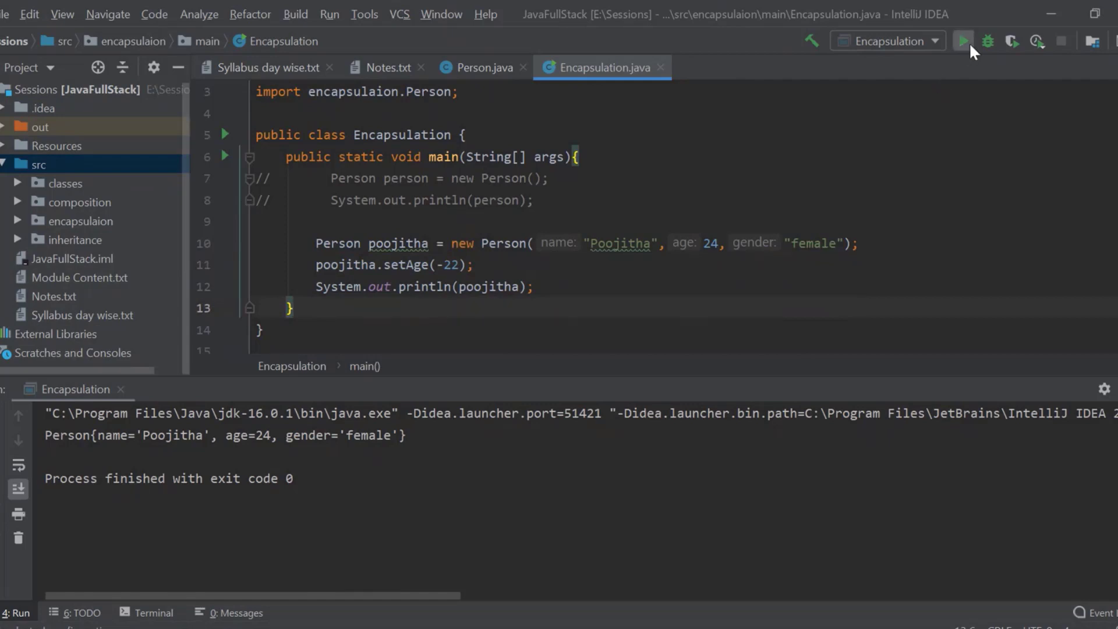
left_click(962, 41)
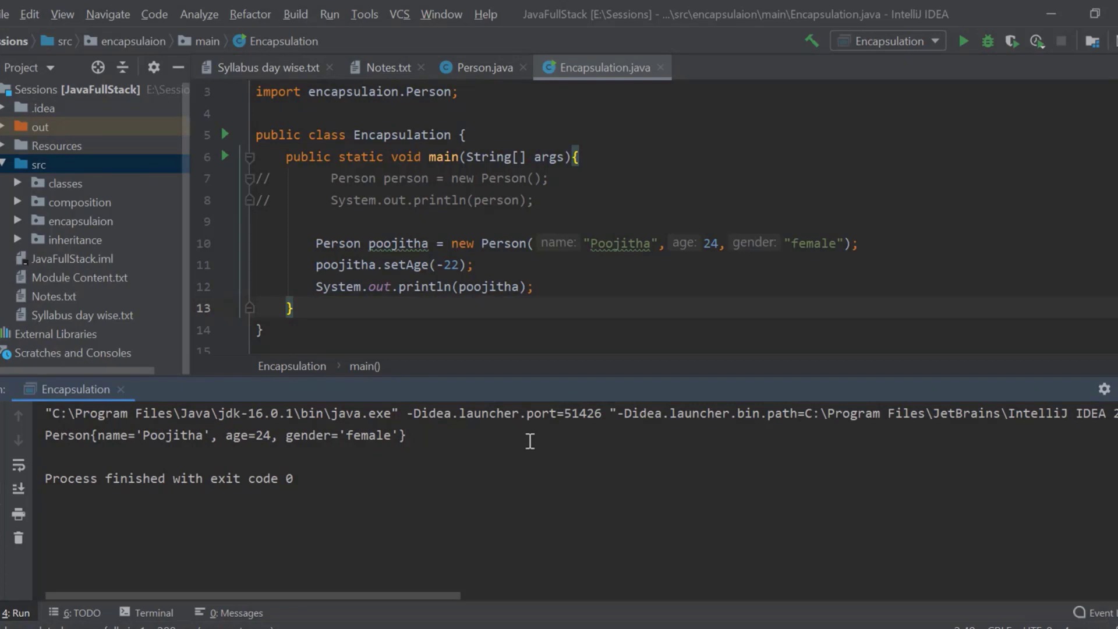
mouse_move(728, 244)
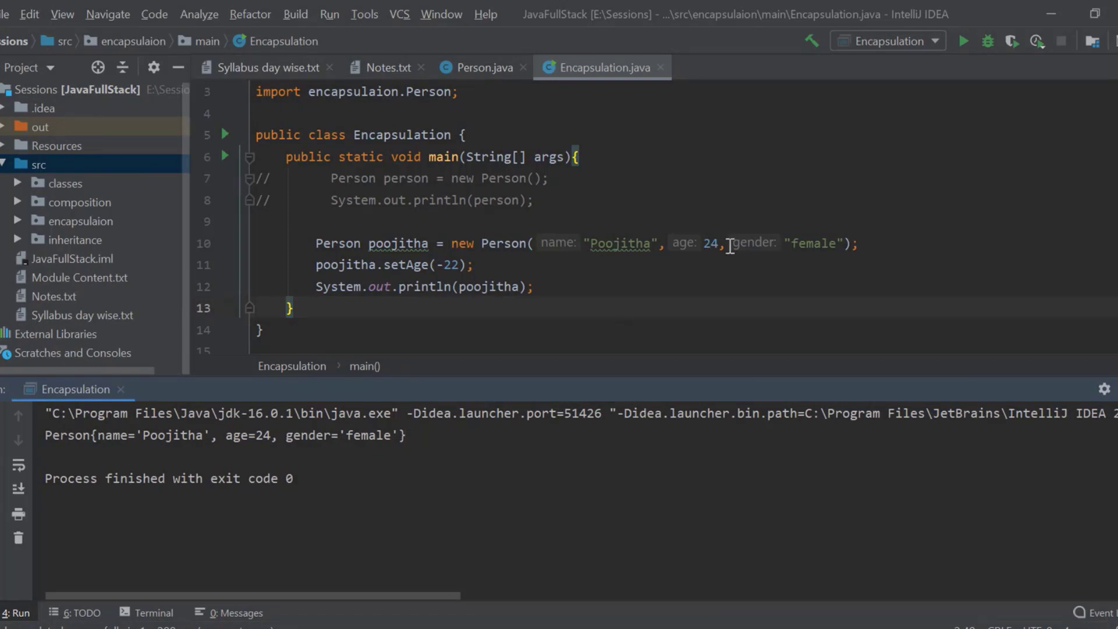
Select the constructor call's arguments, then switch to Person.java to review its constructors.
left_click_drag(583, 243, 848, 244)
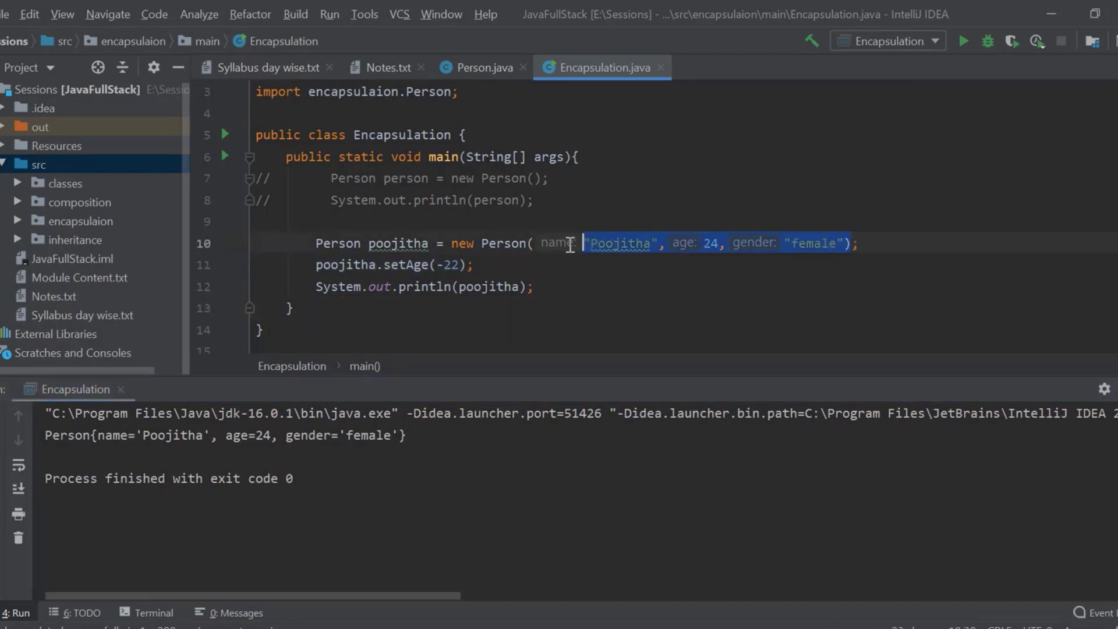
left_click(476, 265)
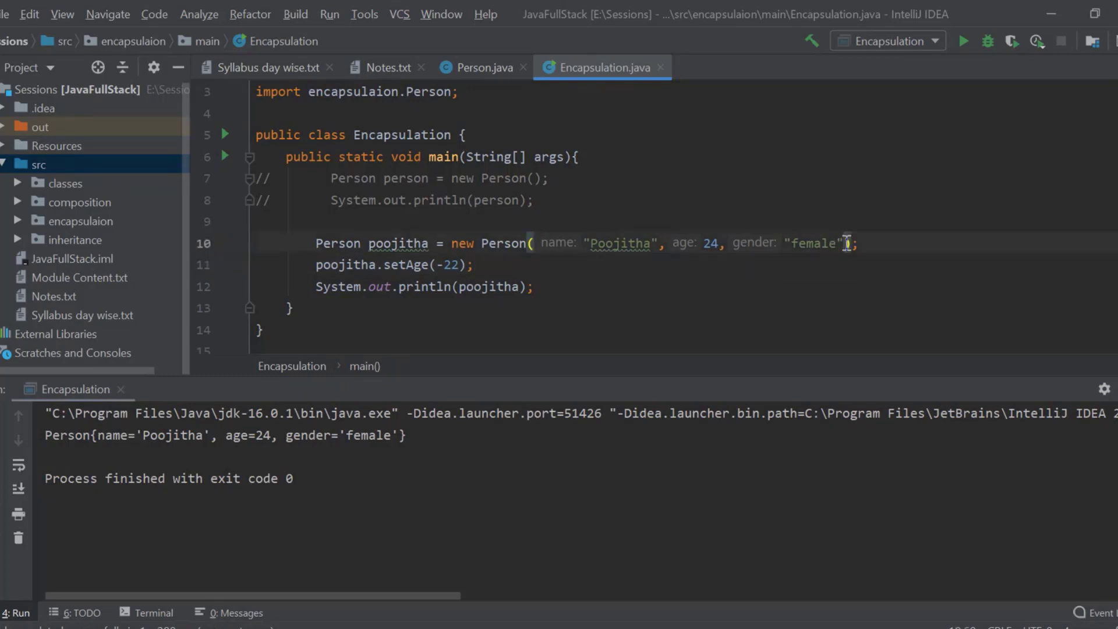
mouse_move(485, 59)
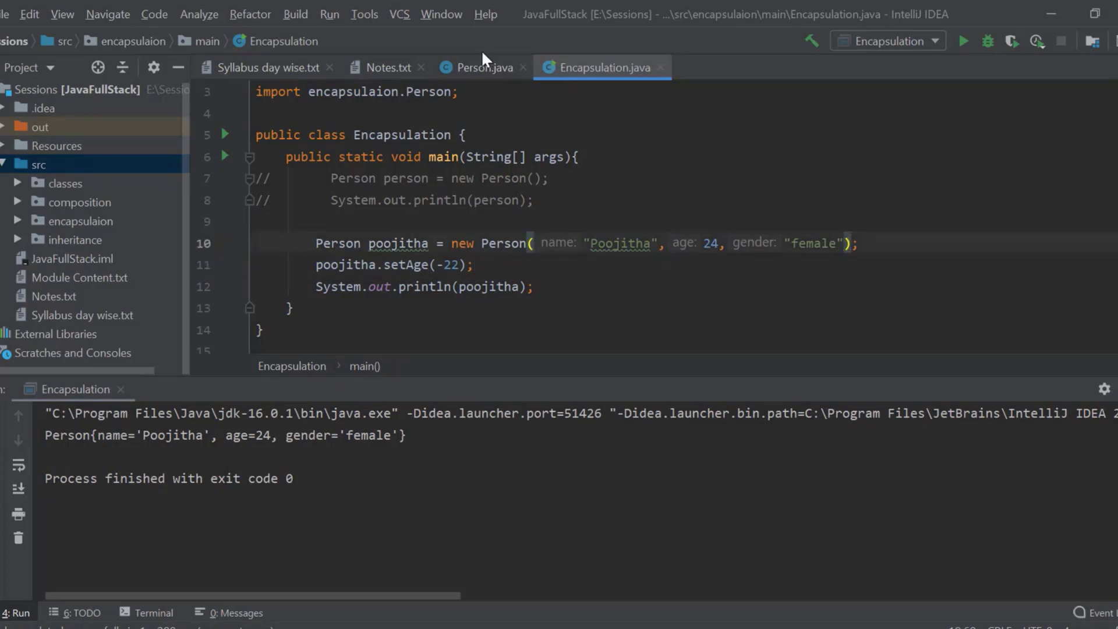
left_click(484, 67)
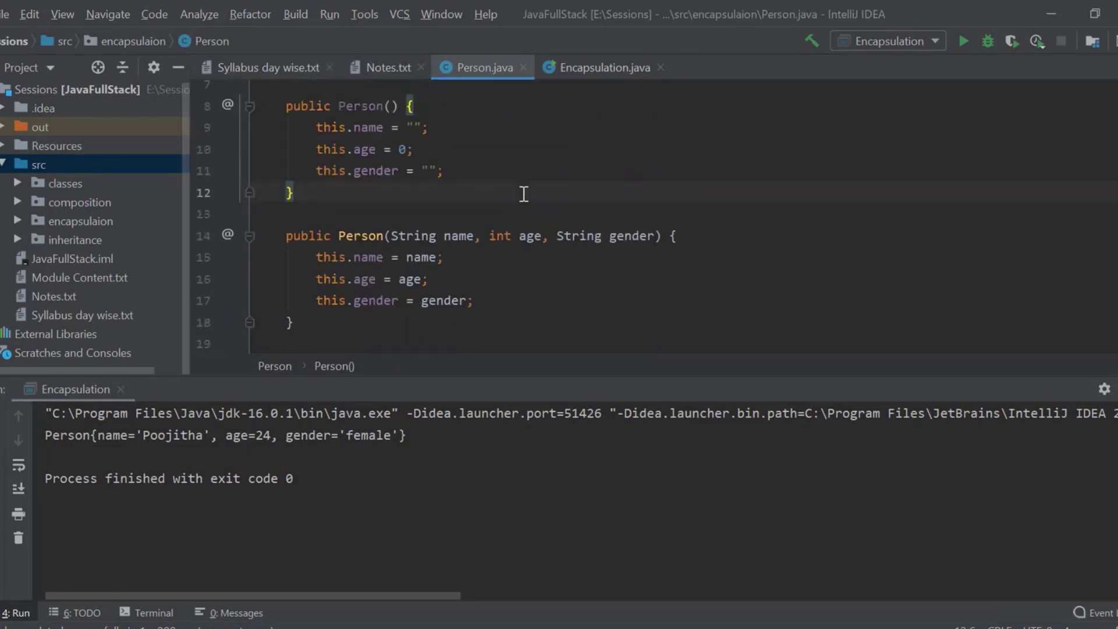
mouse_move(416, 142)
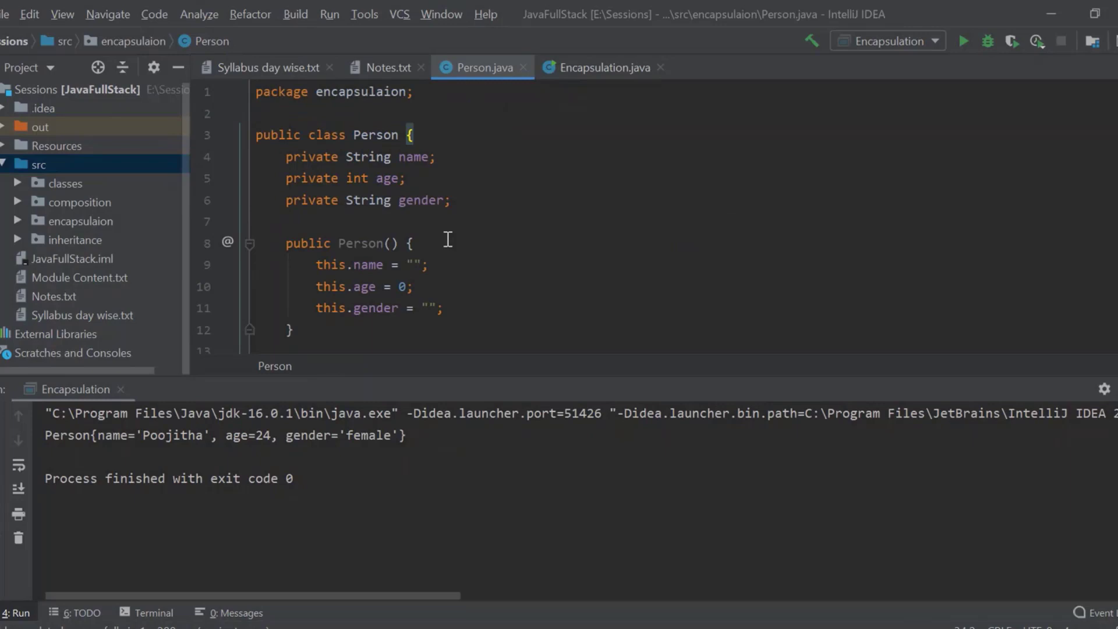
Back in Encapsulation.java, switch poojitha to the no-argument Person constructor and rerun.
scroll("down", 3)
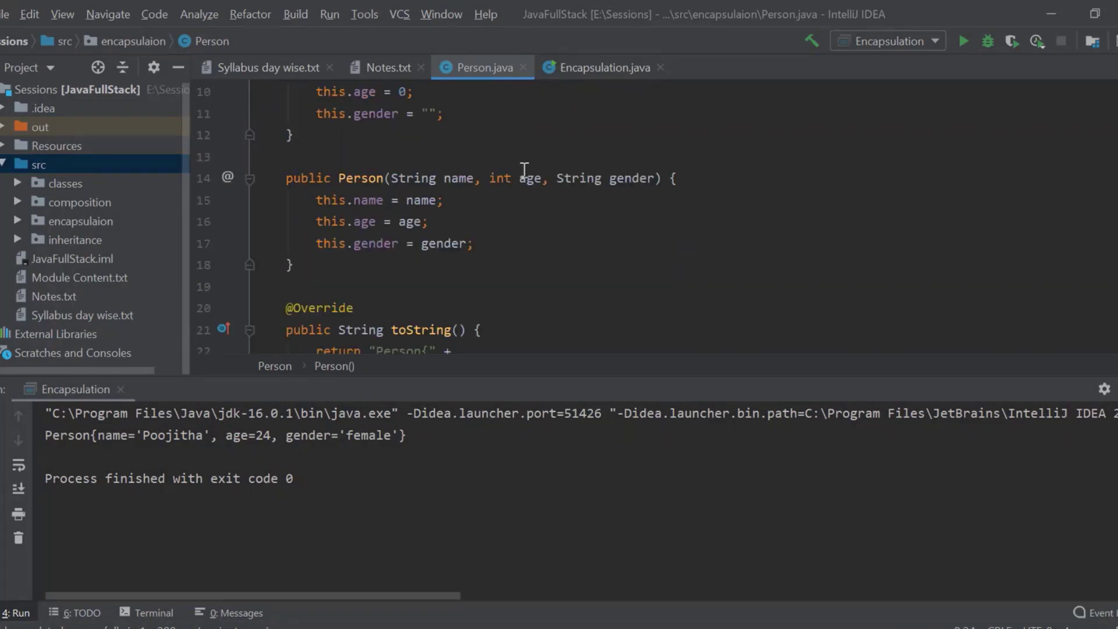
left_click(601, 67)
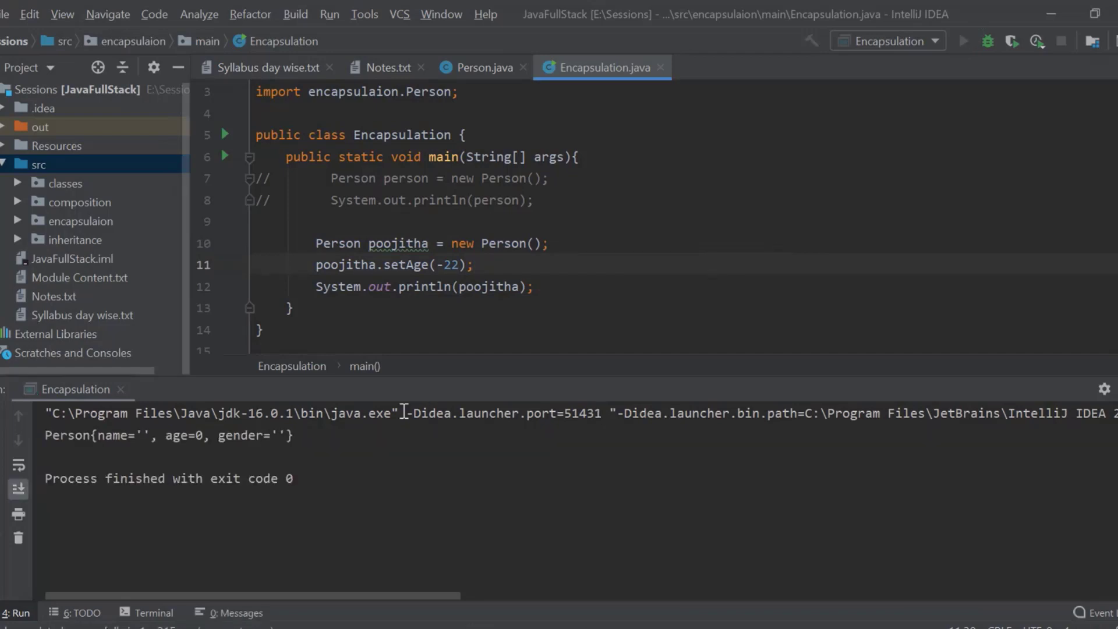
double_click(186, 435)
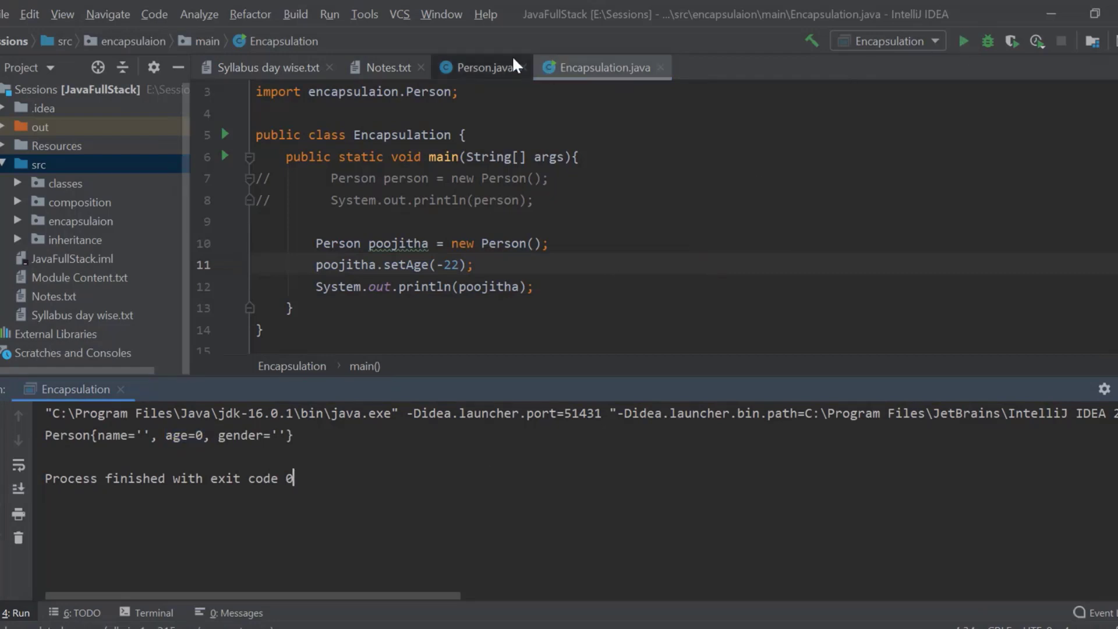
left_click(481, 67)
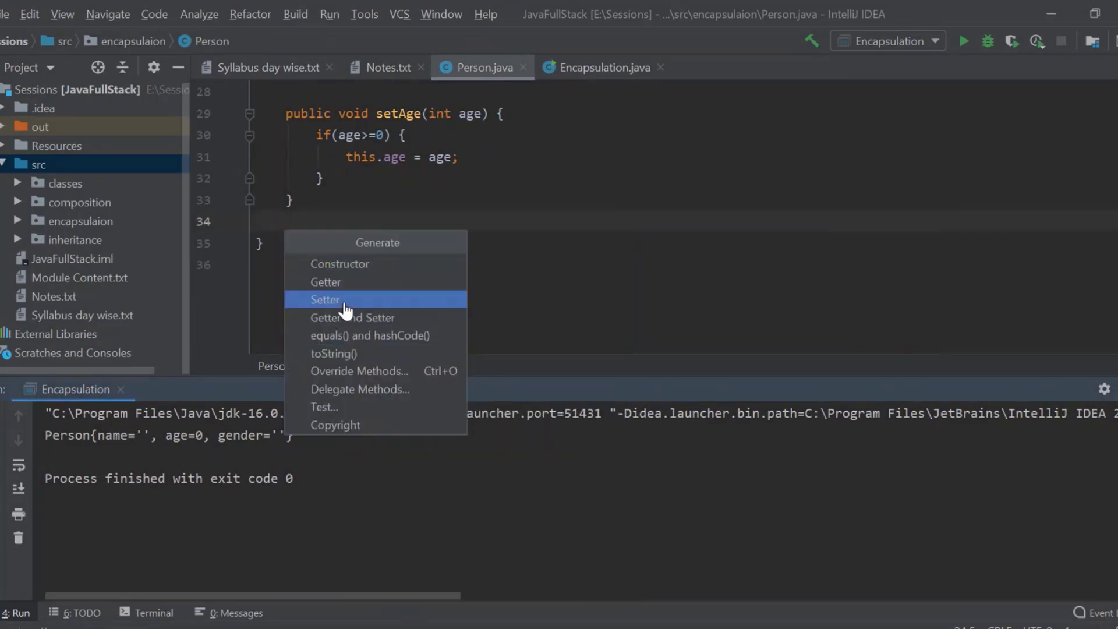
left_click(324, 299)
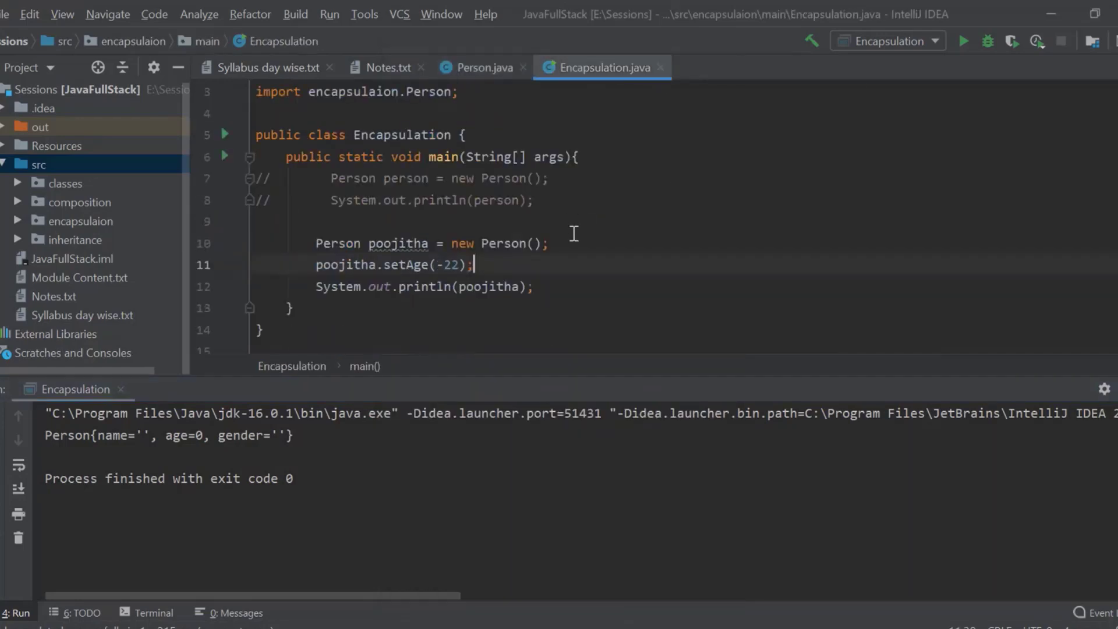
Set poojitha's name to "Poojitha" and gender to "female" through setName and setGender.
key("Enter")
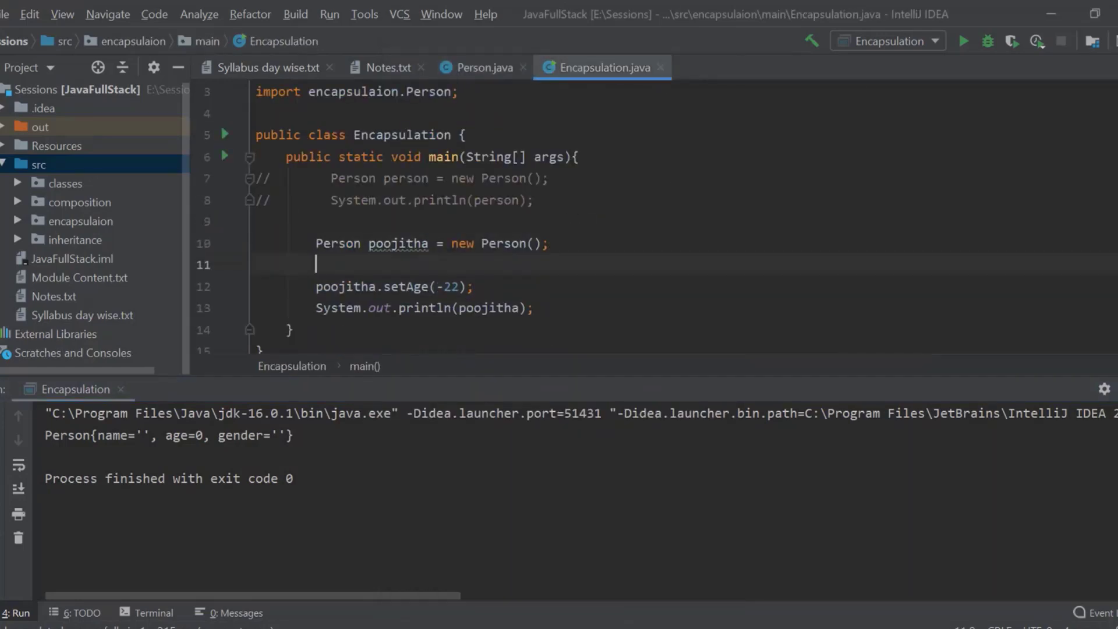
type("poojitha.")
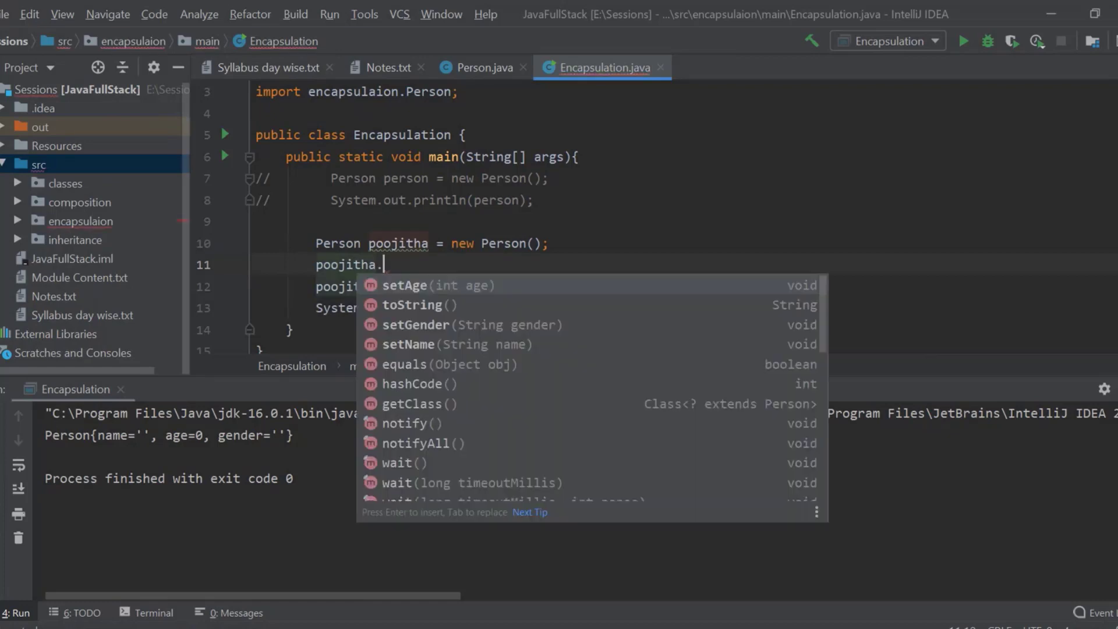
type("setName();")
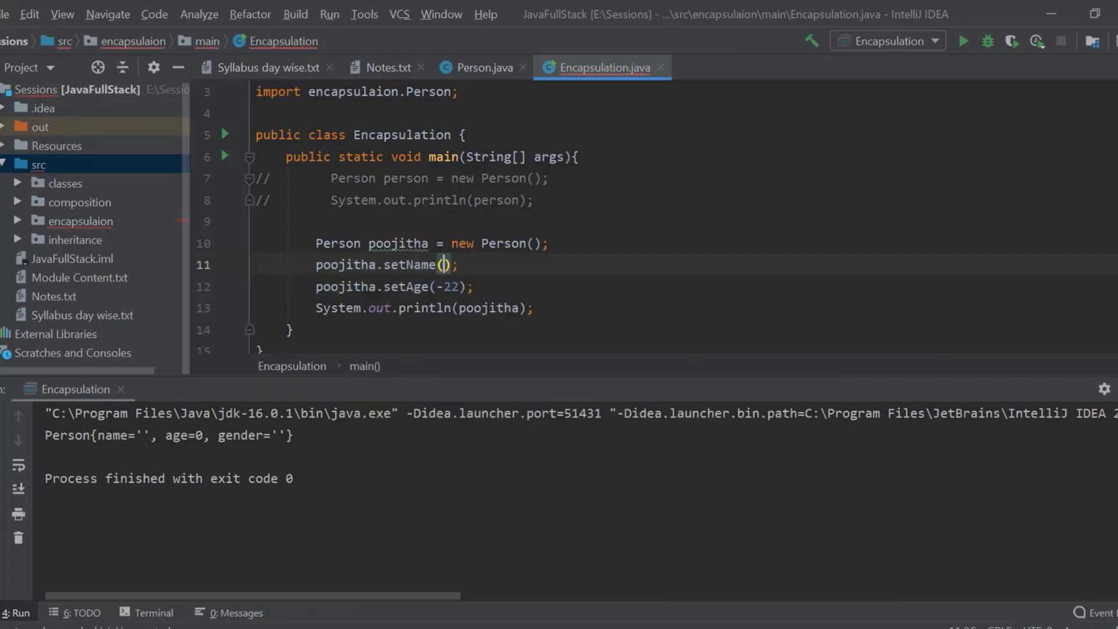
type("\"Poo\"")
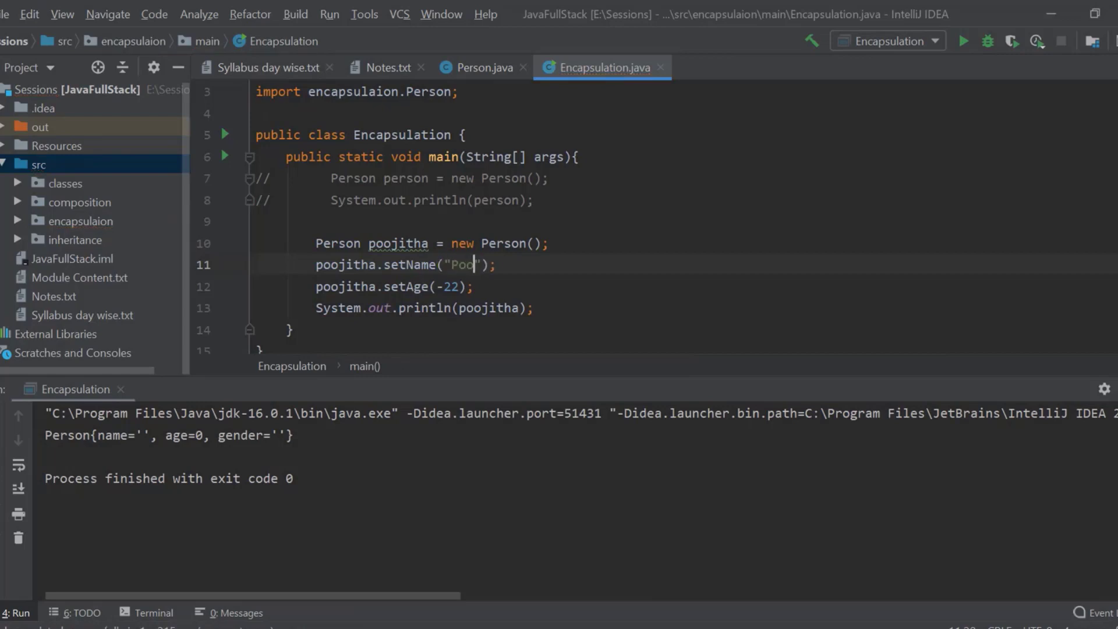
type("poojitha.setGender(\"\");")
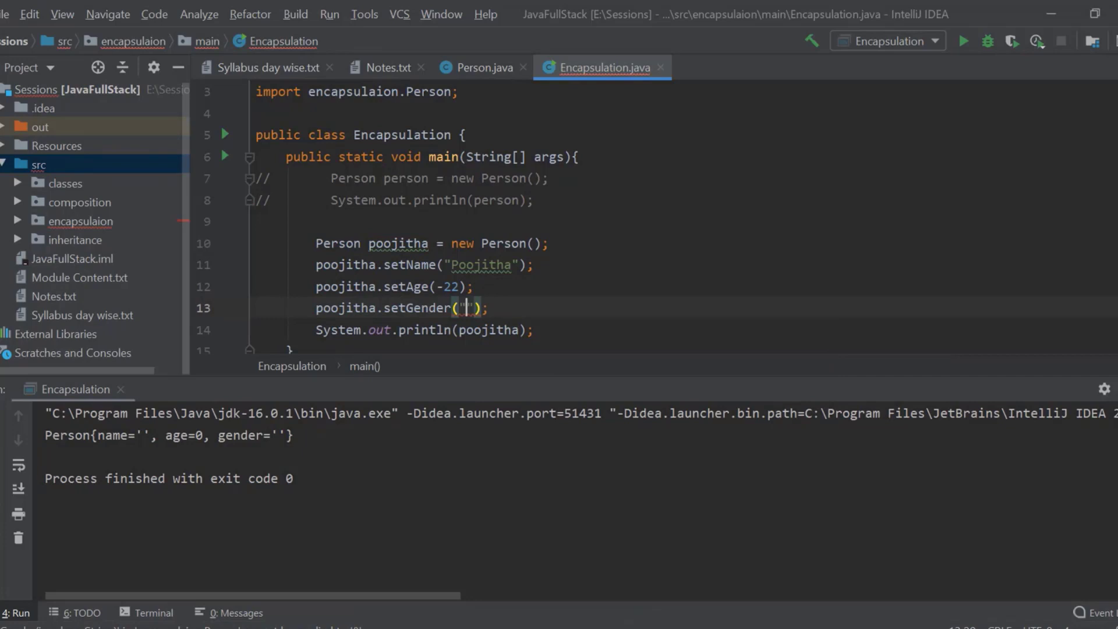
type("female")
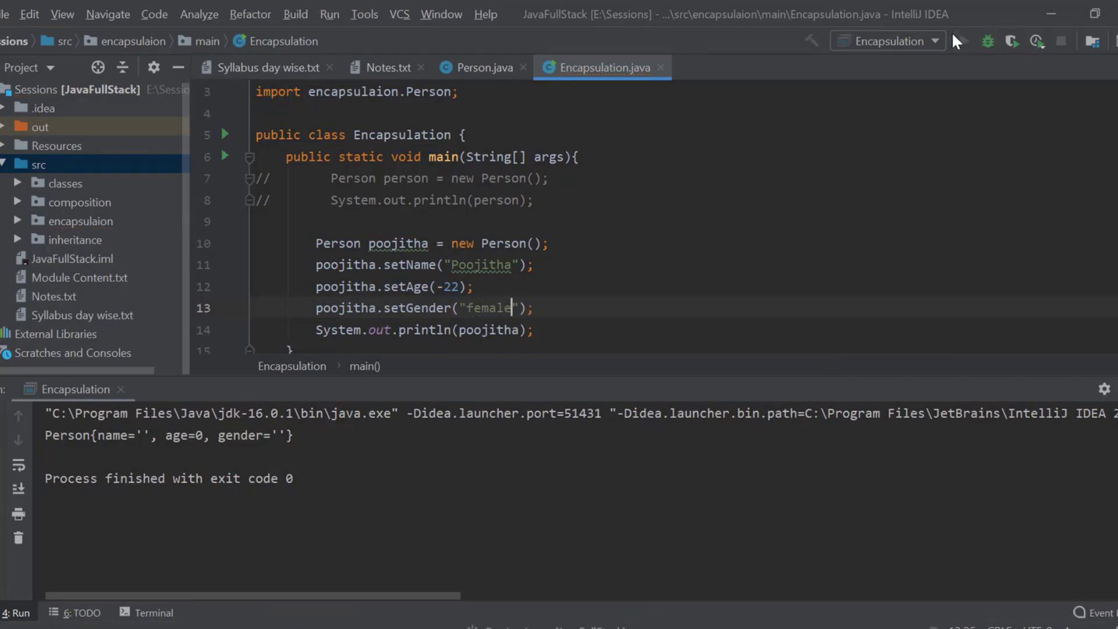
Rerun the program, which prints age=0, and highlight the setAge(-22) line.
left_click(962, 40)
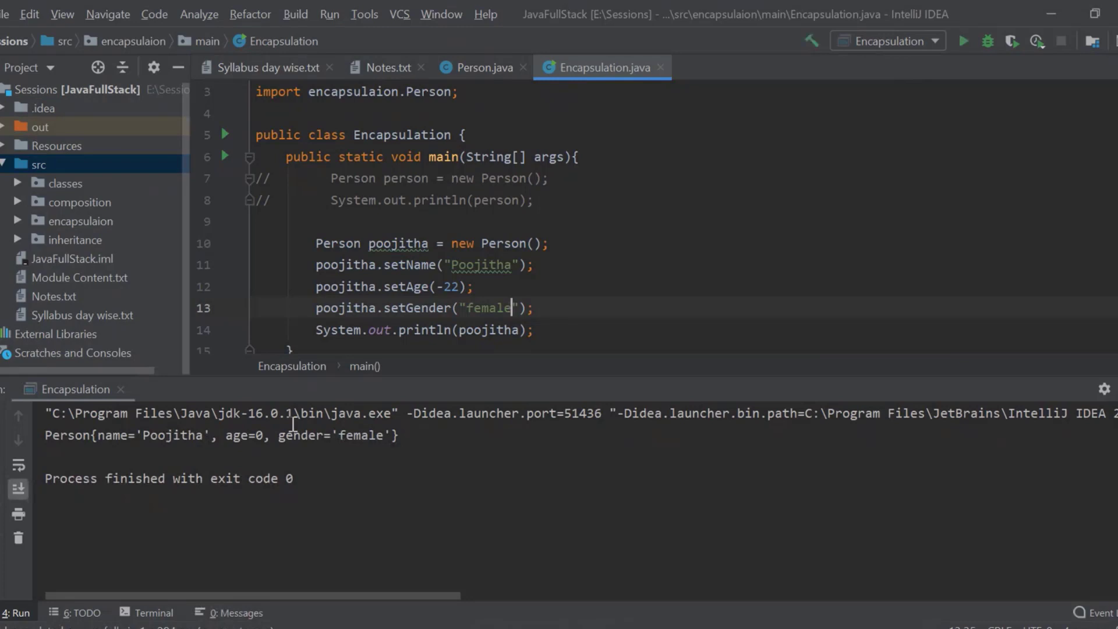
double_click(171, 436)
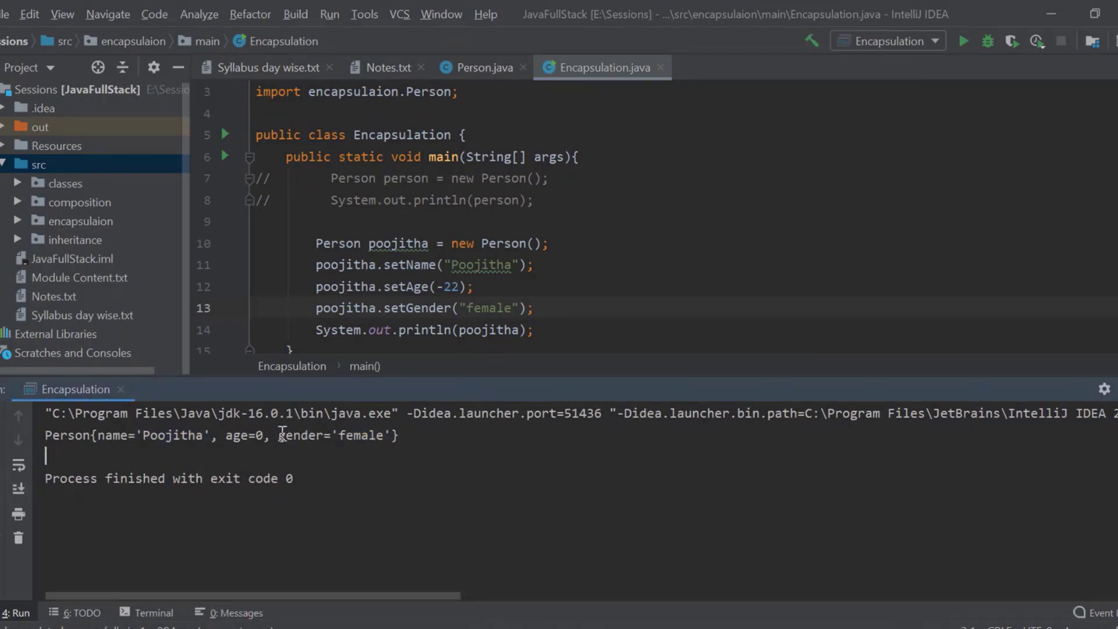
double_click(246, 435)
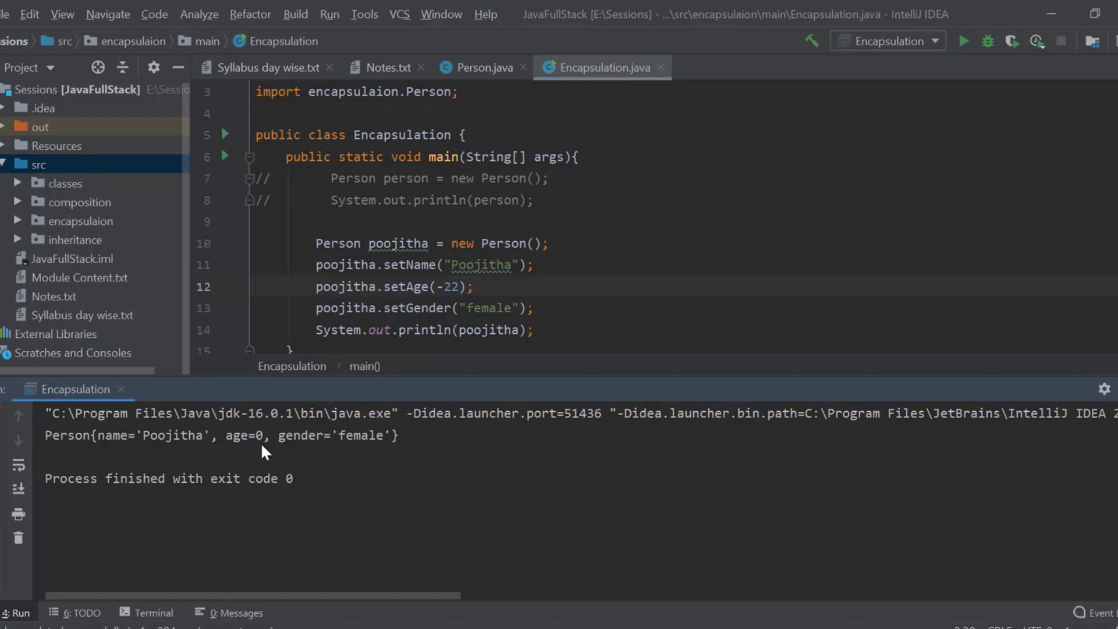
triple_click(392, 286)
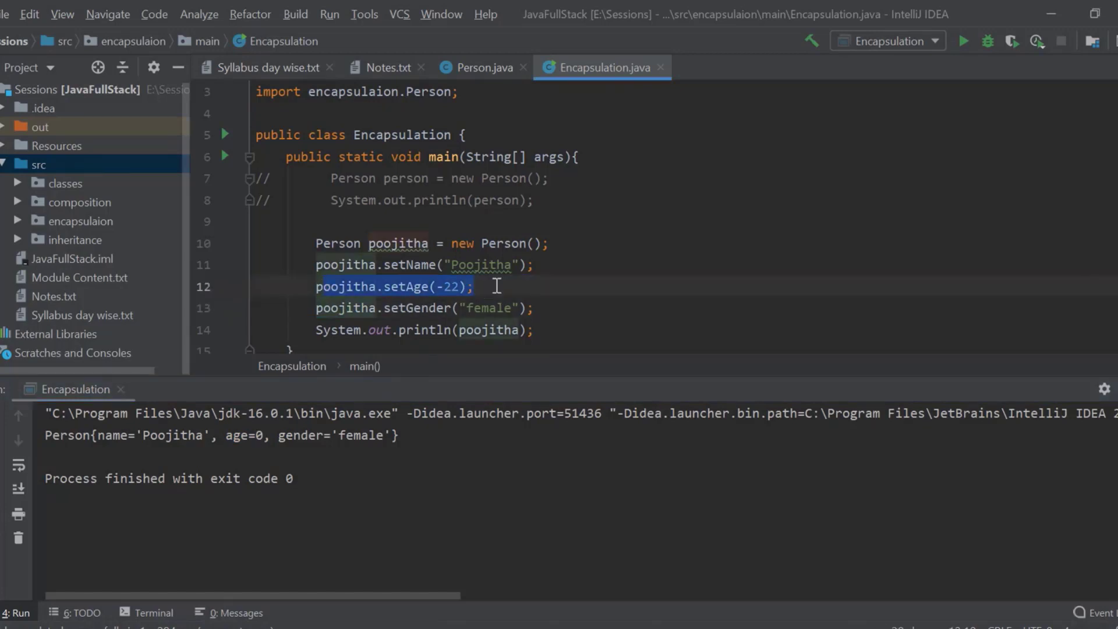